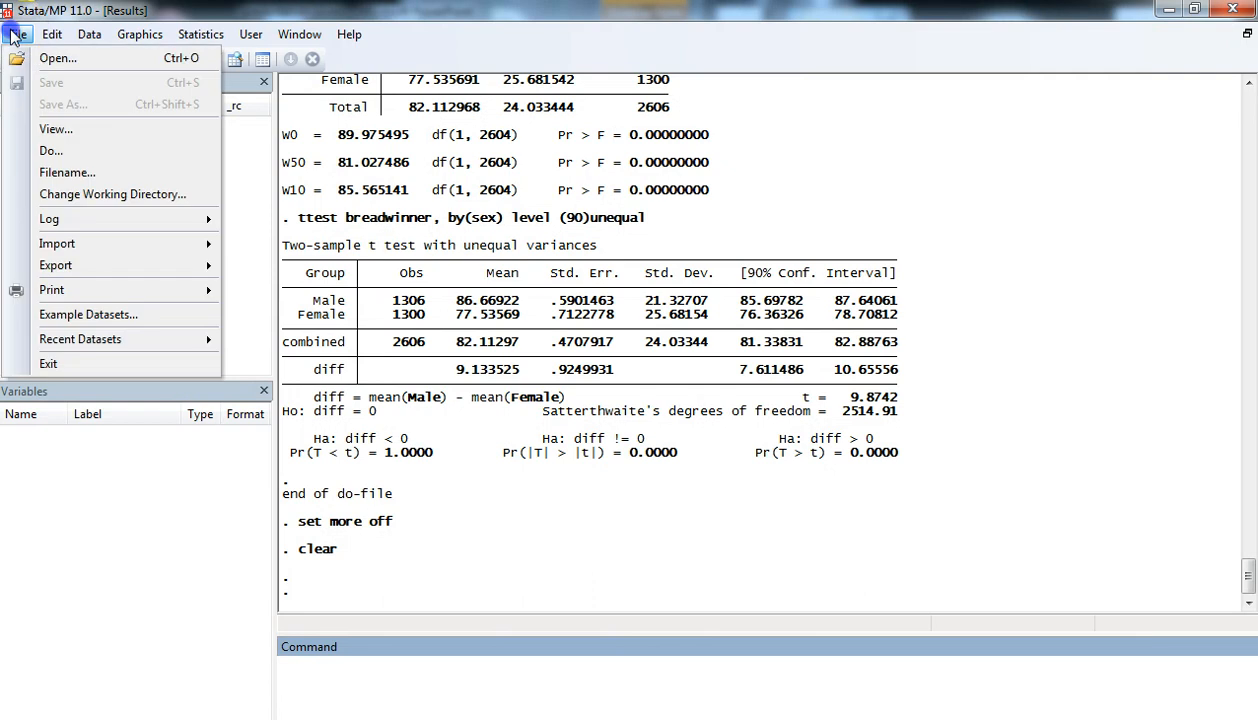
- Load gss2006.dta from the H: drive, clearing the data in memory
left_click(56, 56)
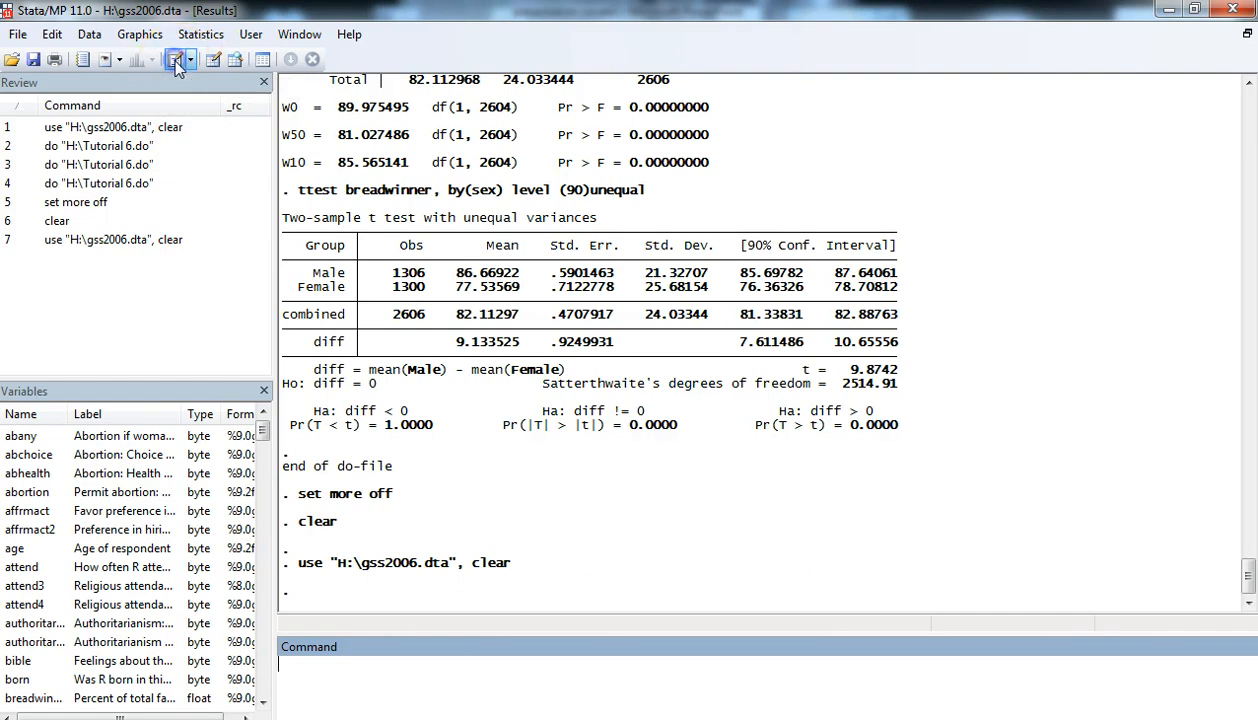
- Open Tutorial 7.do in the Do-file Editor via its File > Open dialog
left_click(174, 60)
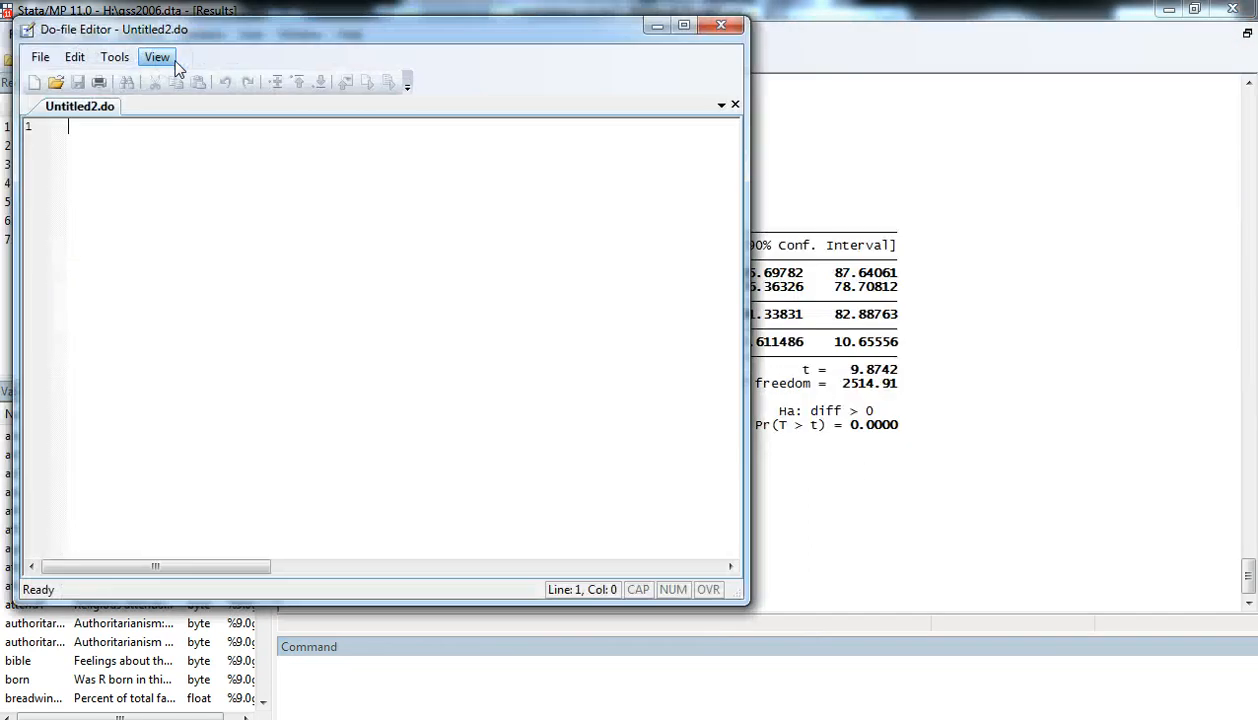
left_click(40, 56)
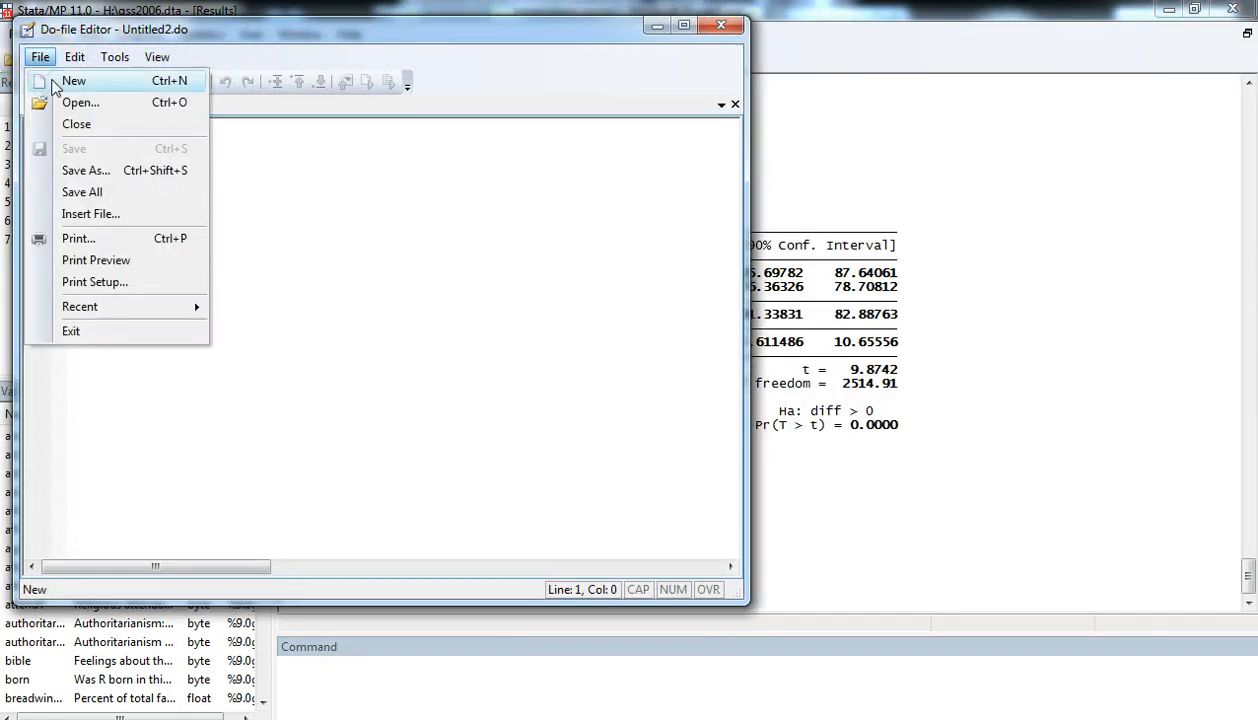
left_click(80, 102)
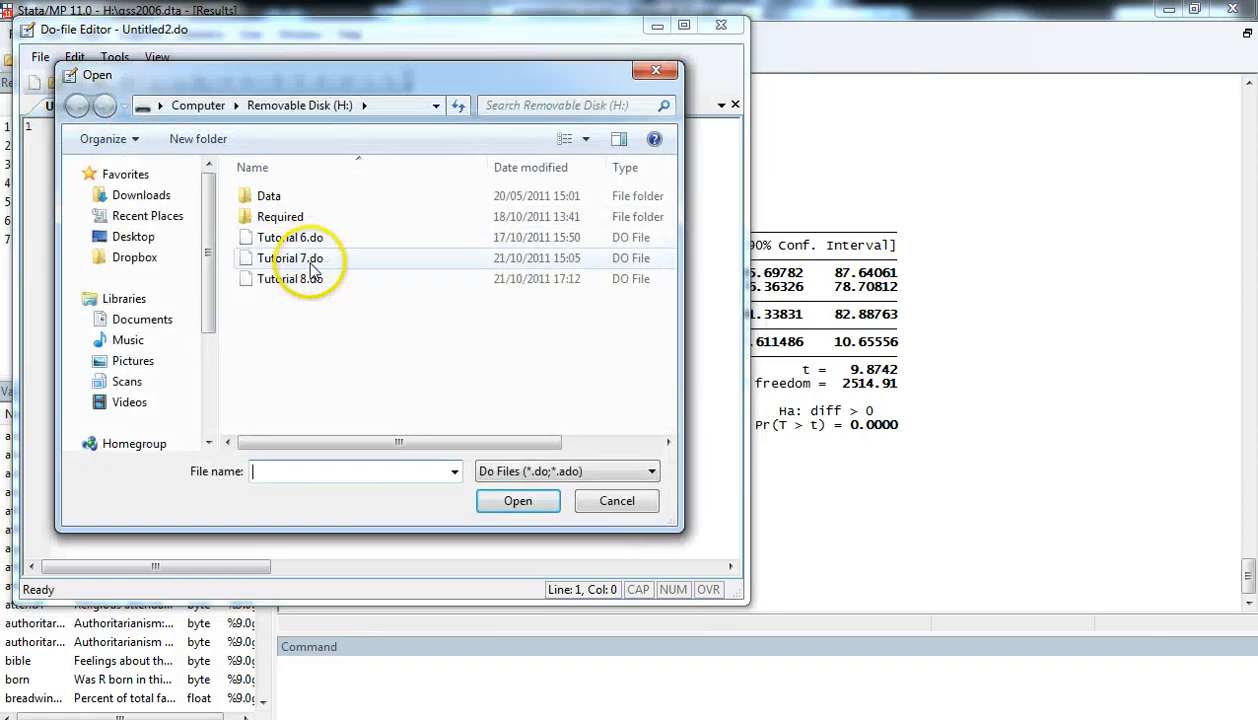
left_click(292, 258)
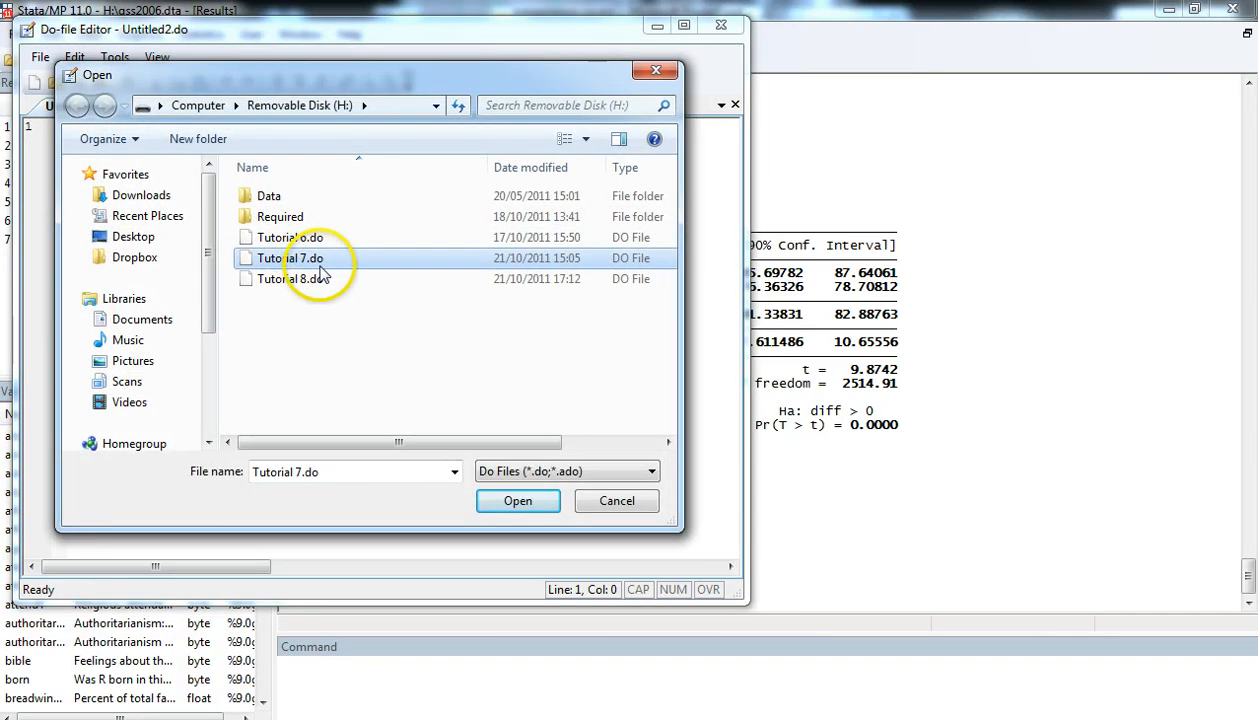
left_click(518, 500)
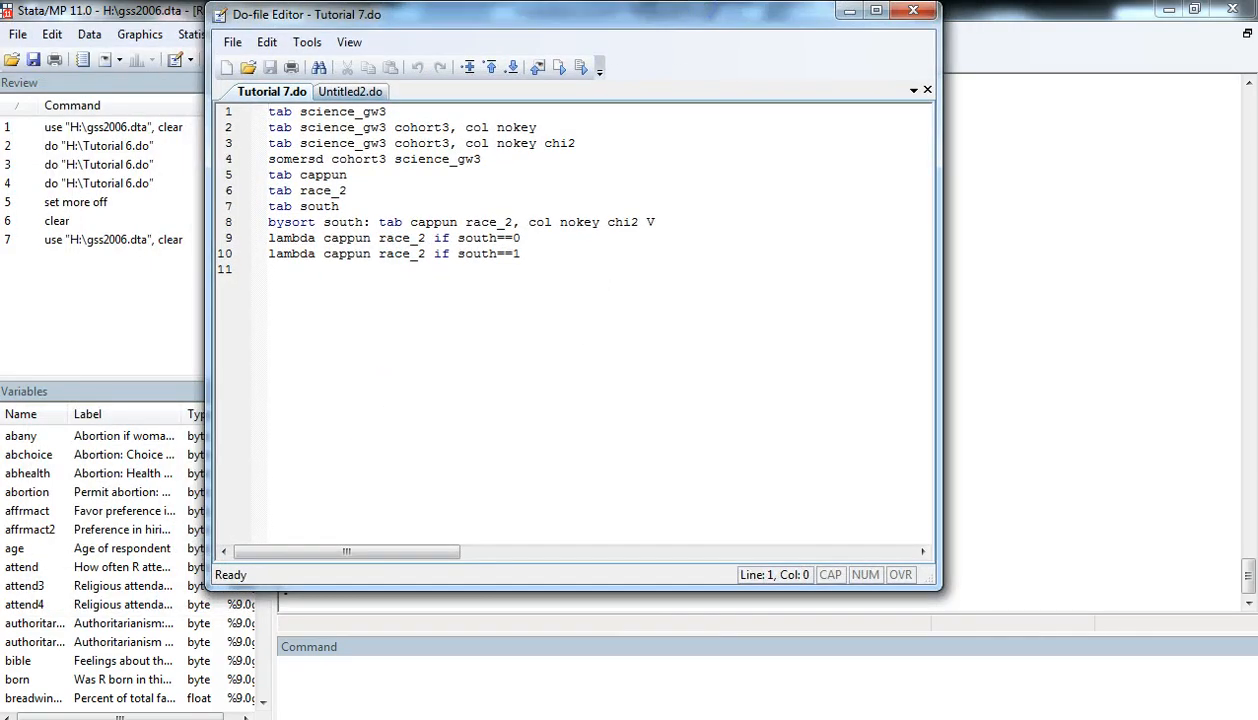
mouse_move(204, 584)
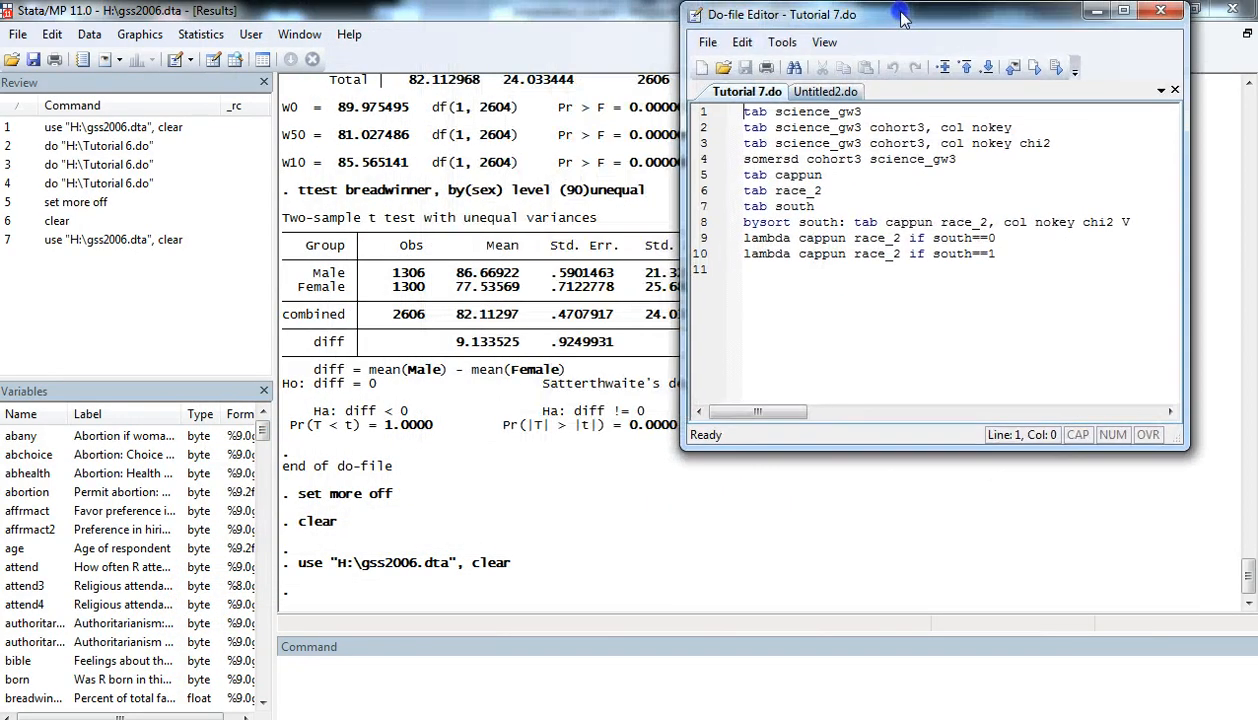
- Run line 1 'tab science_gw3' for its frequency table, then select the cohort3 crosstab line
left_click(790, 112)
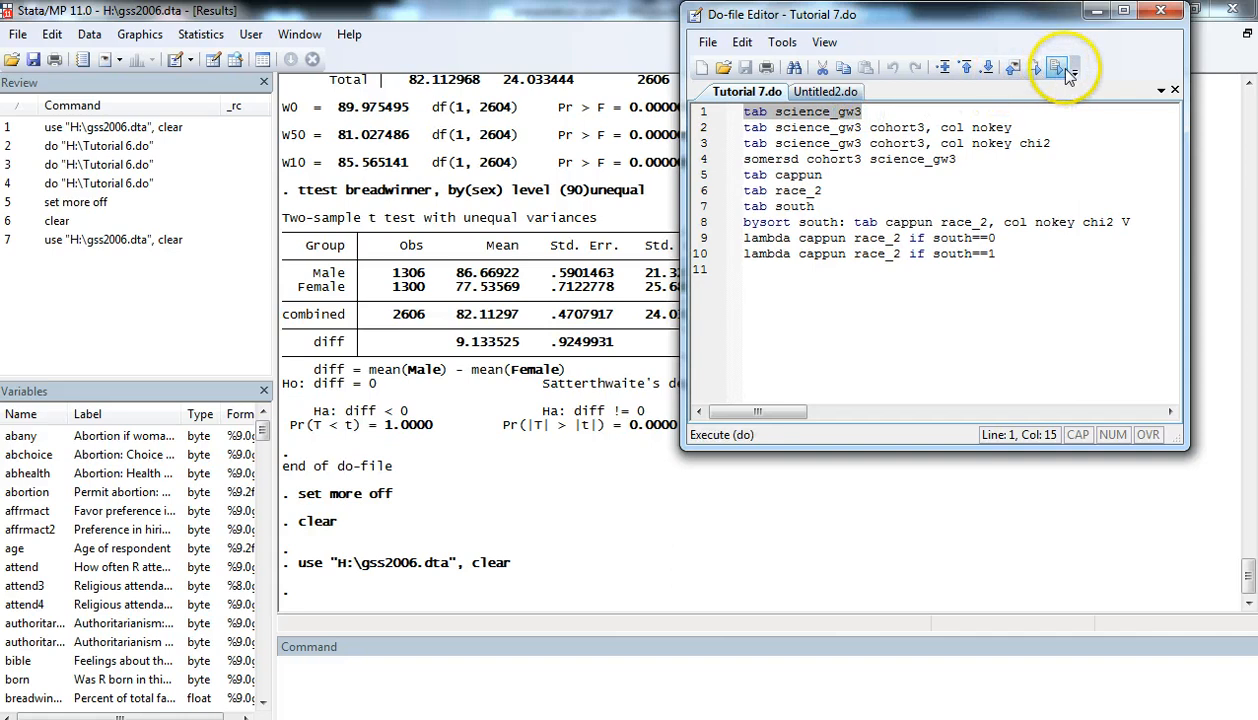
left_click(1056, 68)
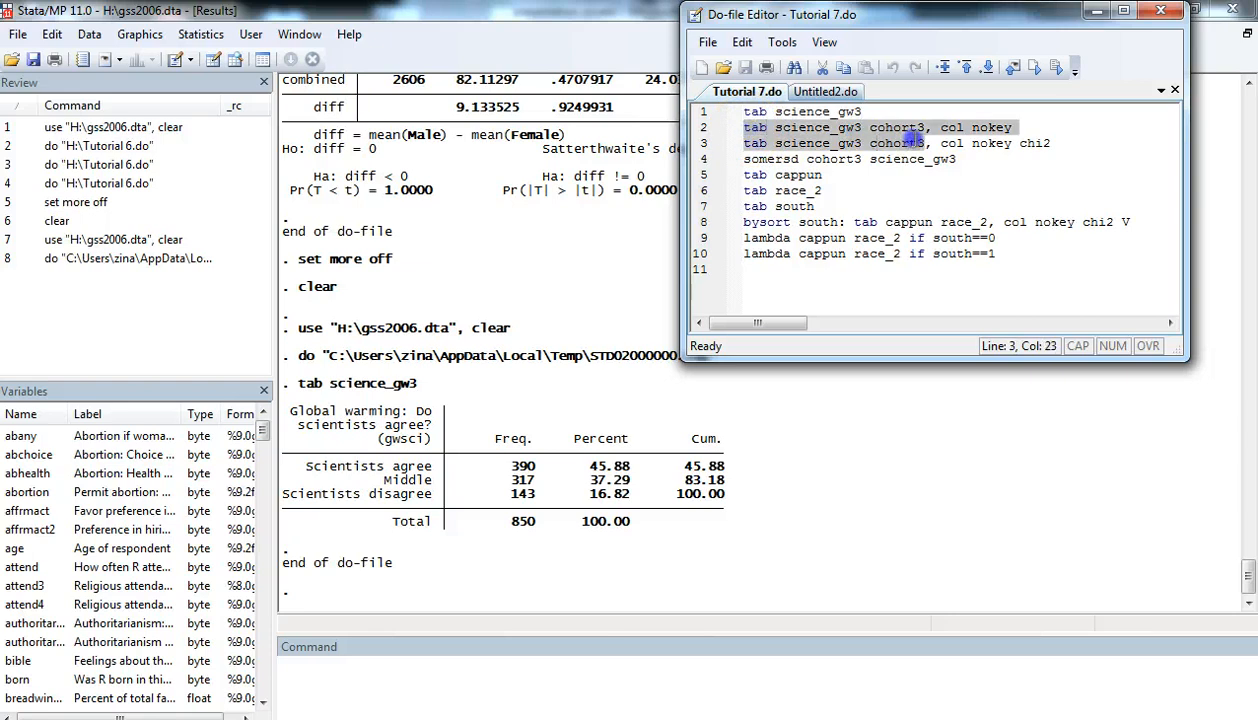
left_click(910, 128)
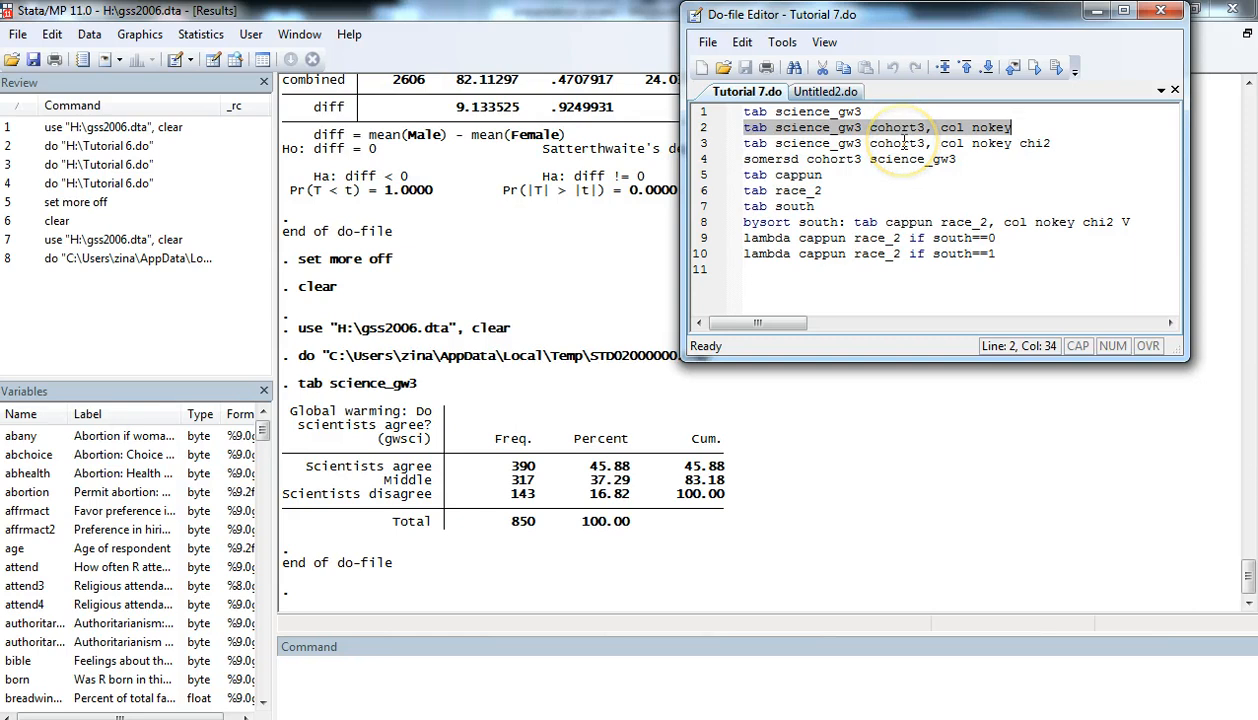
mouse_move(1100, 70)
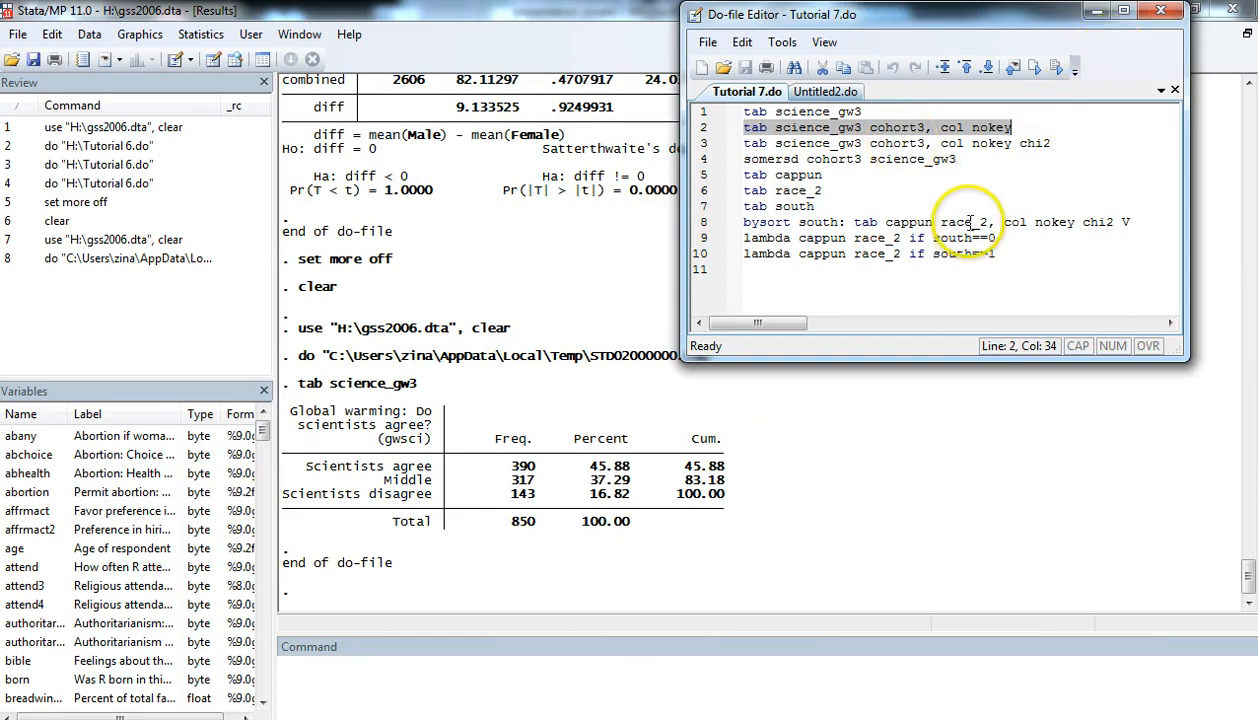
- Run the science_gw3 by cohort3 crosstab with column percentages and minimize the editor to read it
left_click(1058, 68)
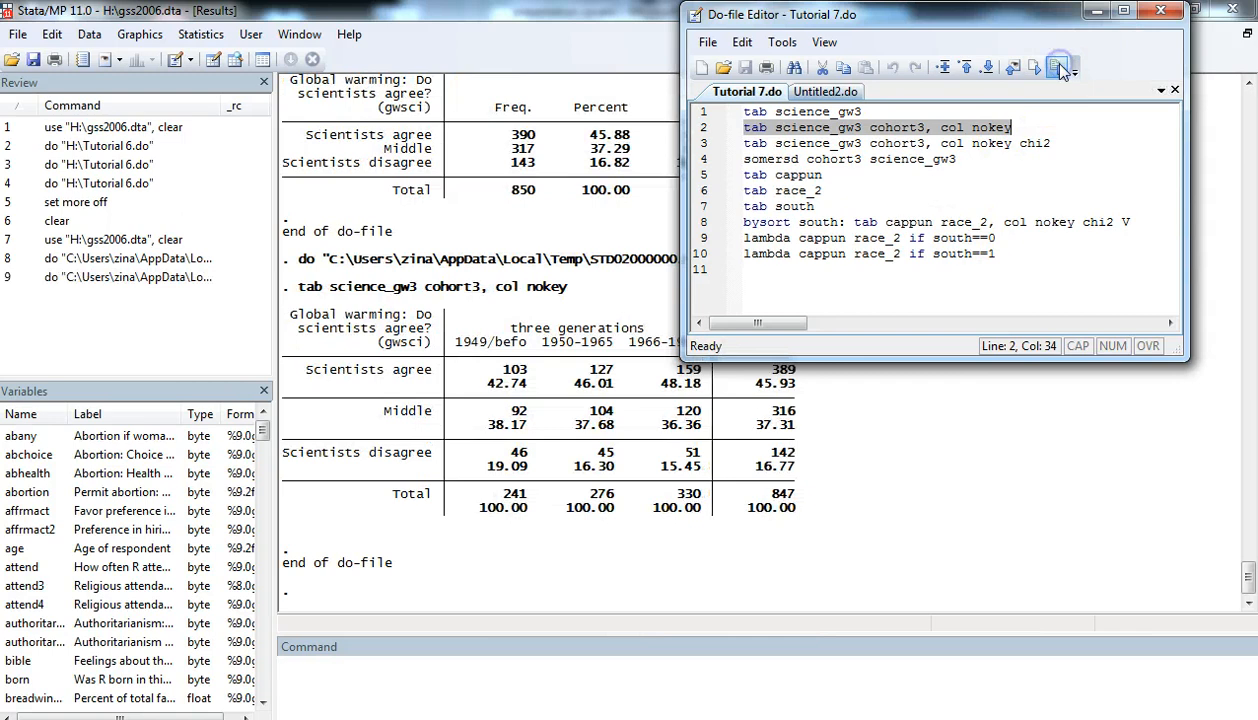
mouse_move(1084, 16)
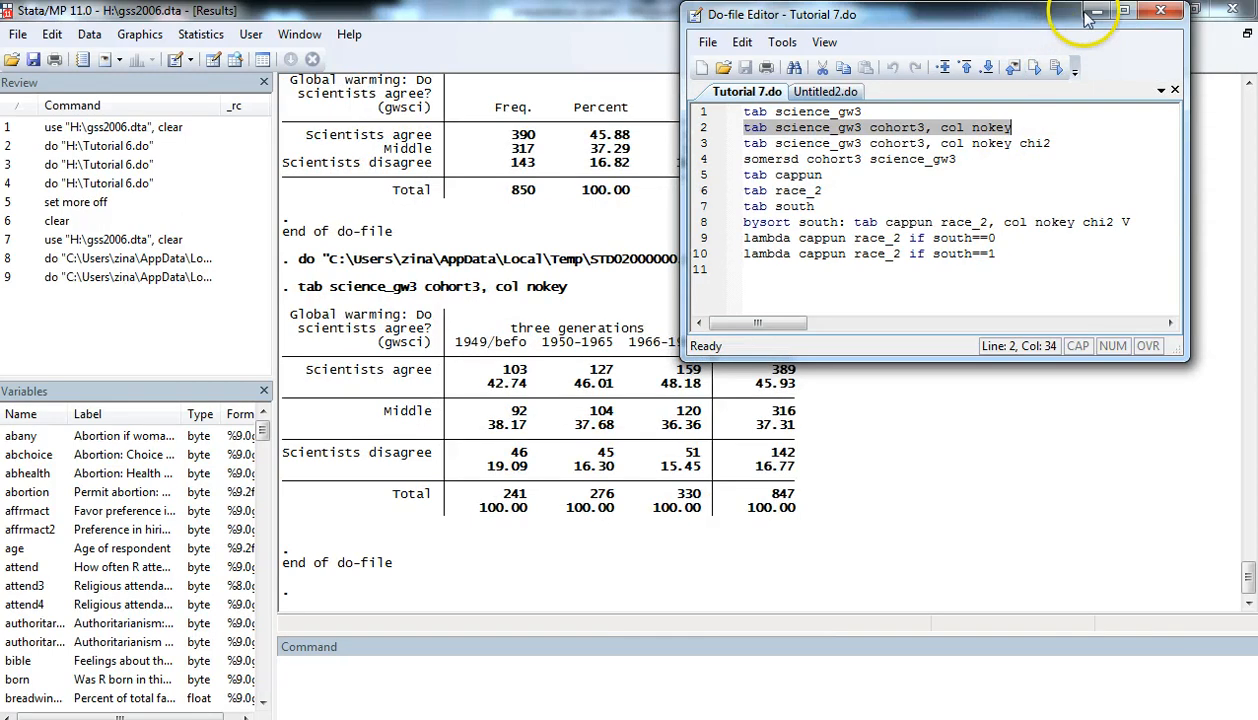
left_click(1096, 12)
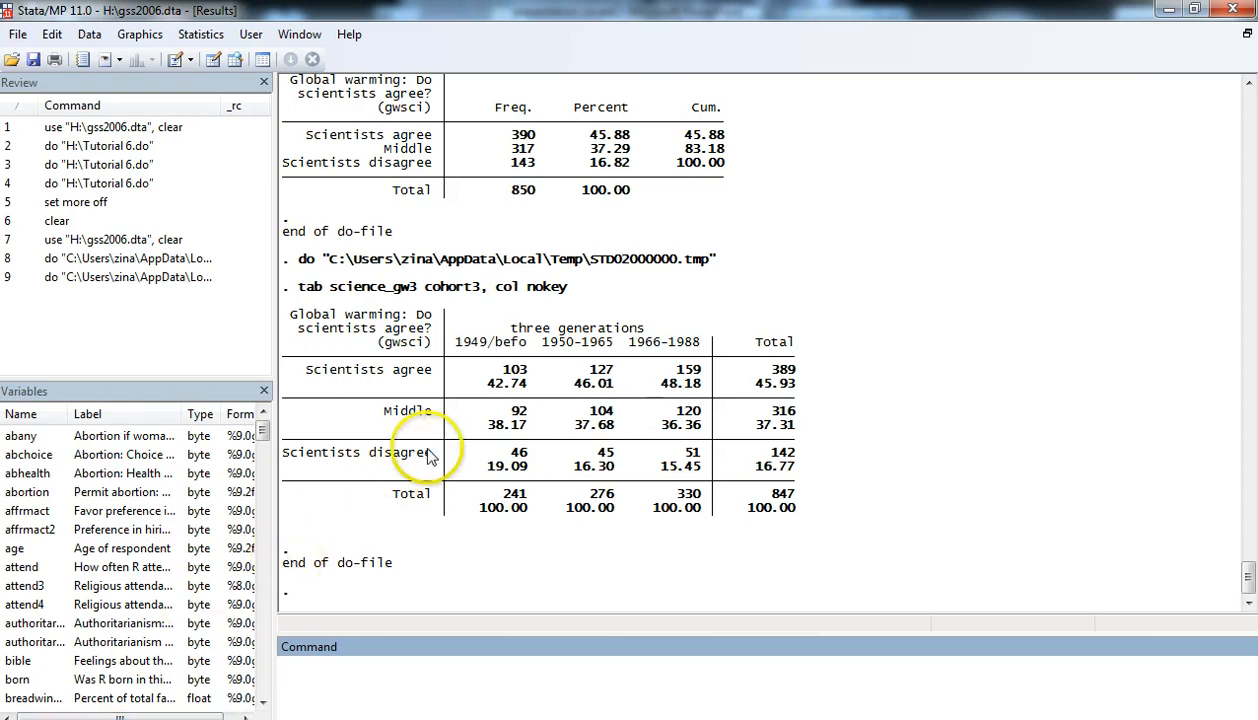
mouse_move(678, 396)
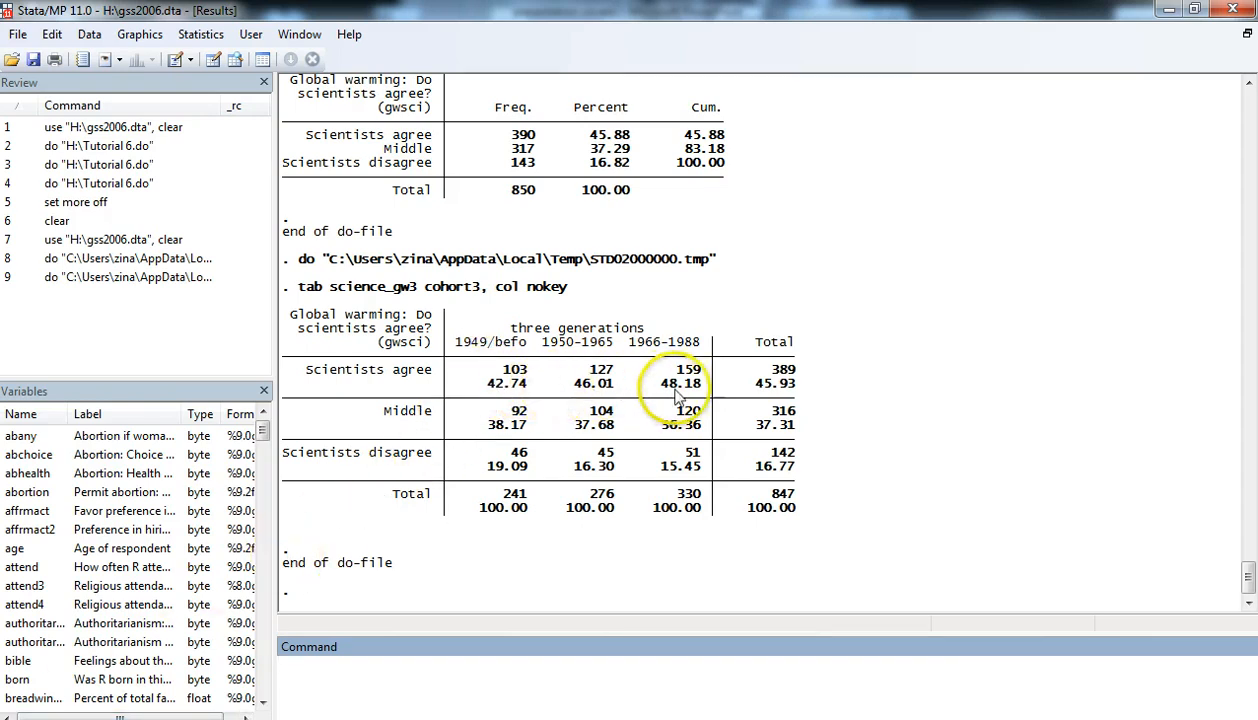
mouse_move(496, 400)
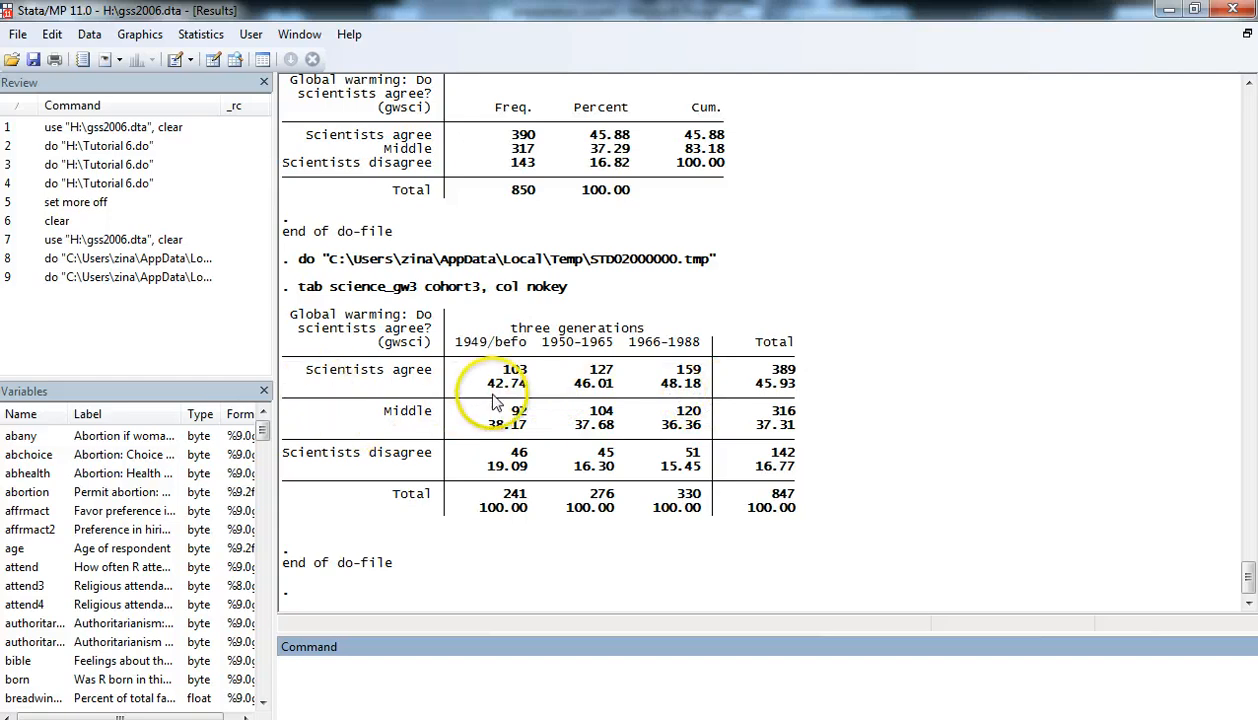
mouse_move(630, 400)
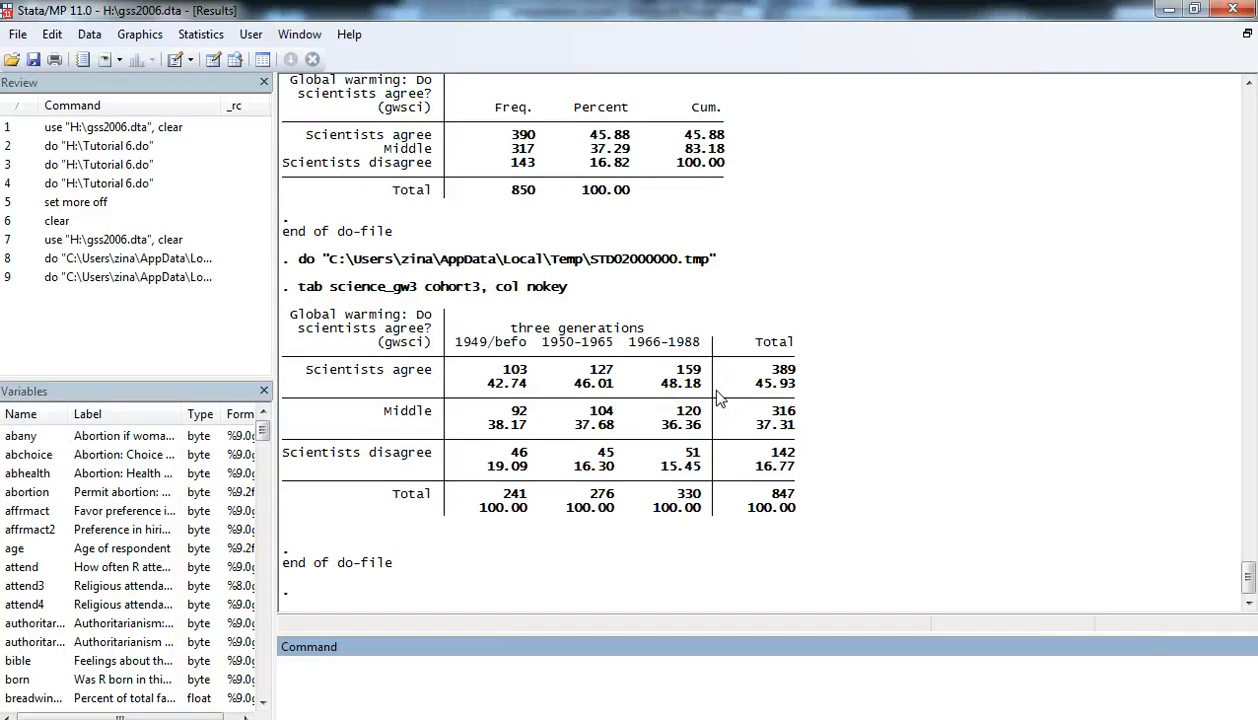
mouse_move(496, 410)
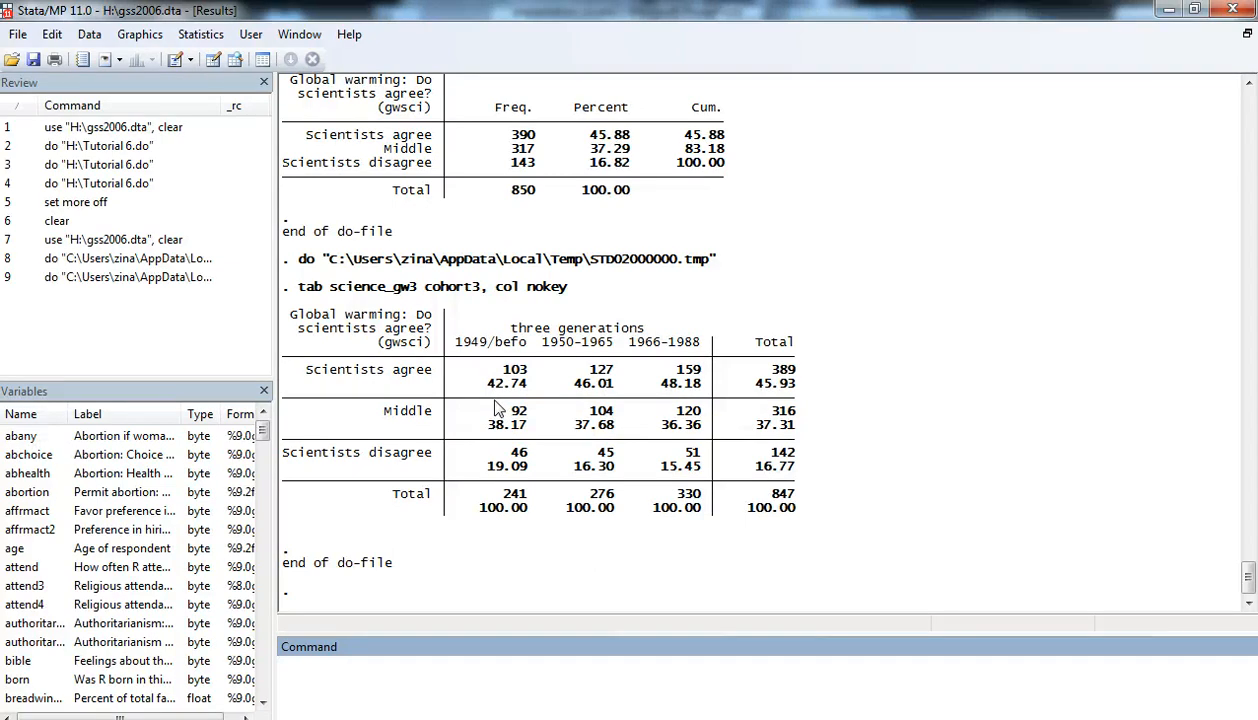
mouse_move(596, 404)
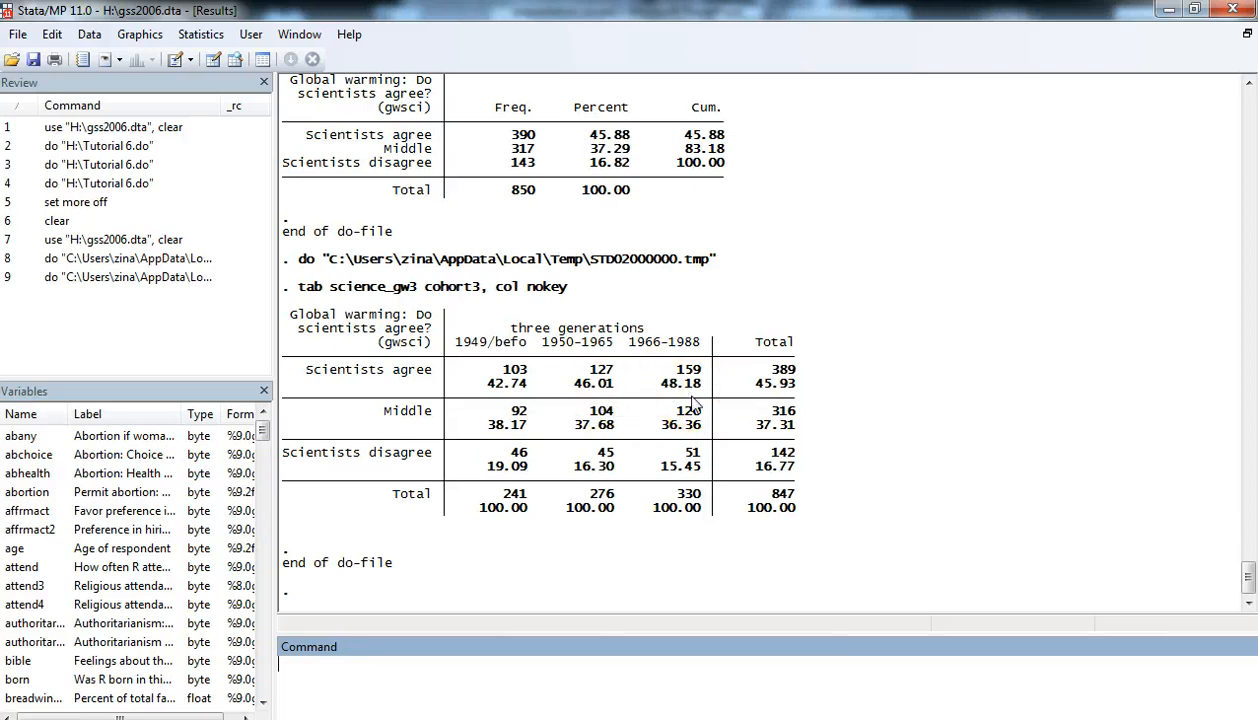
mouse_move(324, 440)
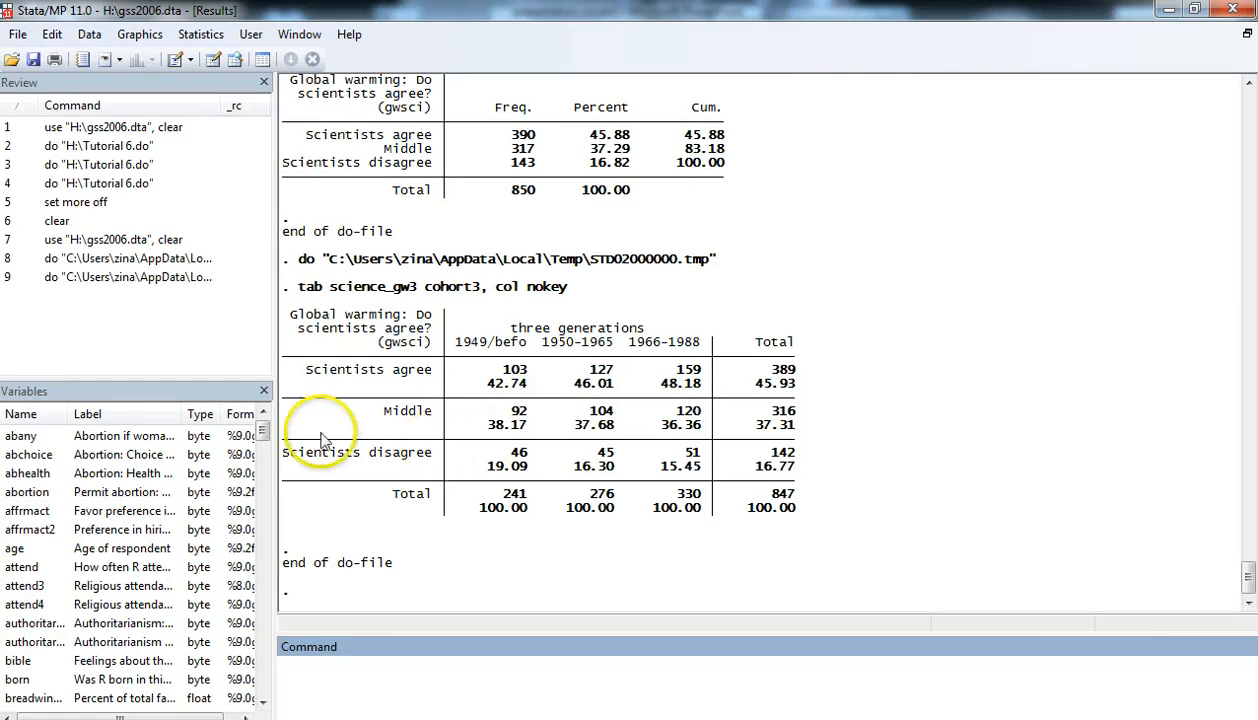
mouse_move(276, 512)
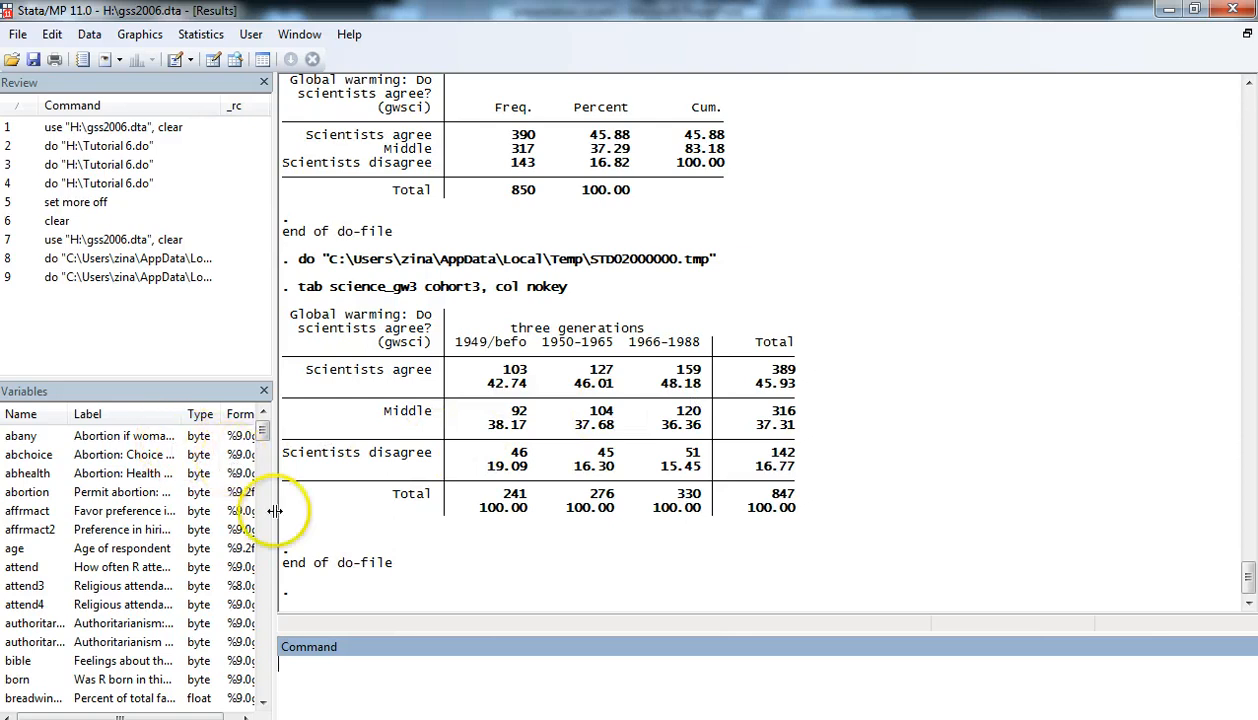
mouse_move(304, 528)
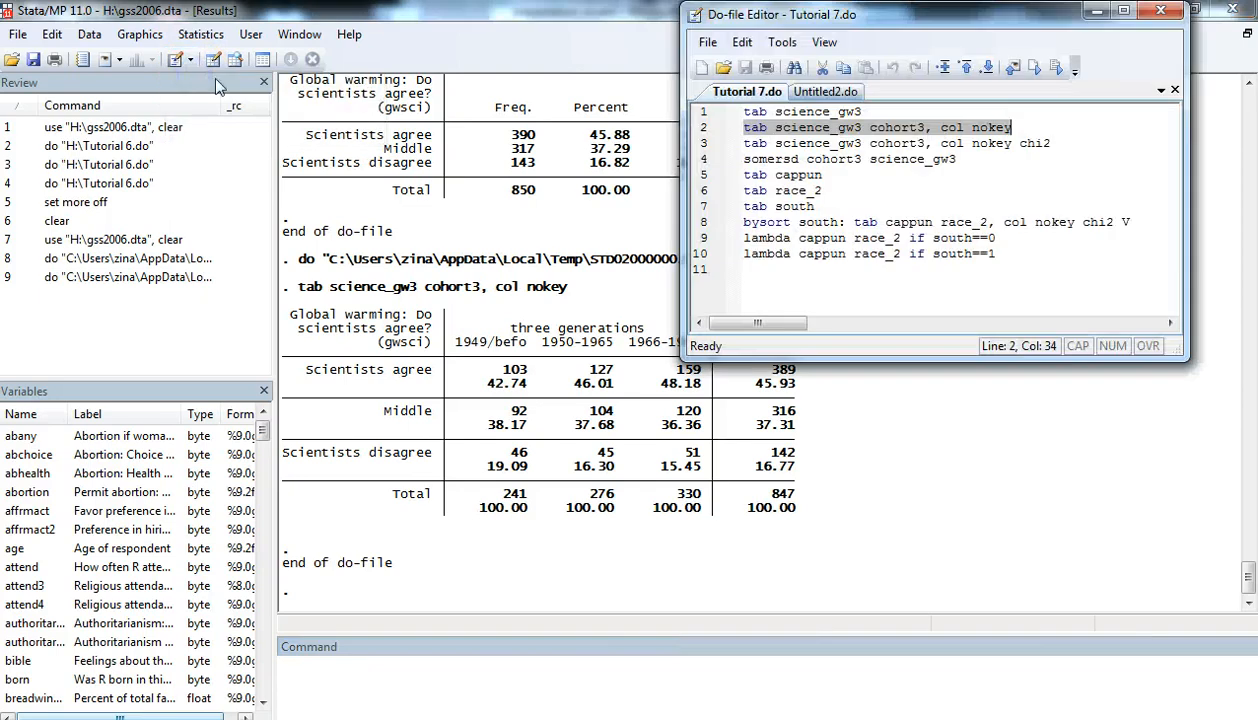
left_click(828, 142)
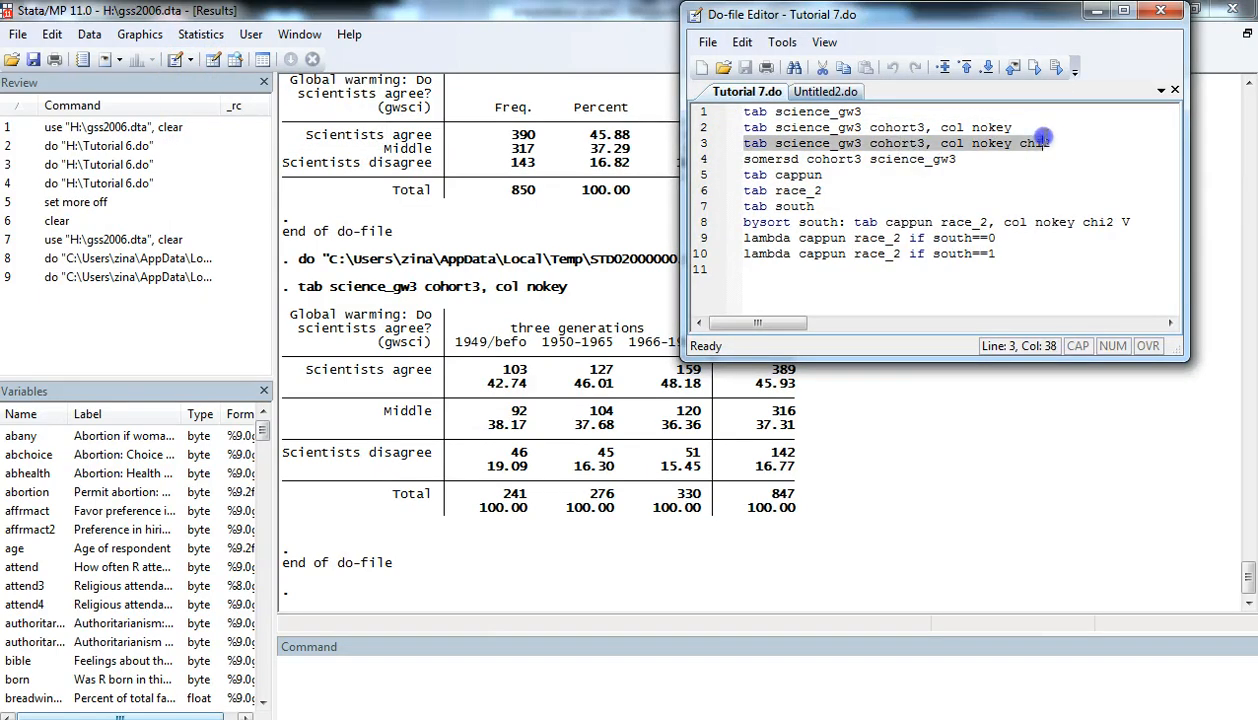
left_click(1056, 72)
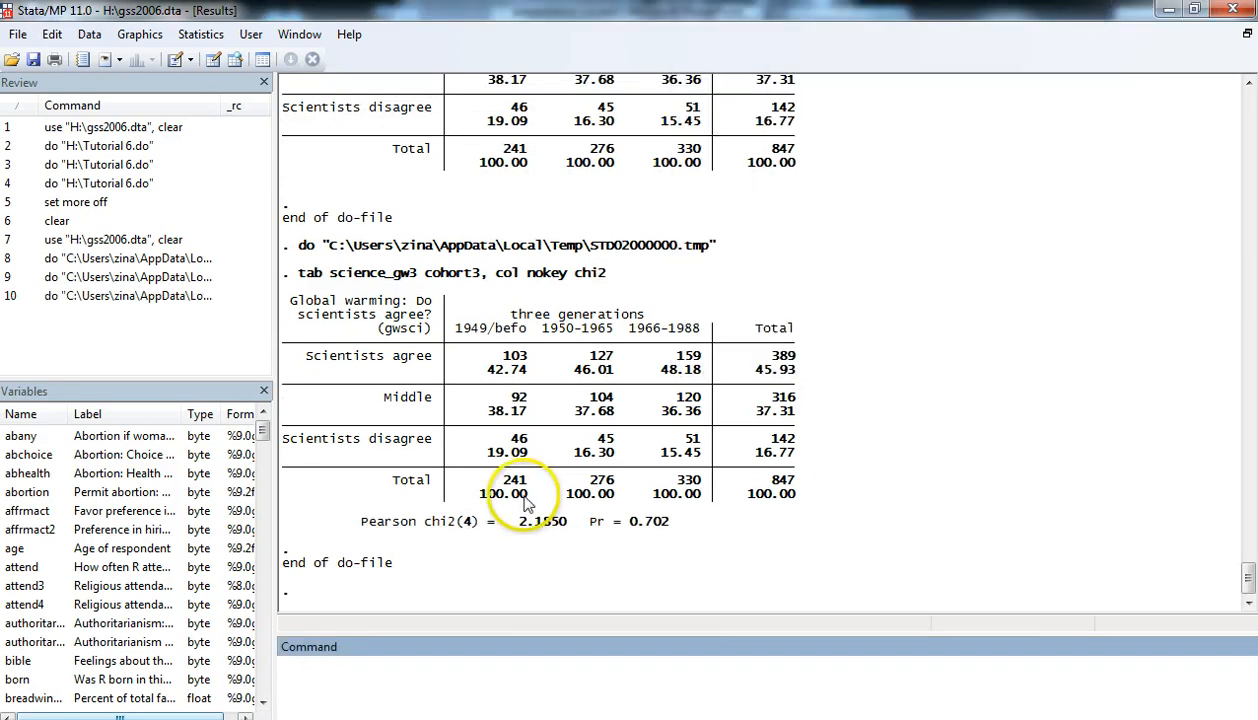
double_click(588, 272)
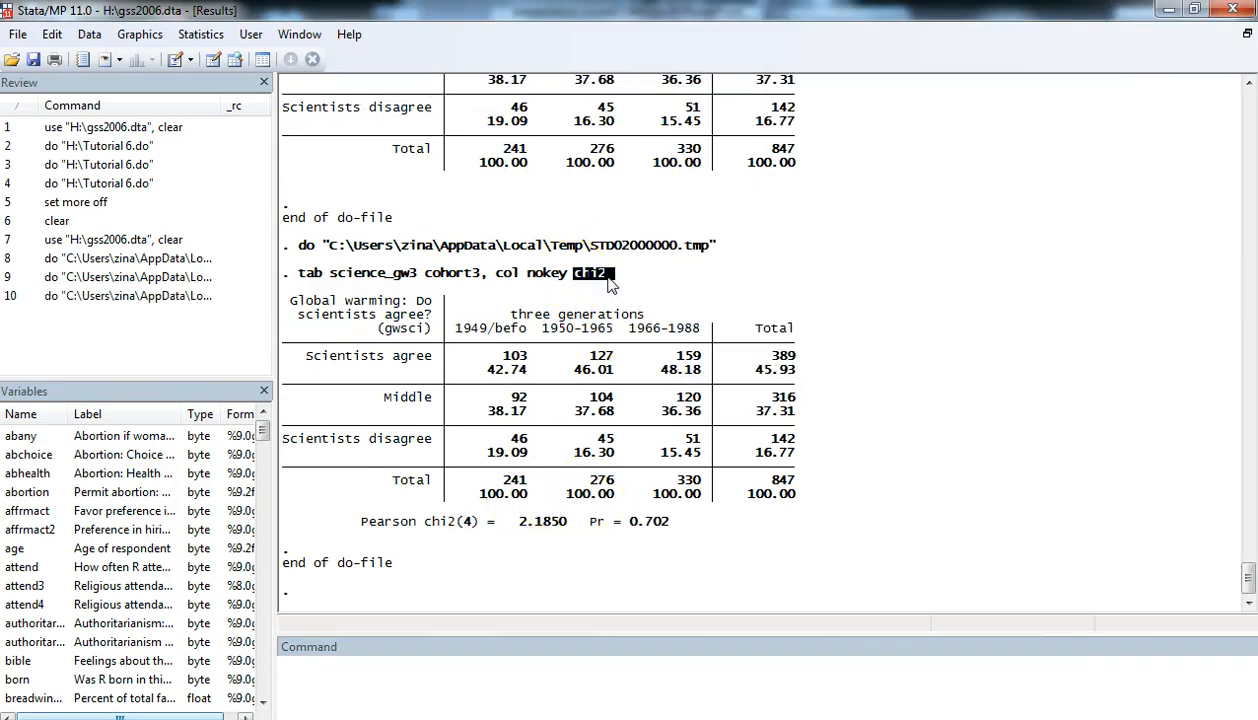
mouse_move(538, 472)
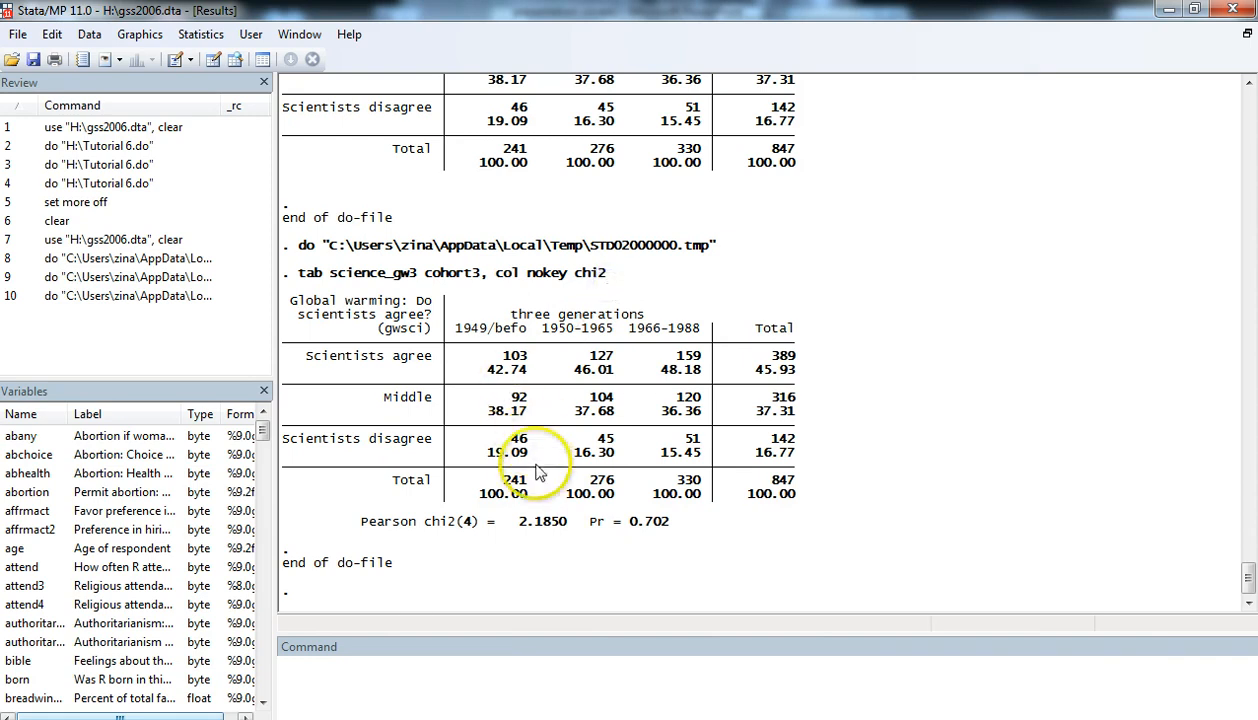
mouse_move(388, 532)
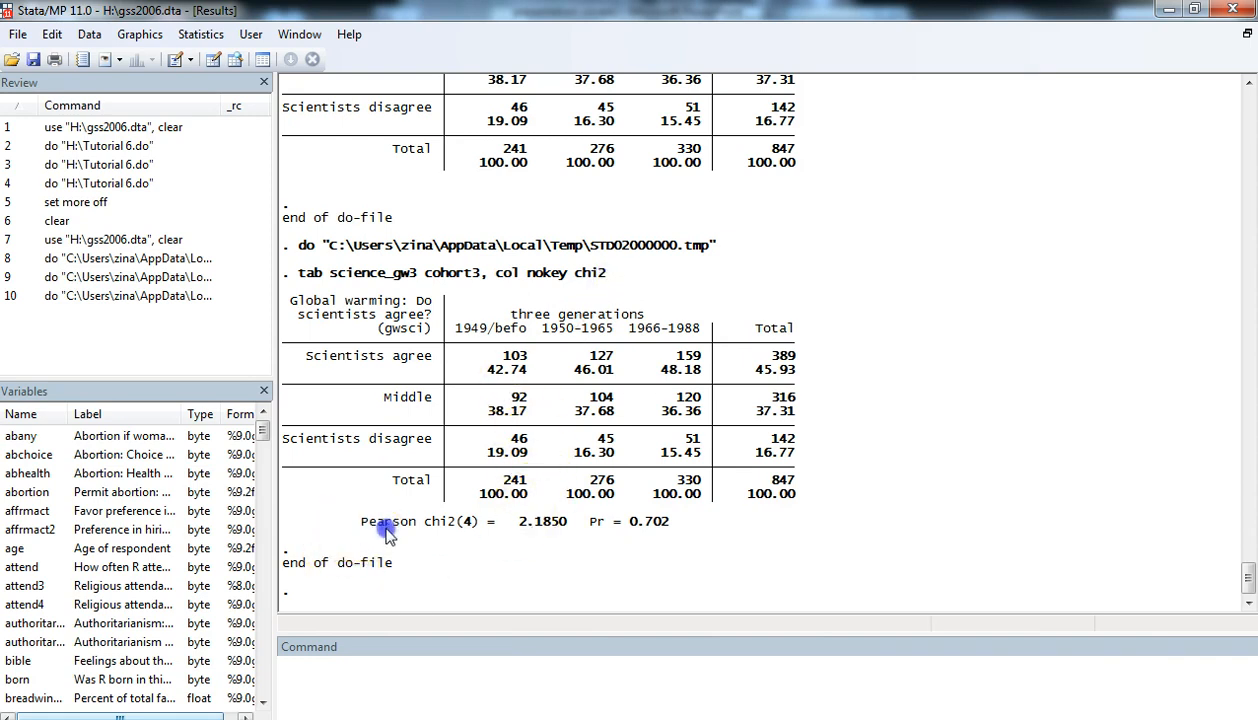
left_click_drag(360, 520, 668, 520)
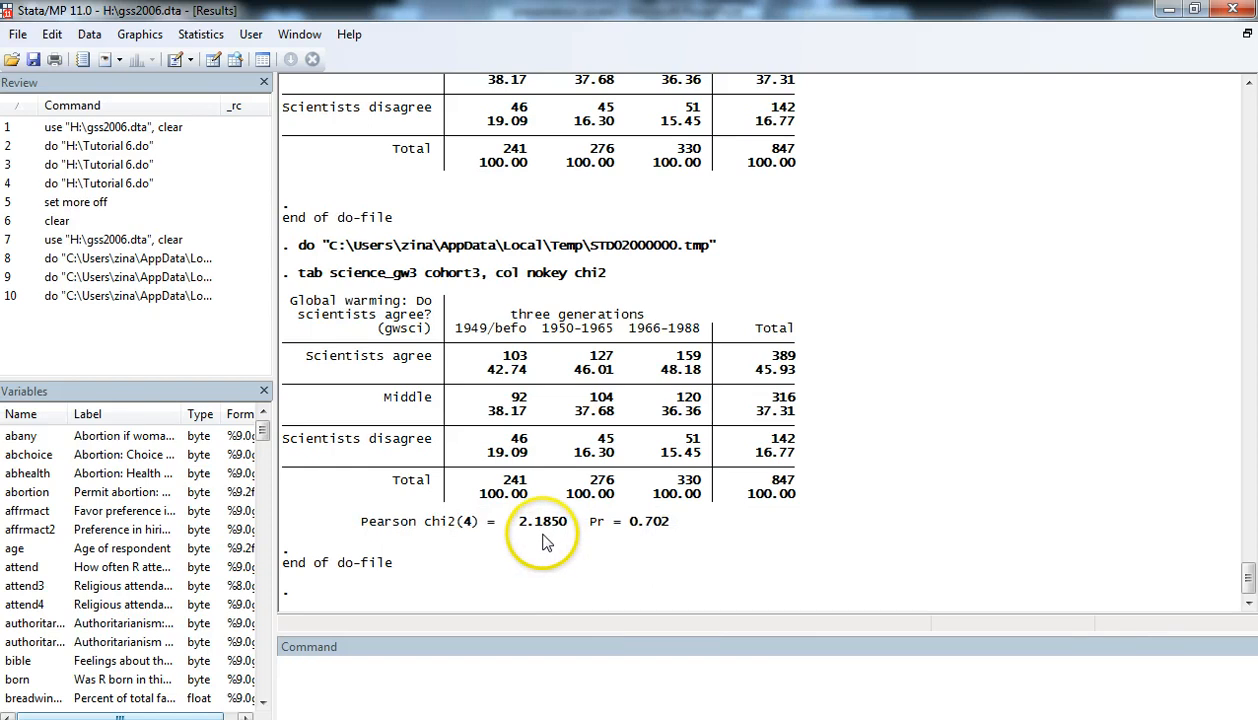
mouse_move(548, 544)
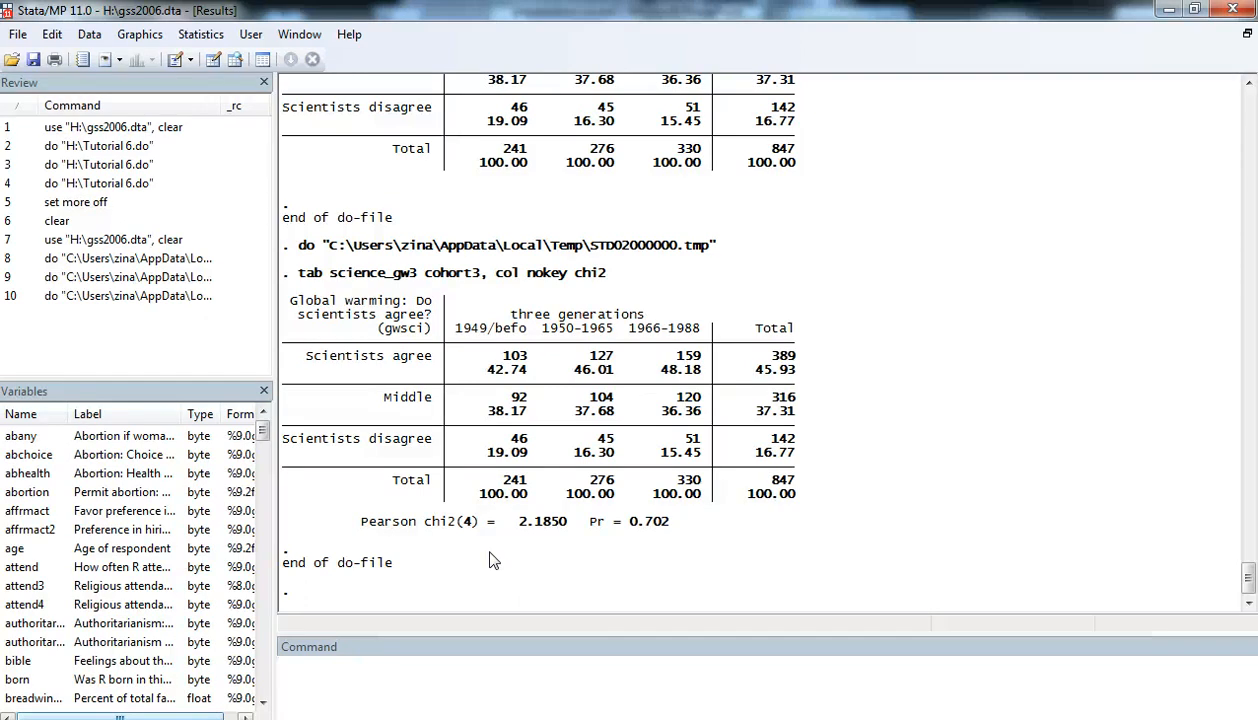
mouse_move(546, 544)
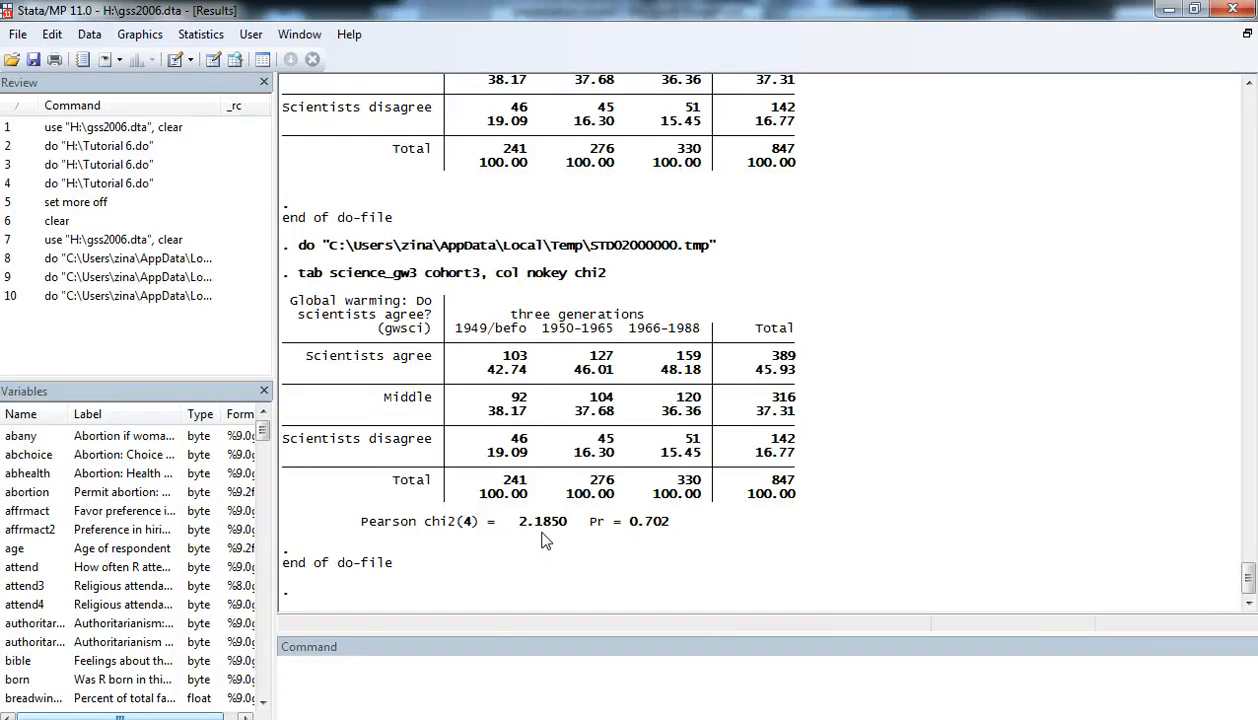
mouse_move(544, 544)
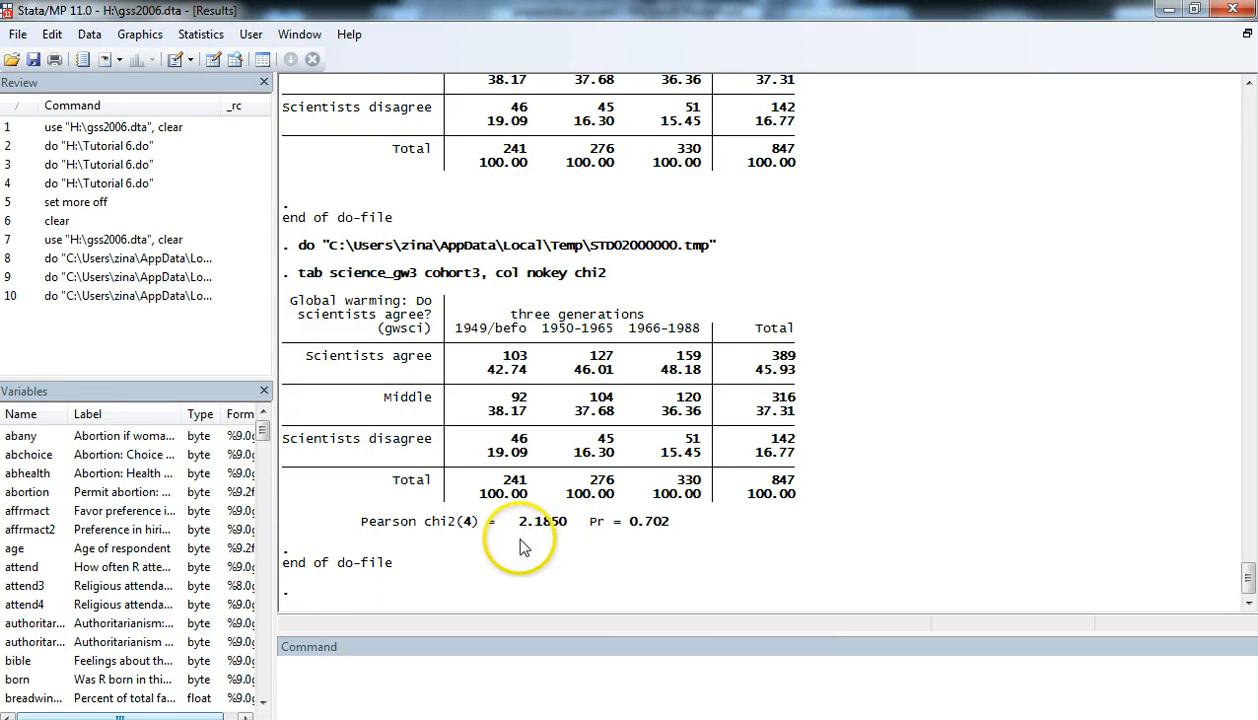
mouse_move(556, 544)
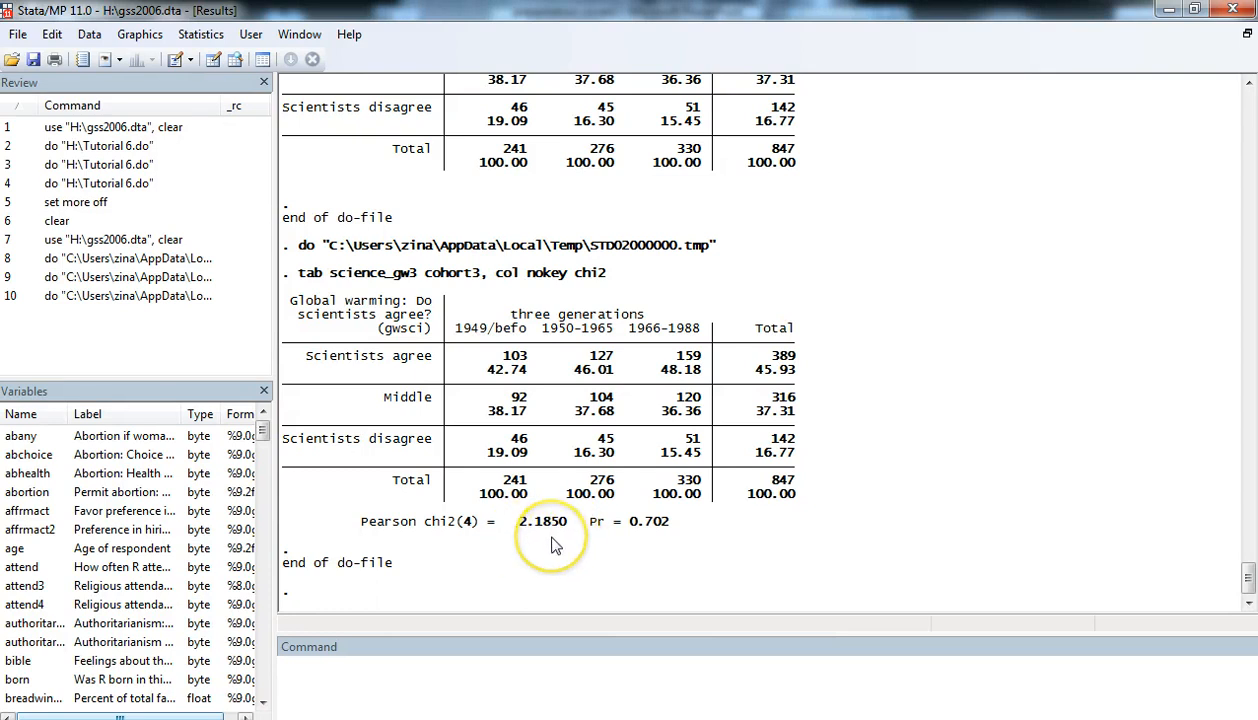
mouse_move(556, 544)
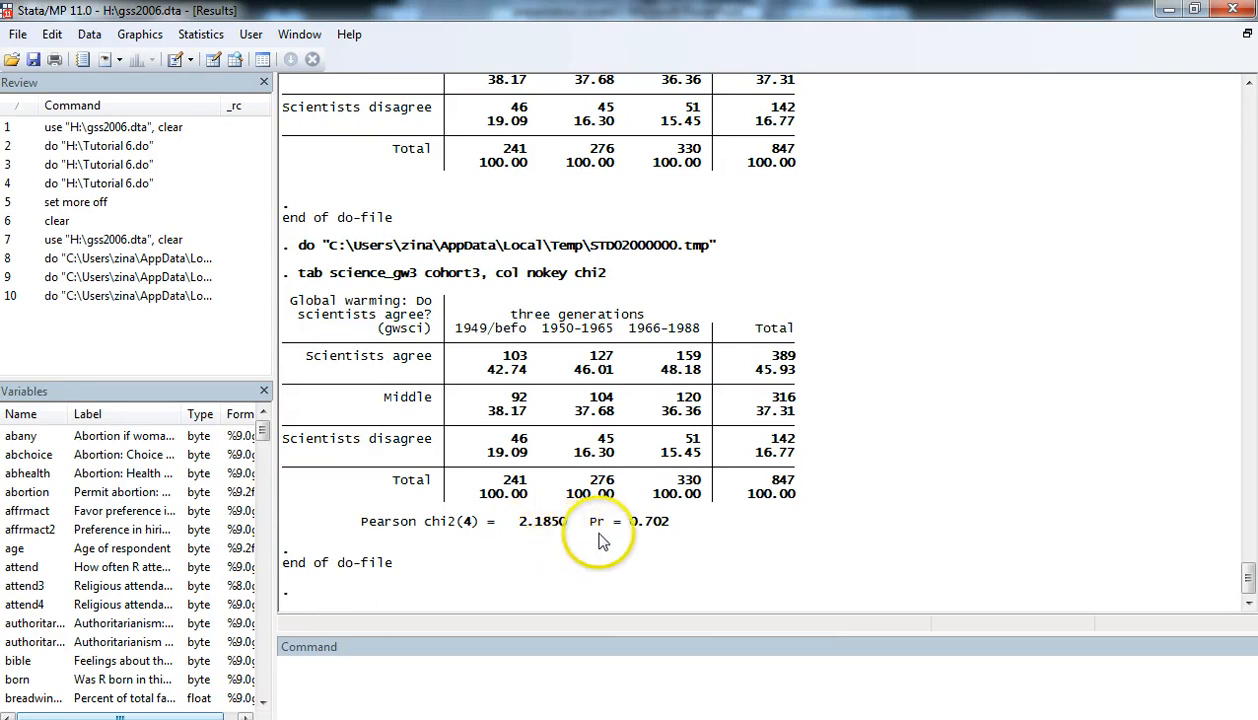
mouse_move(630, 540)
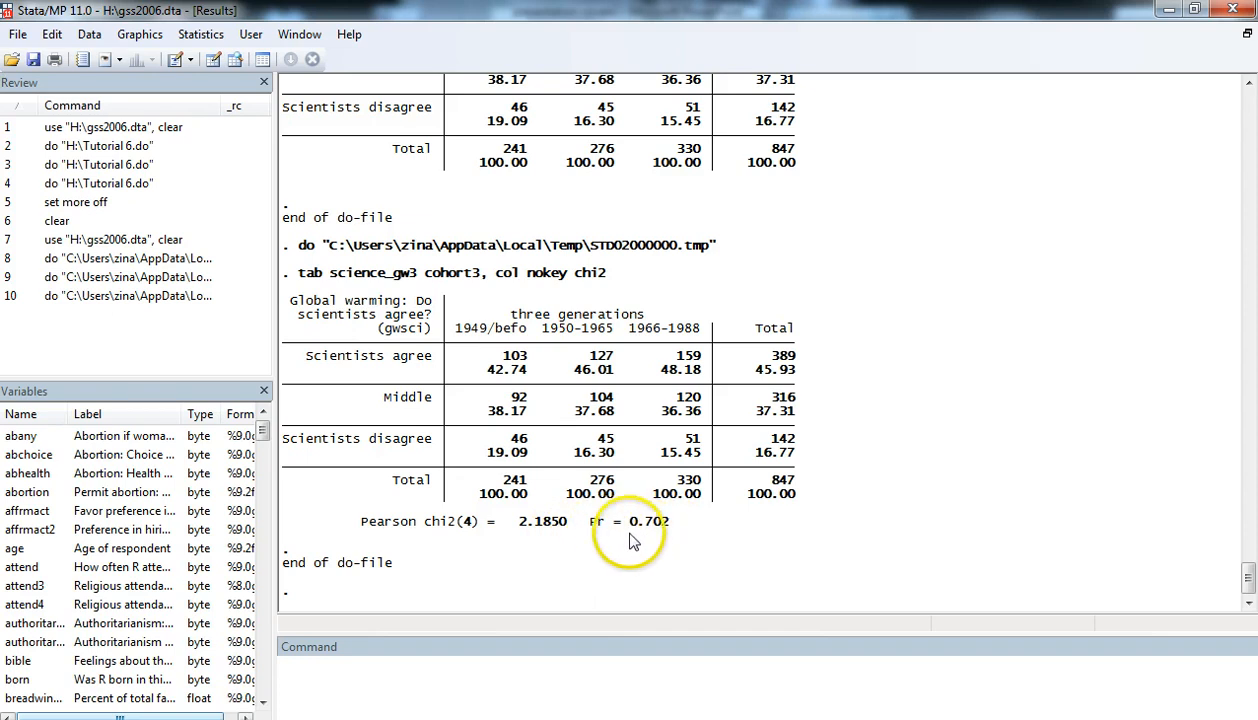
mouse_move(644, 538)
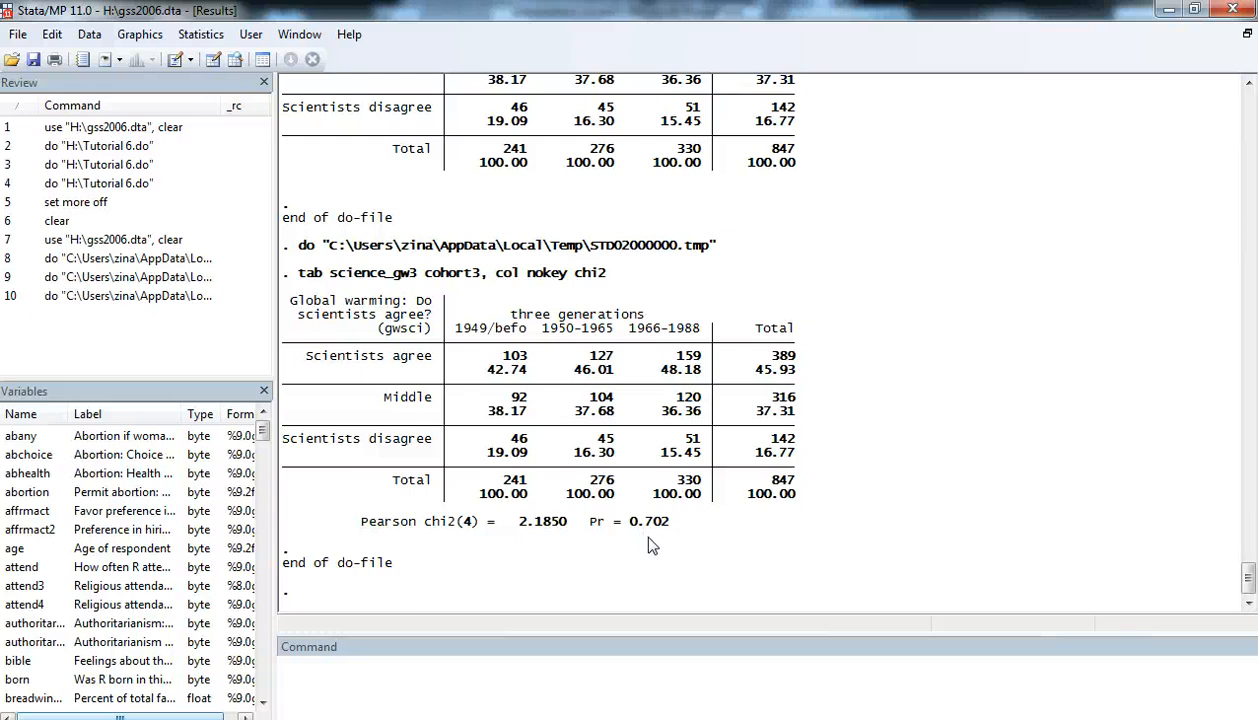
mouse_move(668, 544)
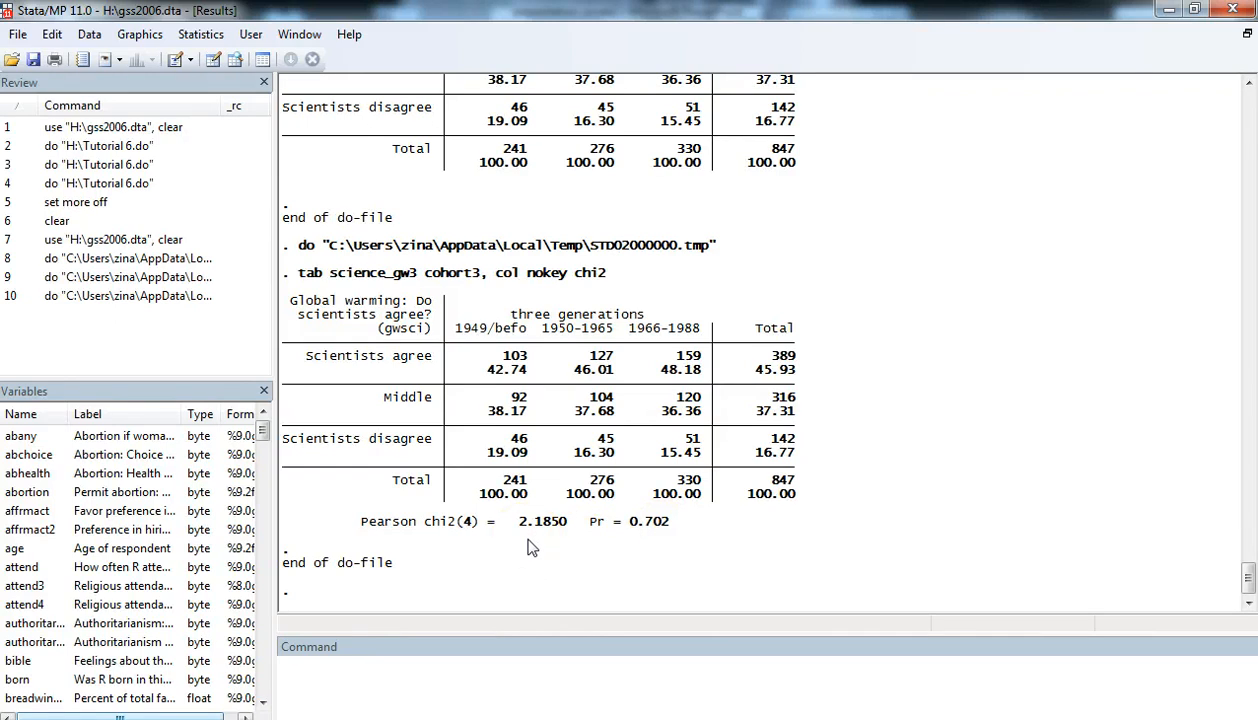
mouse_move(536, 548)
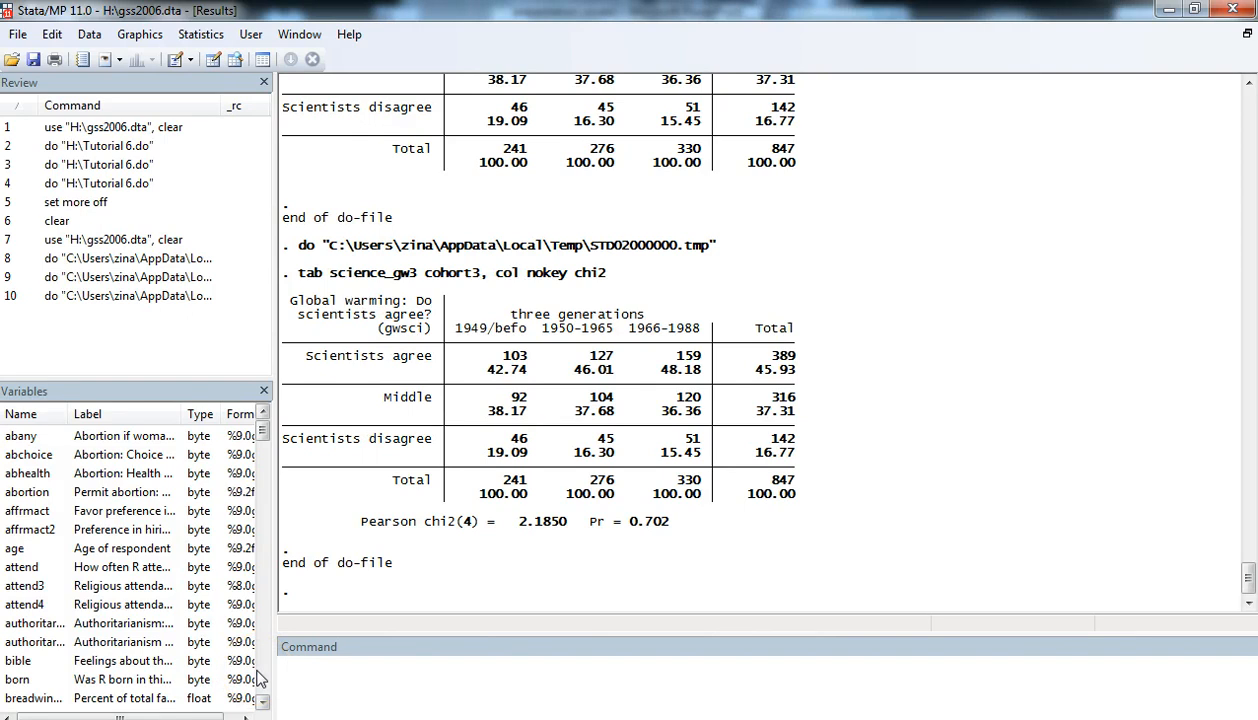
- Switch to Tutorial 7.do and run 'which somersd' to confirm somersd is installed
left_click(190, 60)
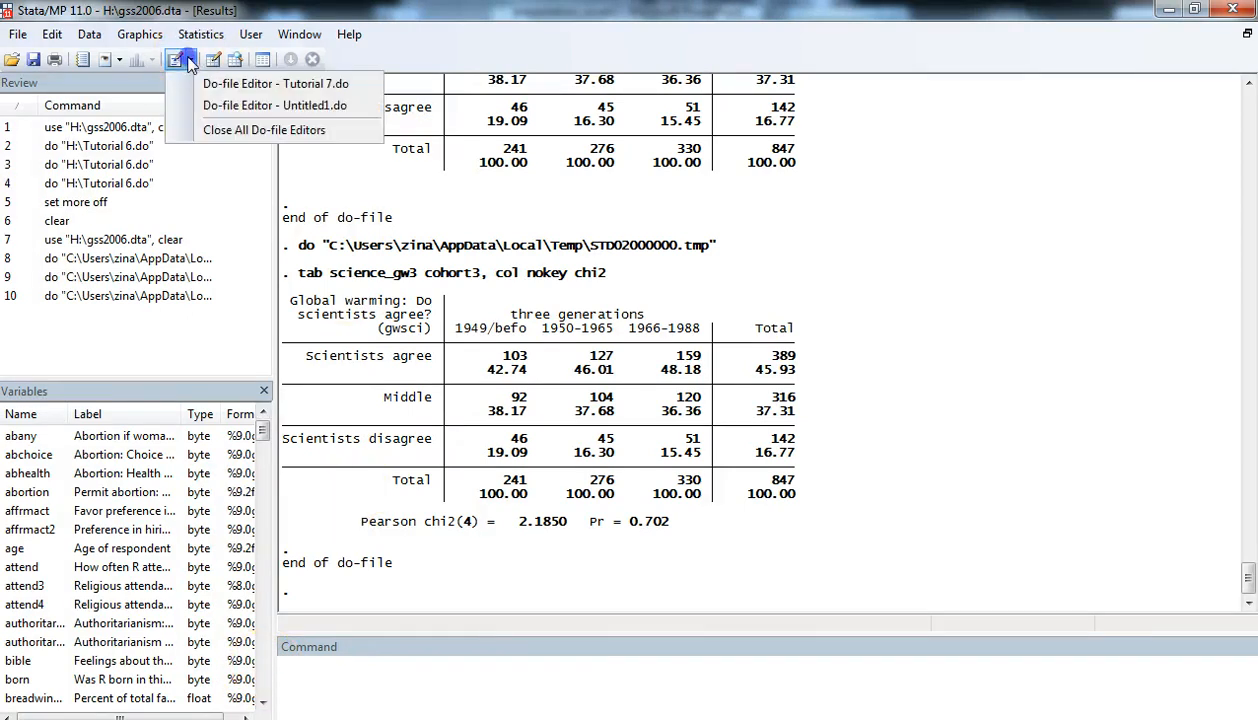
left_click(276, 84)
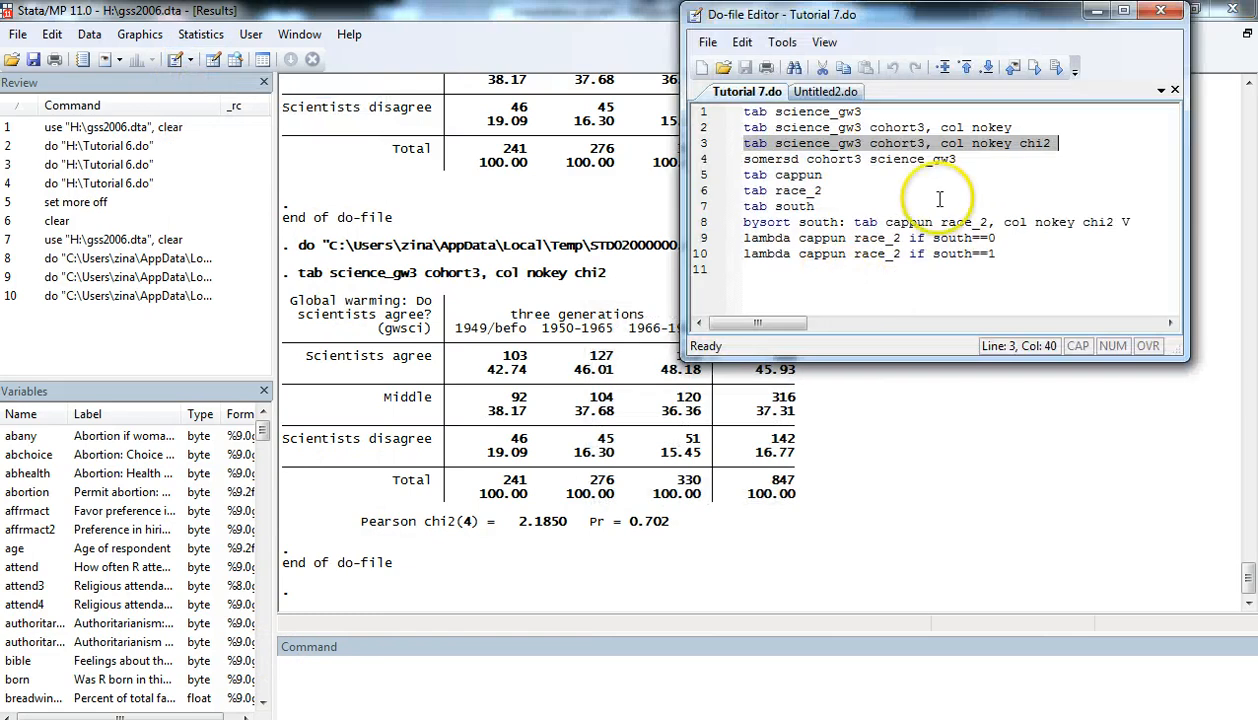
mouse_move(972, 204)
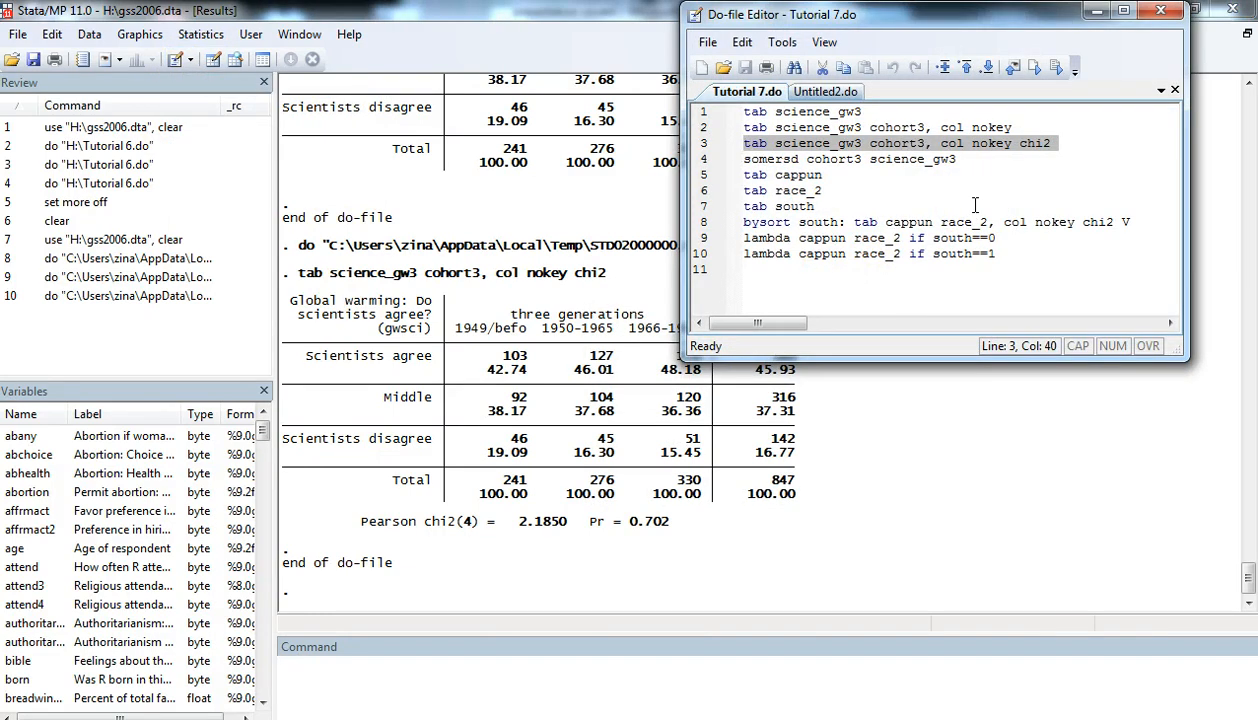
mouse_move(550, 560)
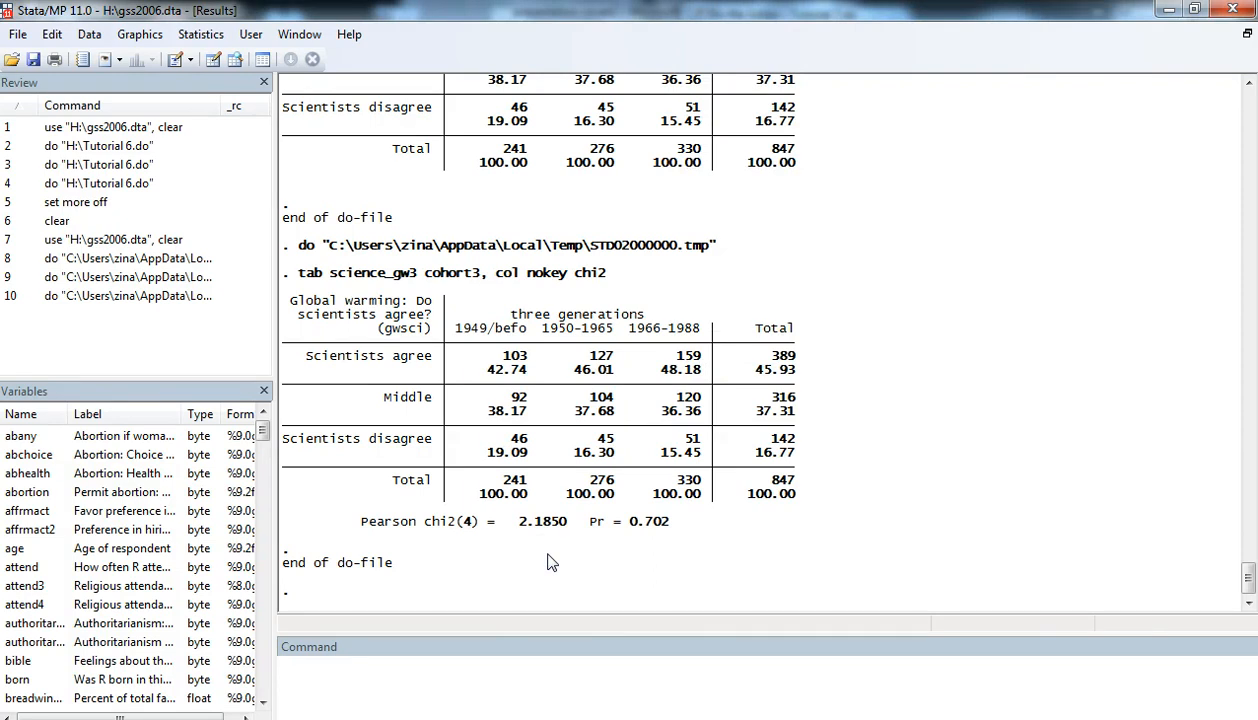
type("which somersd")
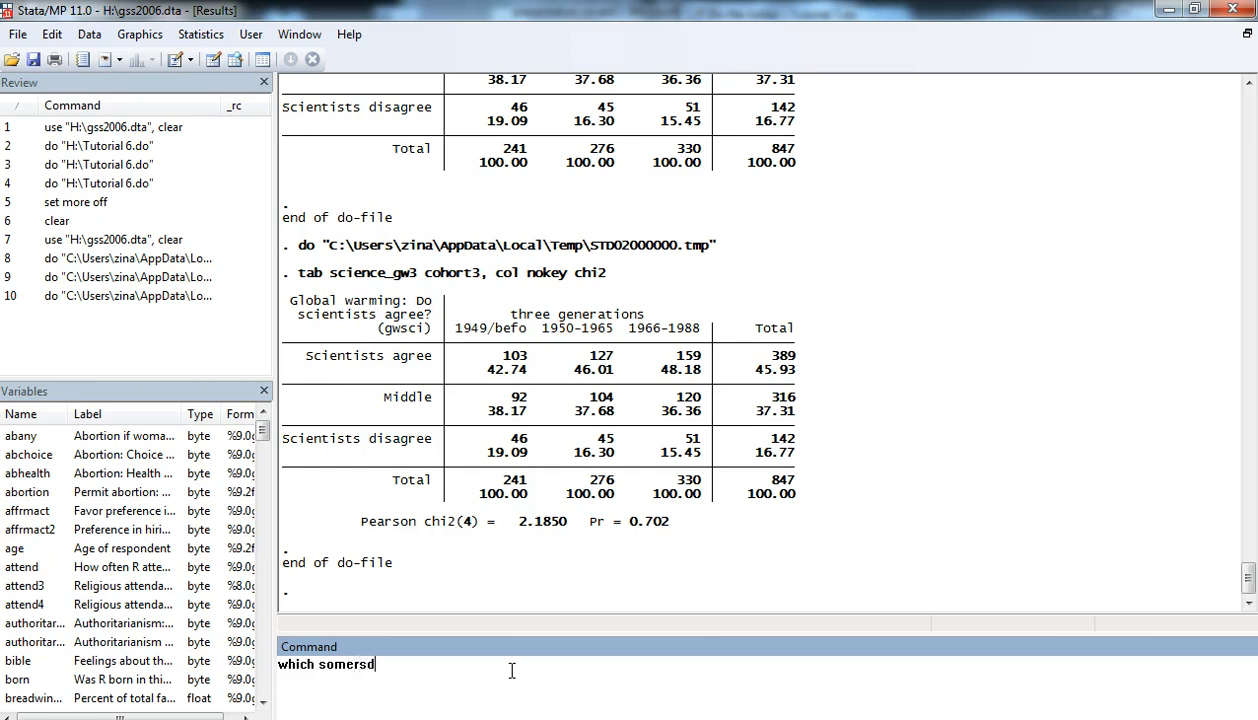
key("Return")
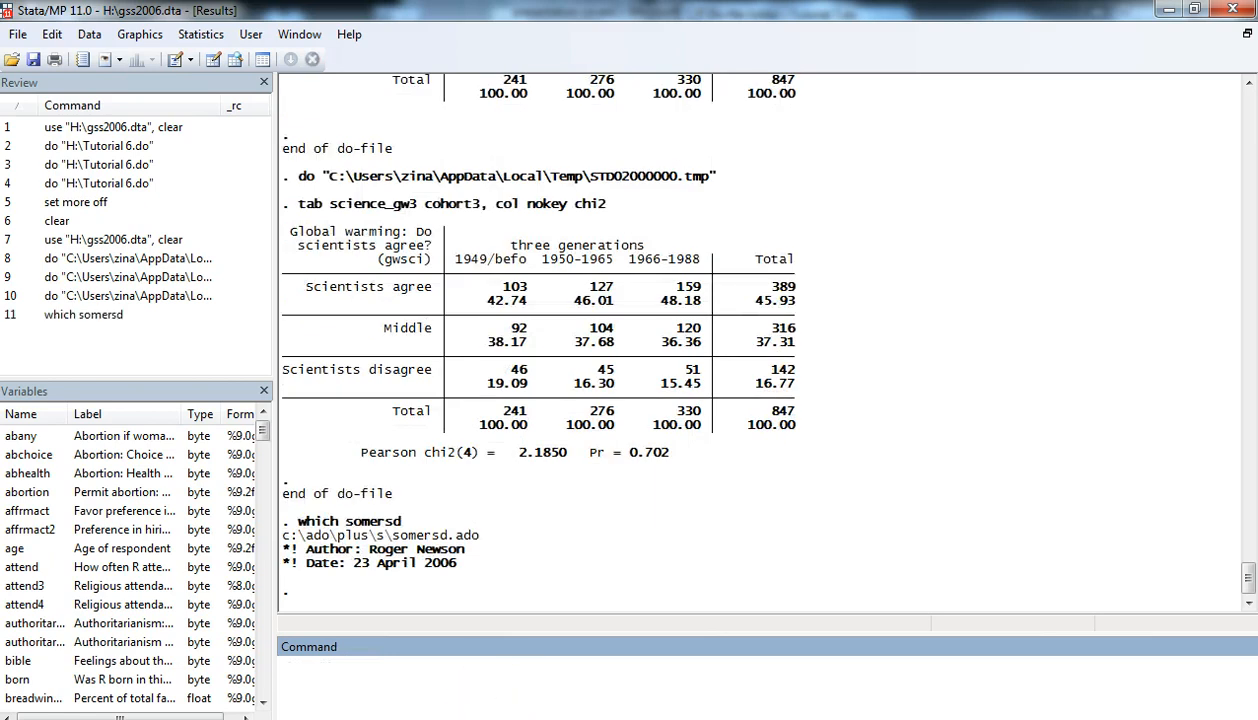
mouse_move(428, 678)
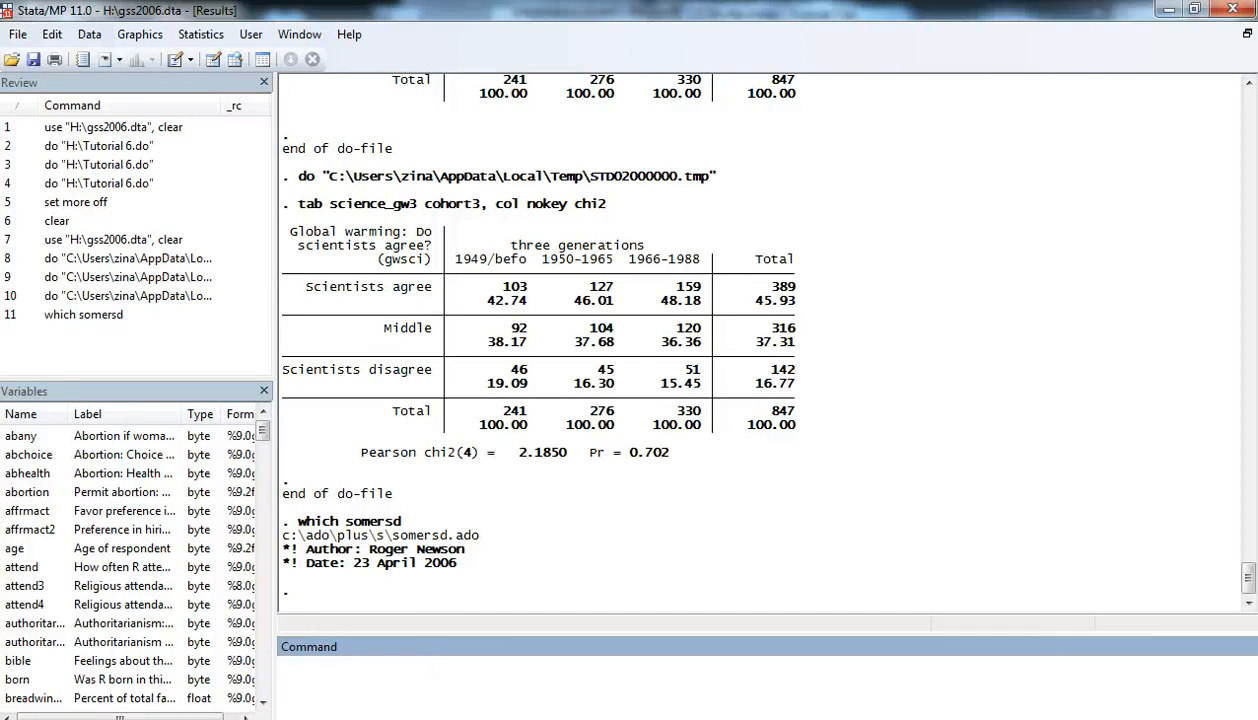
- Return to Tutorial 7.do to run Somers' D for cohort3 and science_gw3
left_click(190, 60)
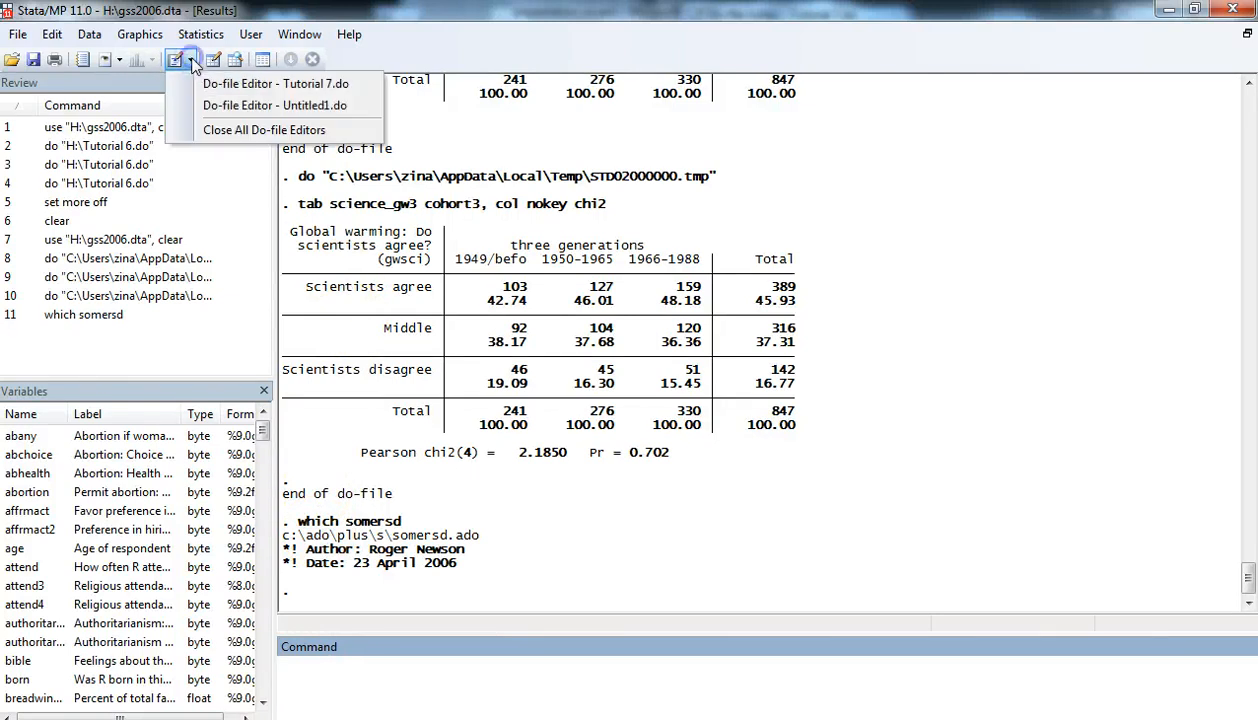
left_click(276, 84)
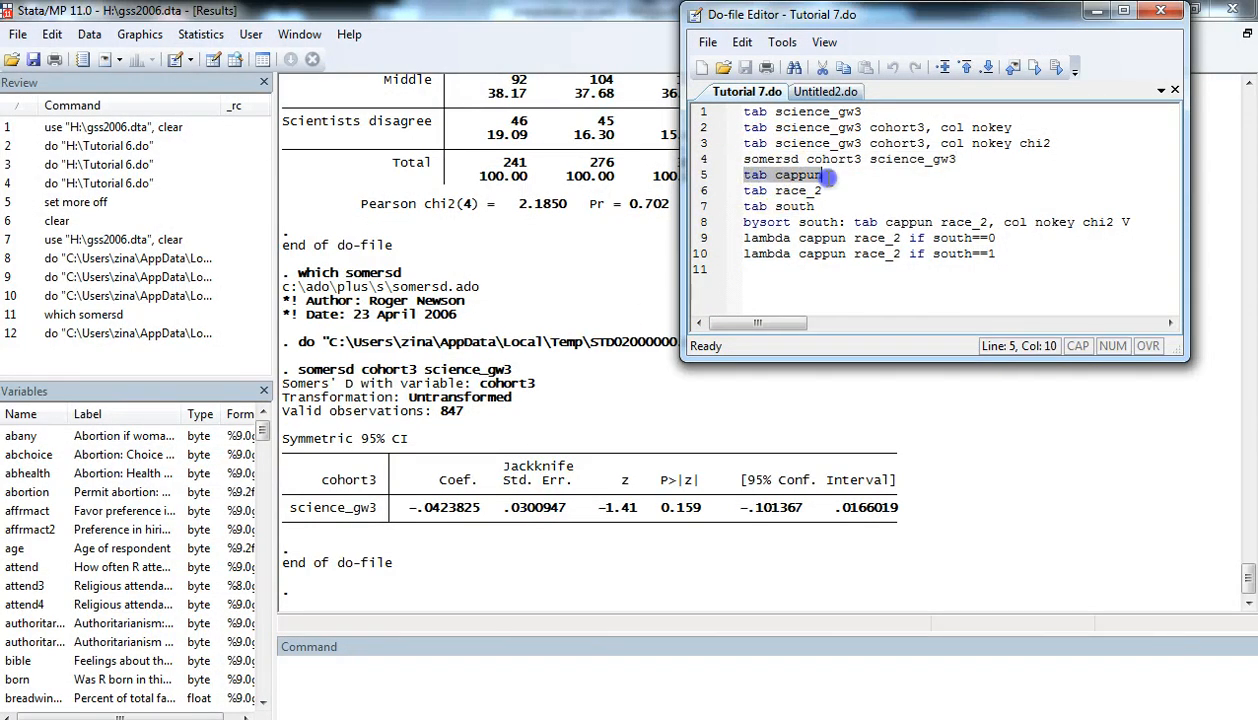
- Run the one-way tables for cappun, race_2 and south from do-file lines 5–7
left_click(1056, 68)
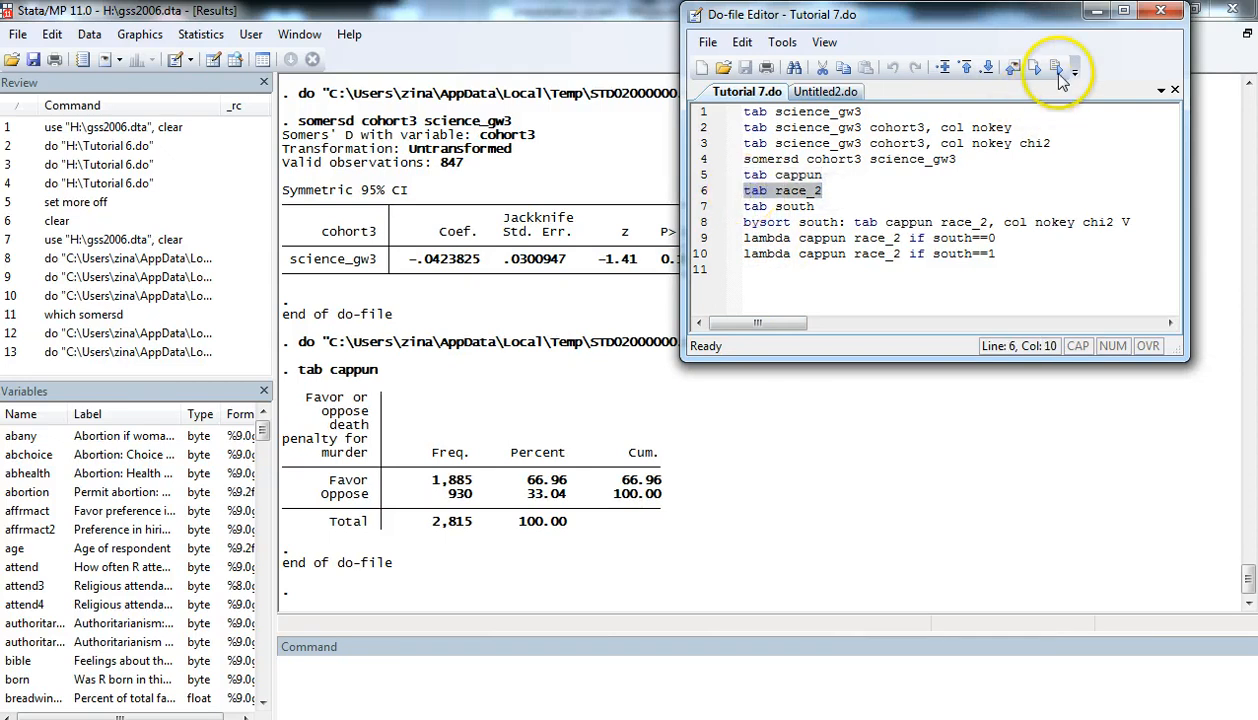
left_click(1056, 68)
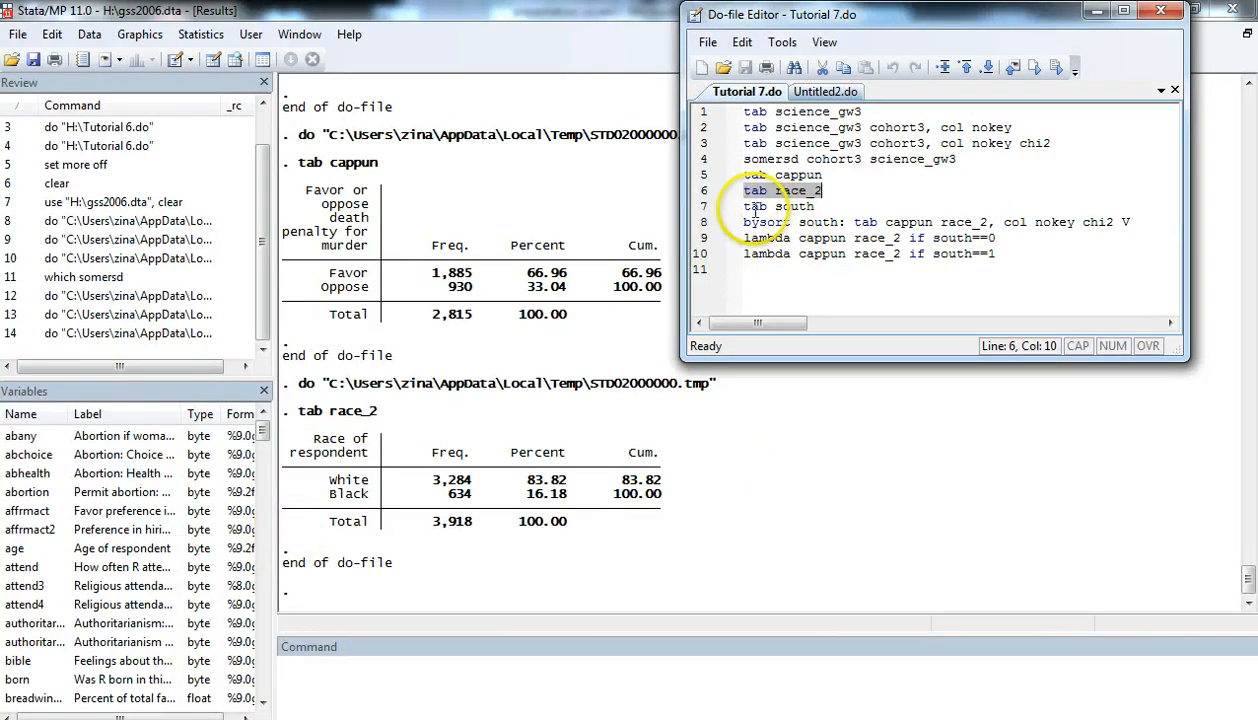
left_click(790, 206)
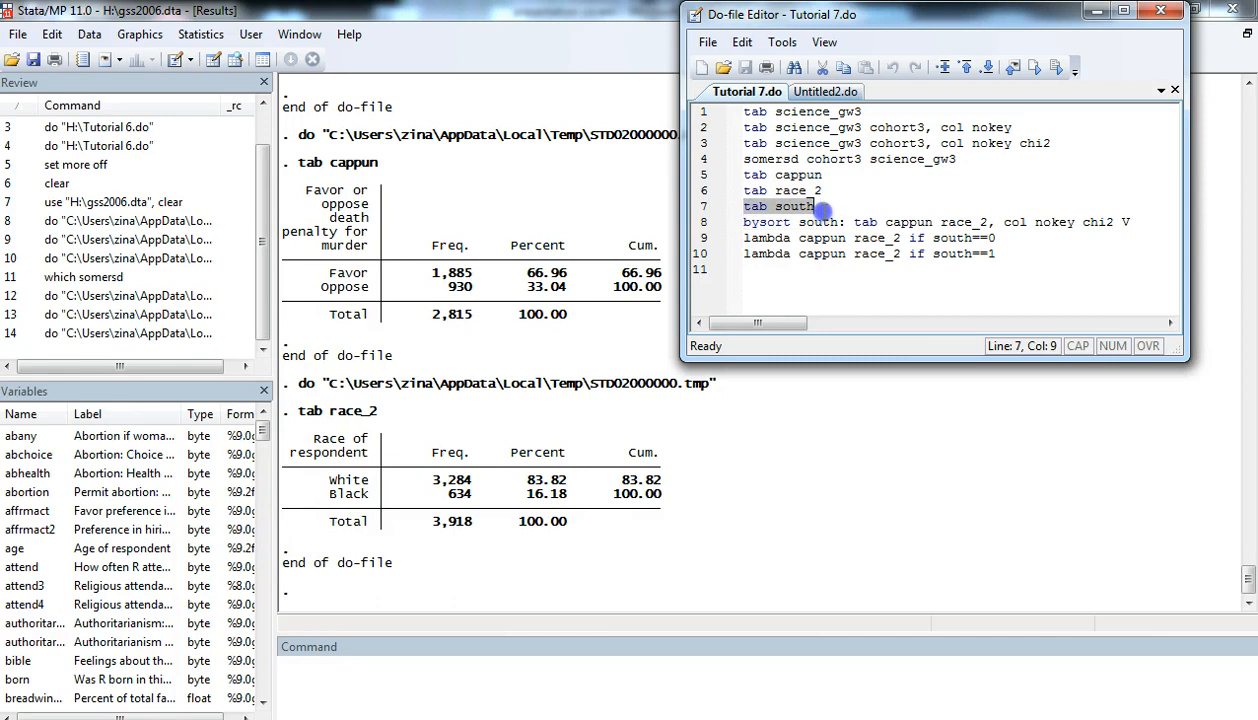
mouse_move(1056, 68)
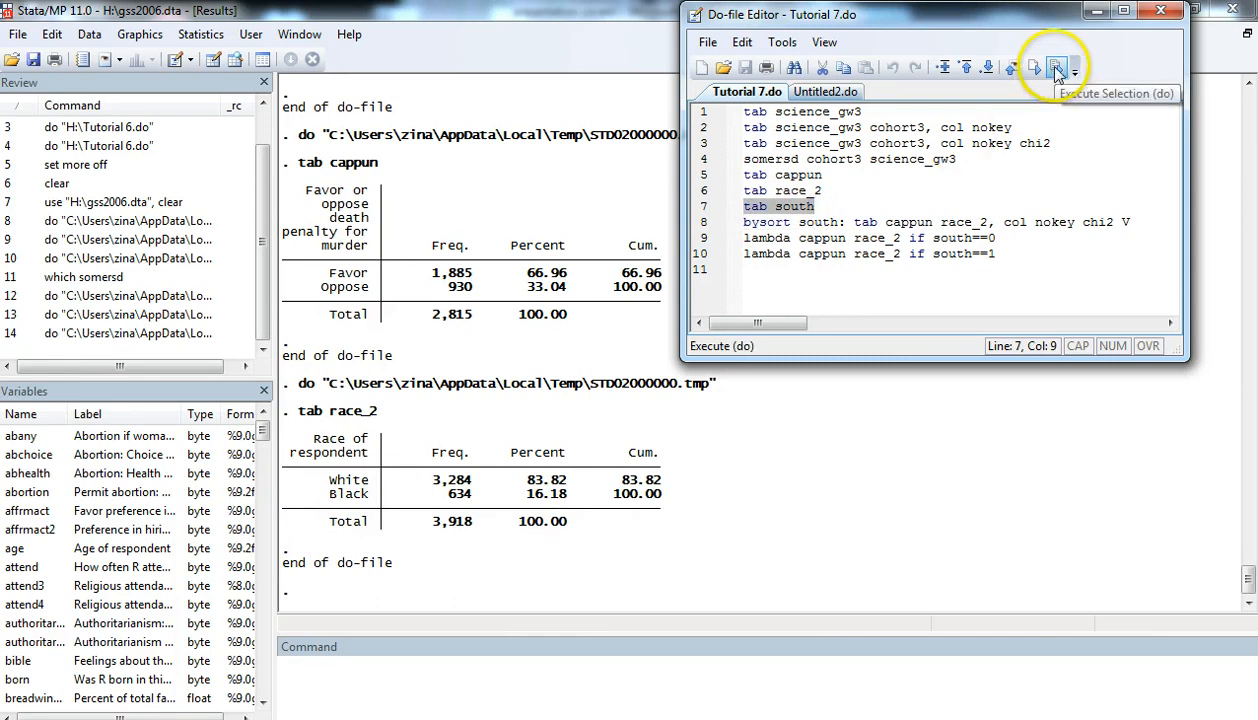
left_click(1056, 68)
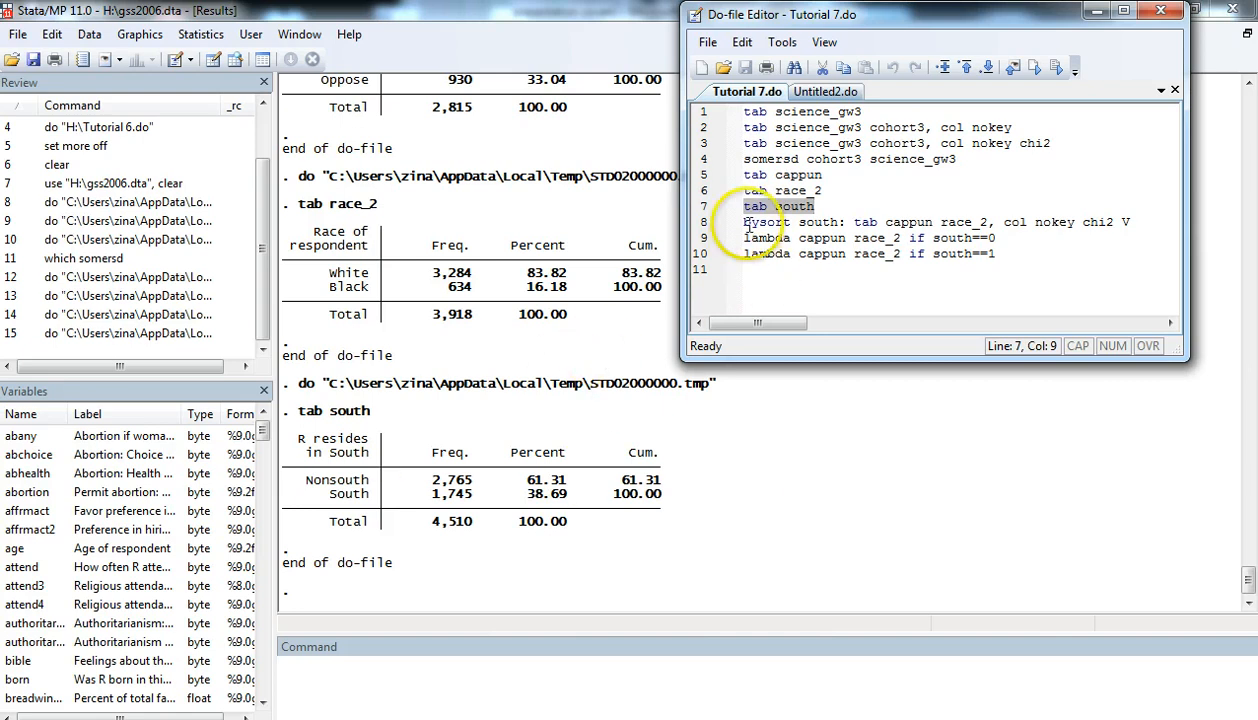
left_click(764, 222)
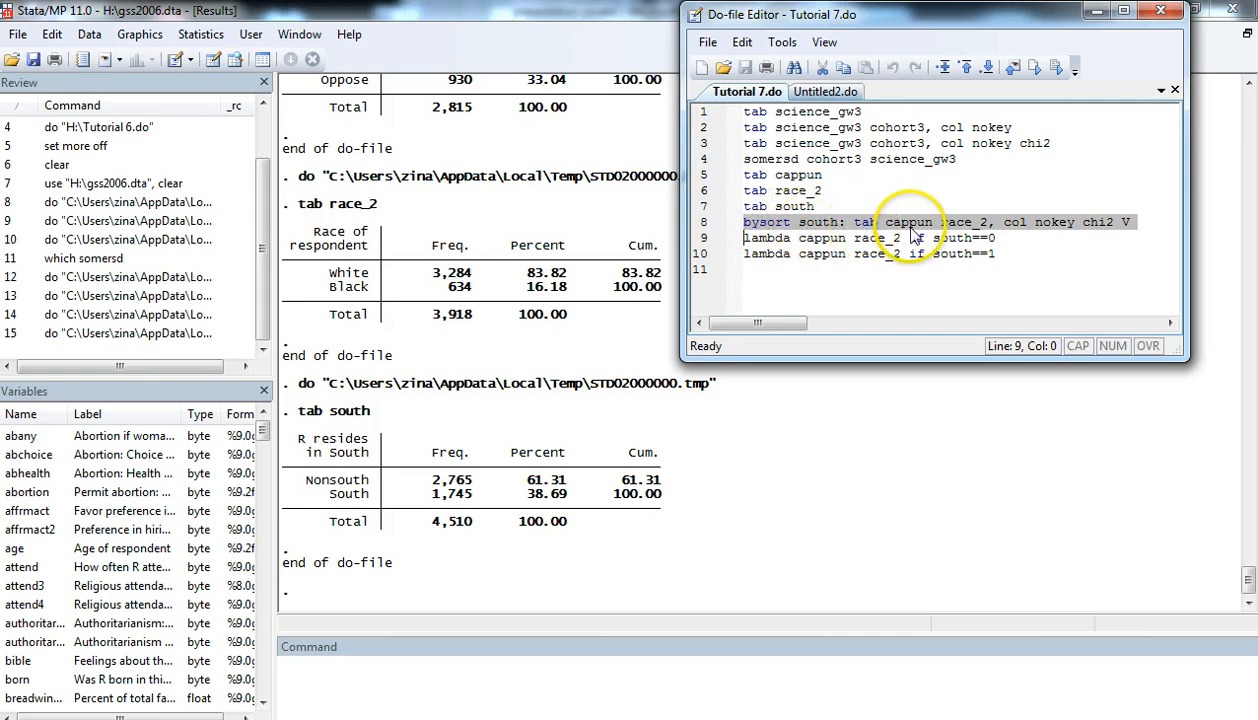
mouse_move(976, 236)
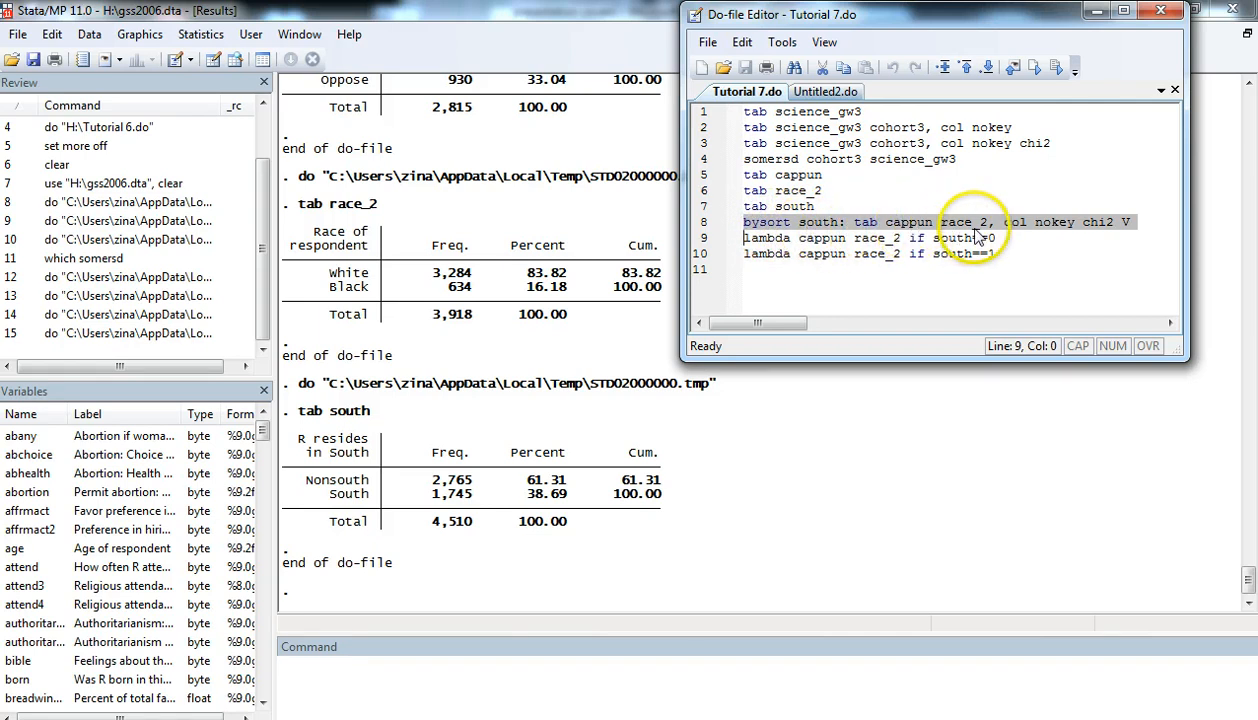
mouse_move(1016, 236)
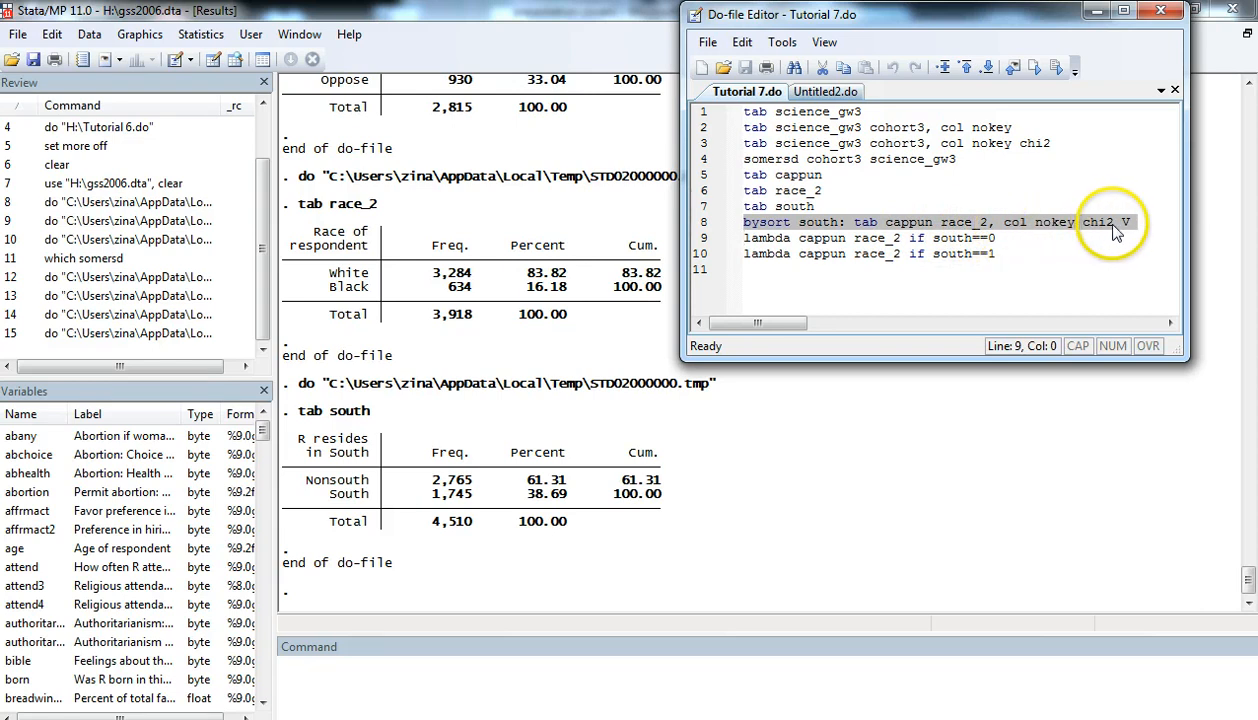
mouse_move(1106, 142)
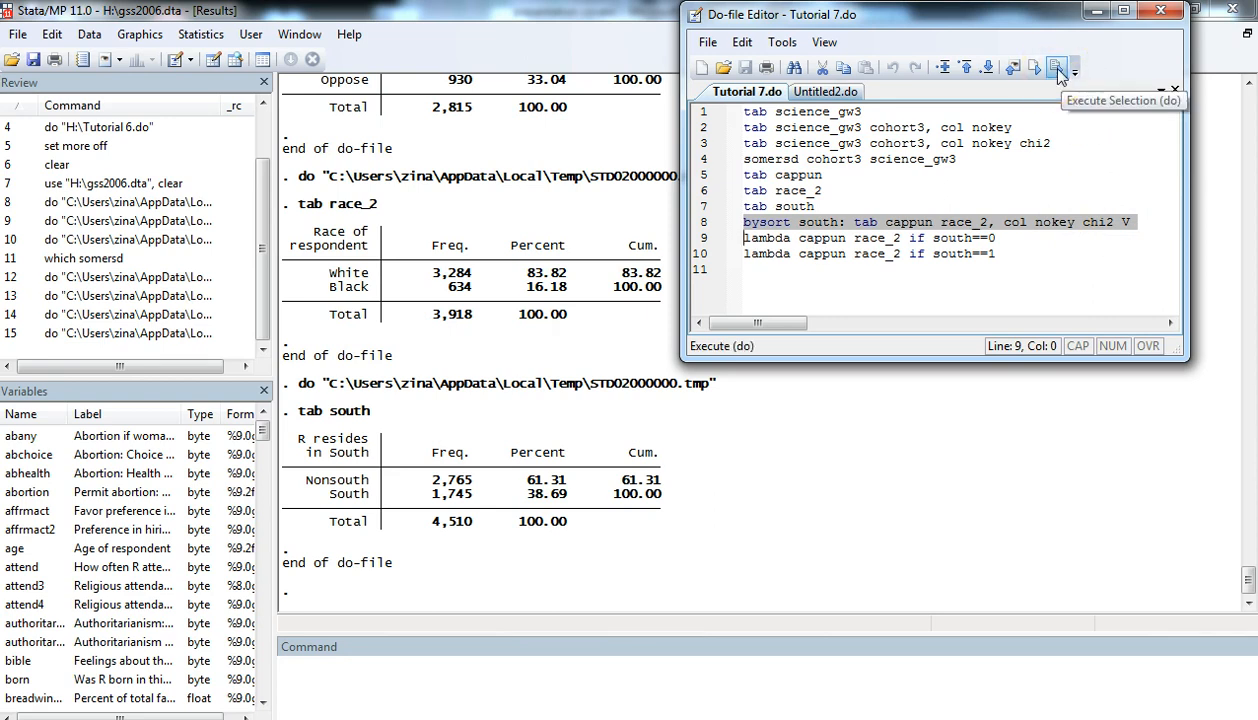
left_click(1056, 68)
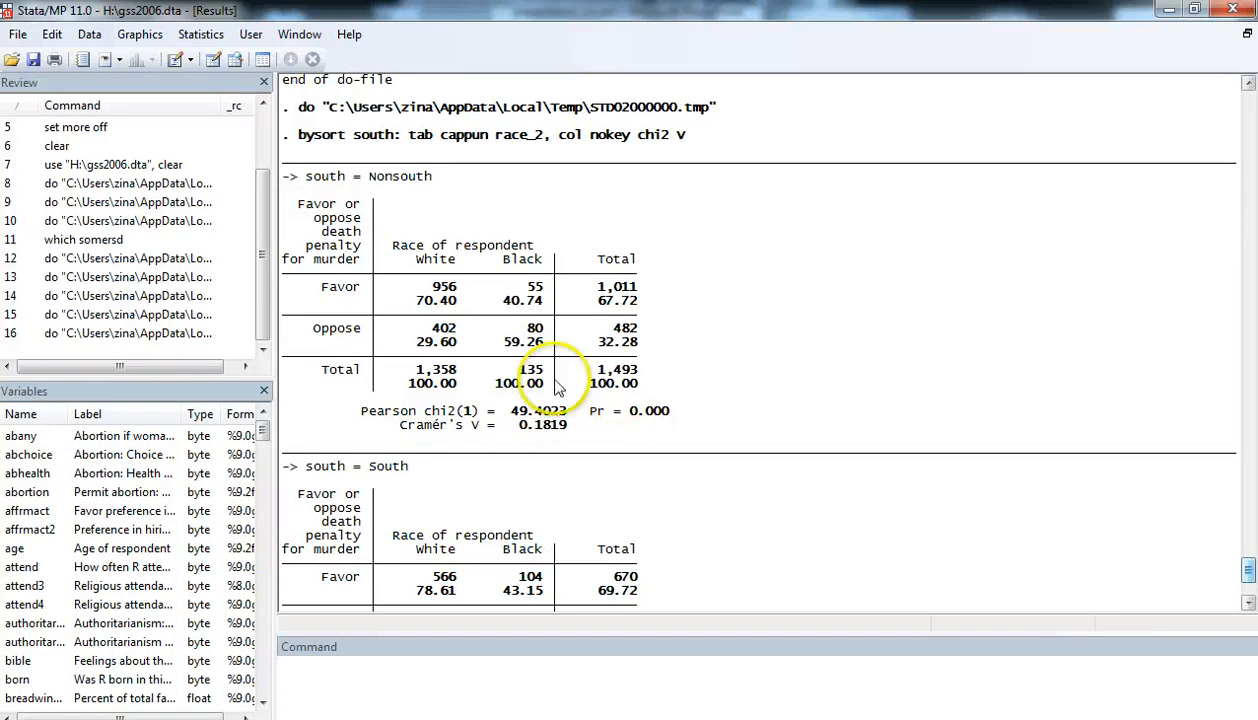
mouse_move(446, 316)
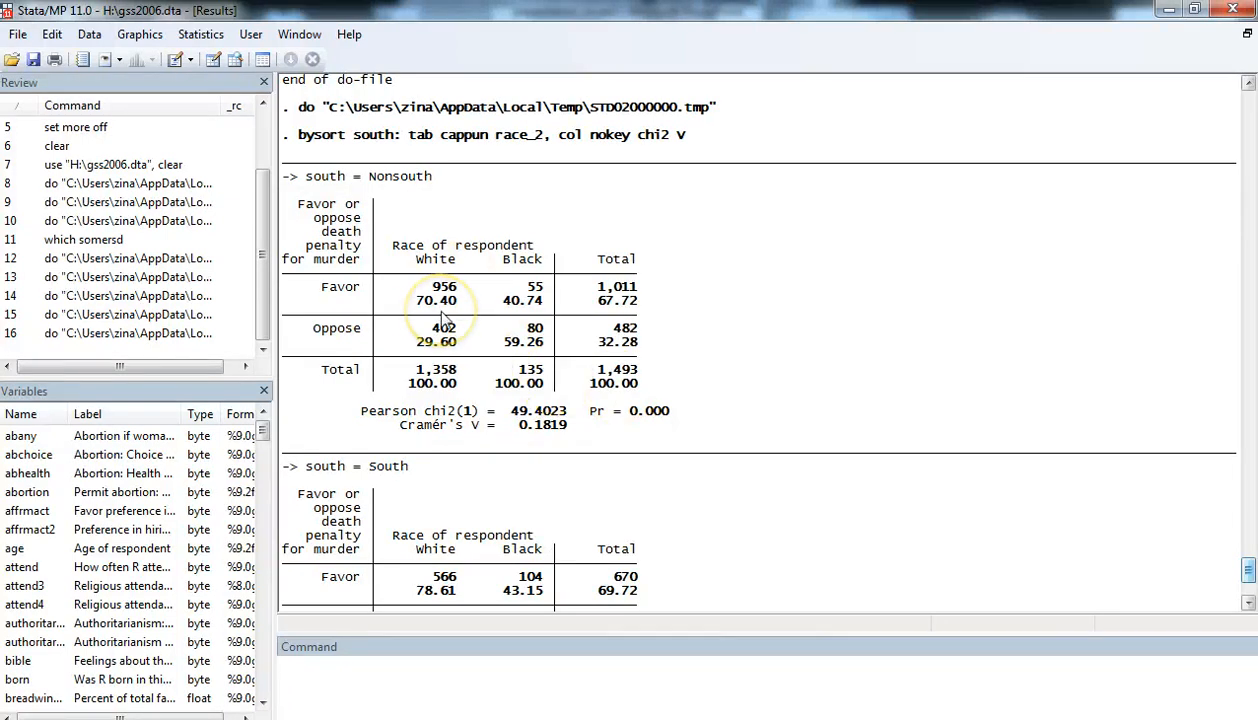
mouse_move(480, 322)
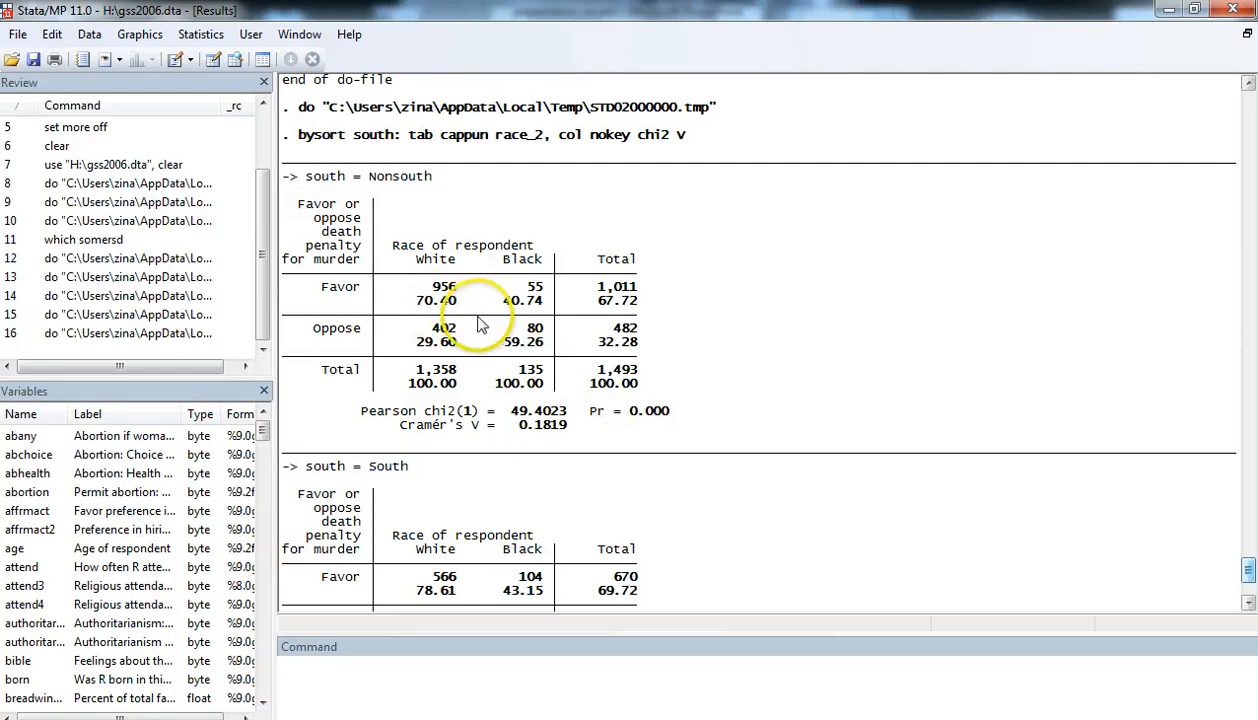
mouse_move(528, 322)
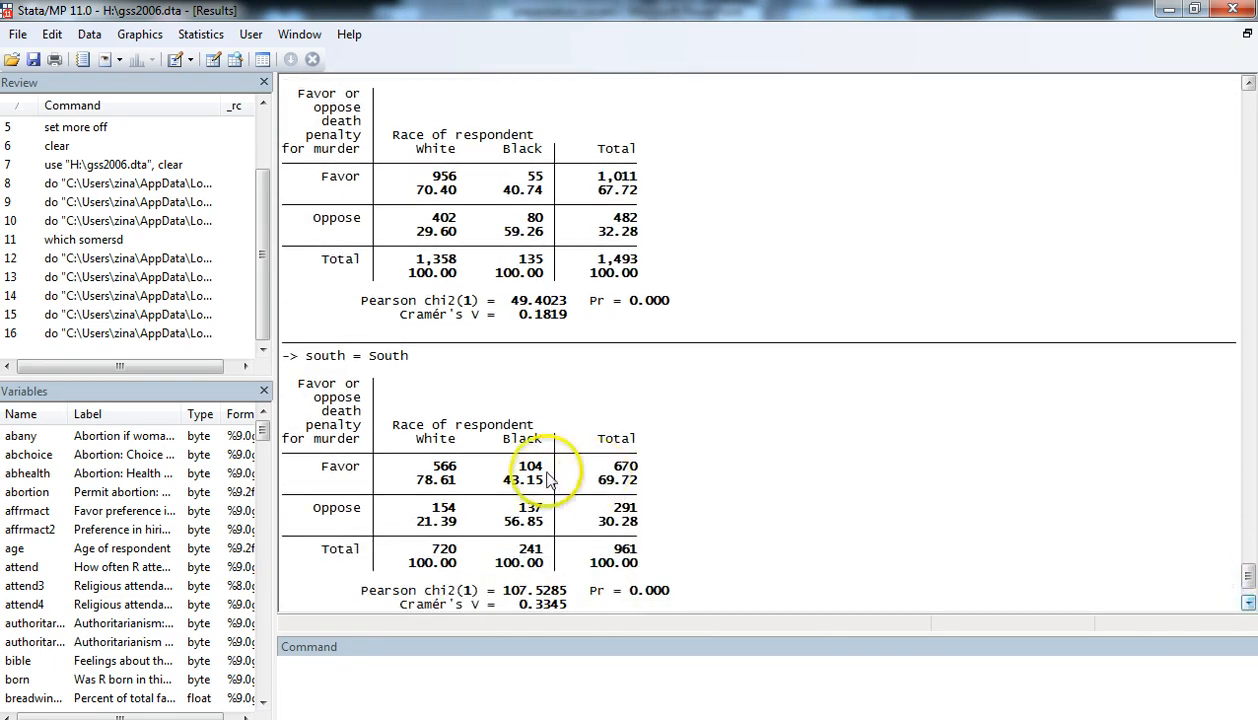
mouse_move(432, 504)
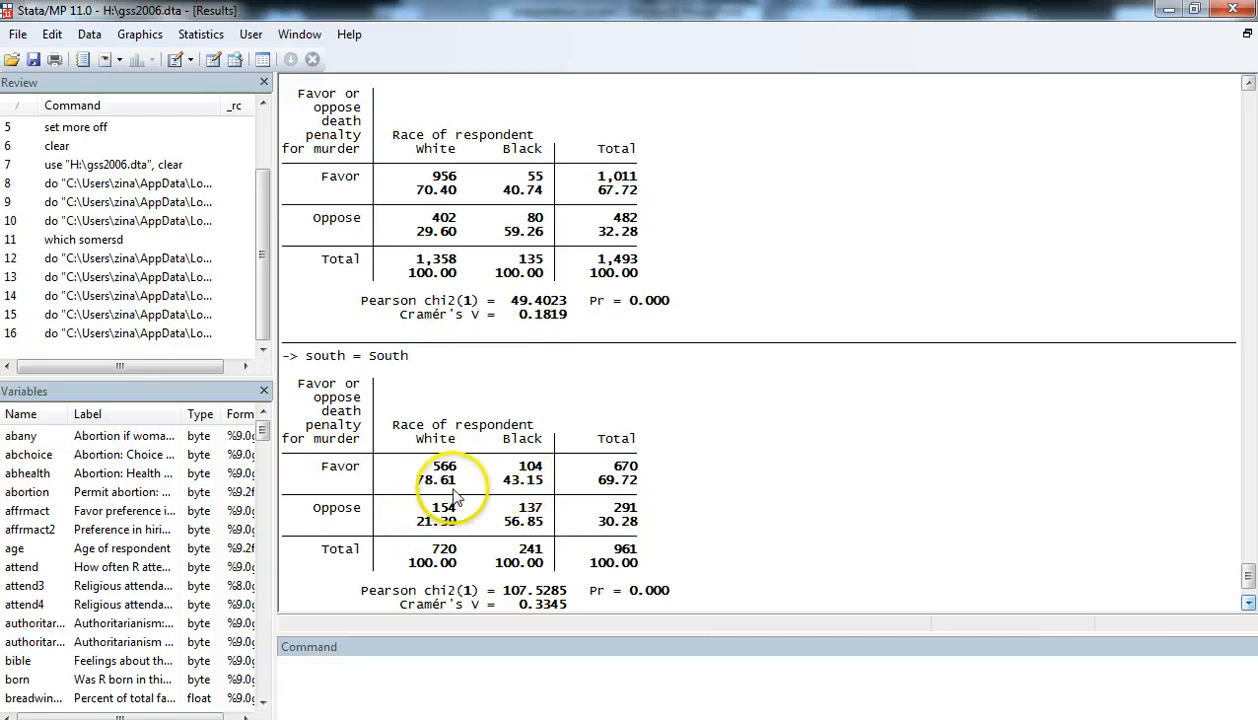
mouse_move(260, 528)
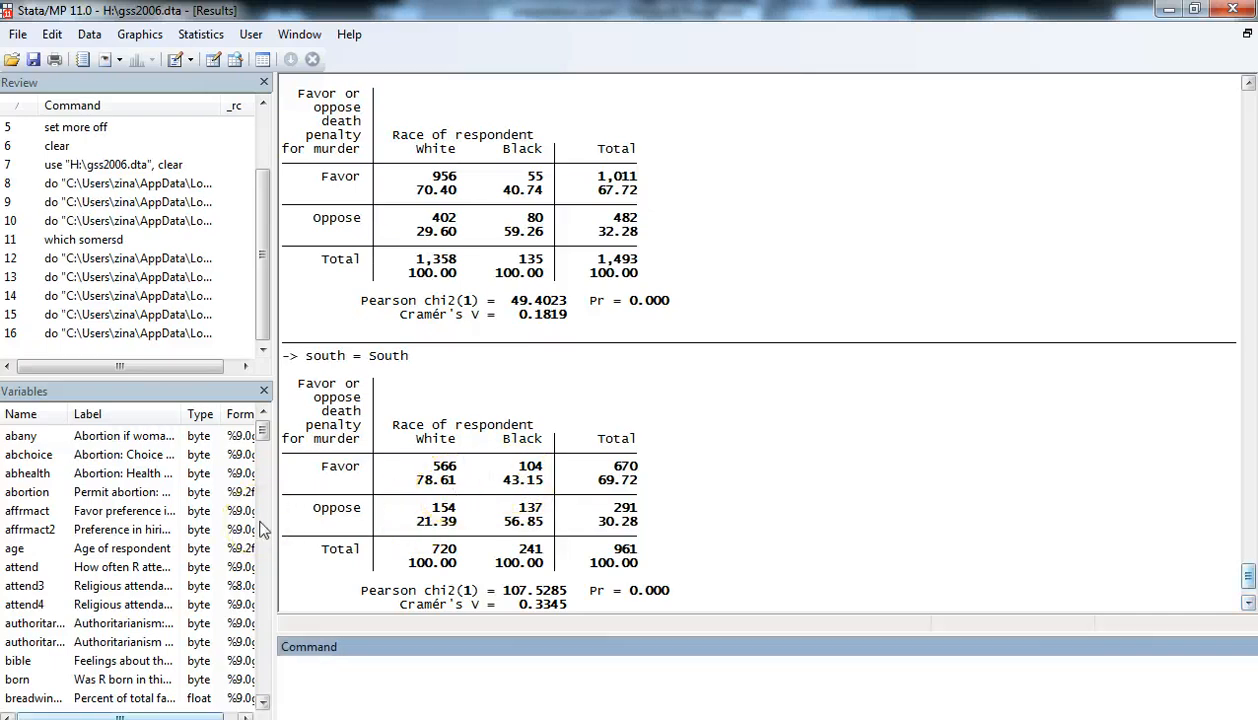
mouse_move(744, 424)
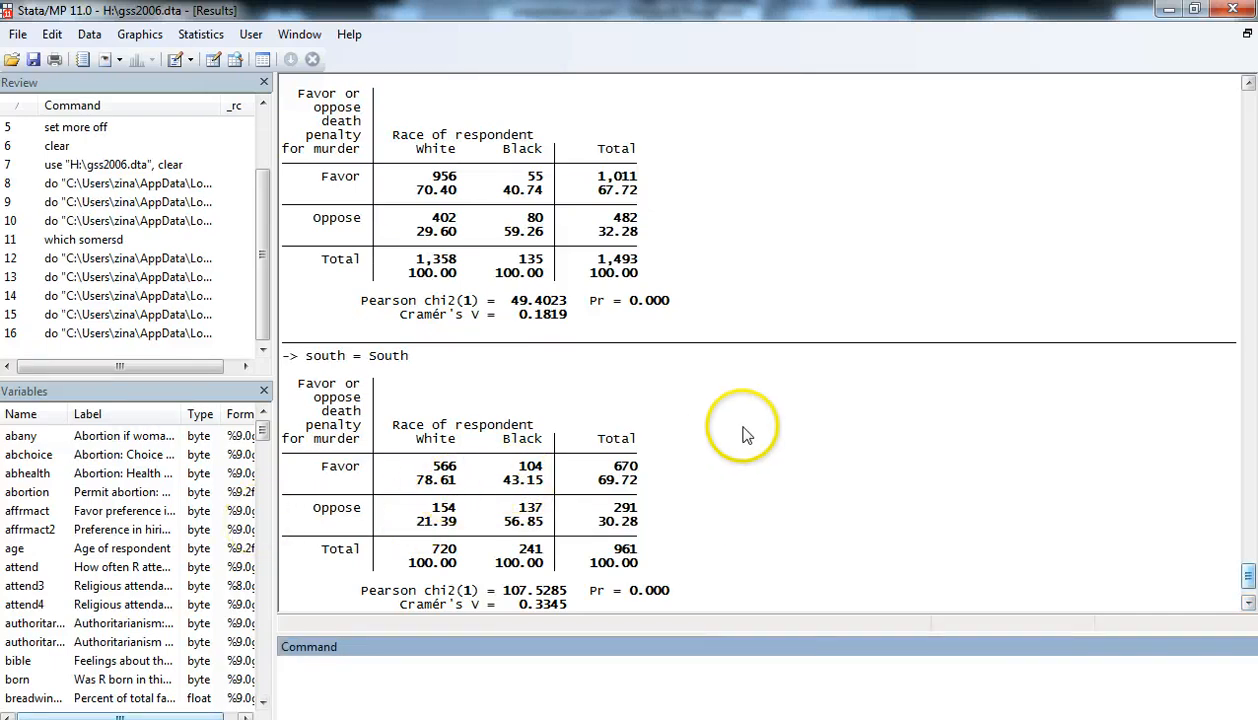
mouse_move(758, 430)
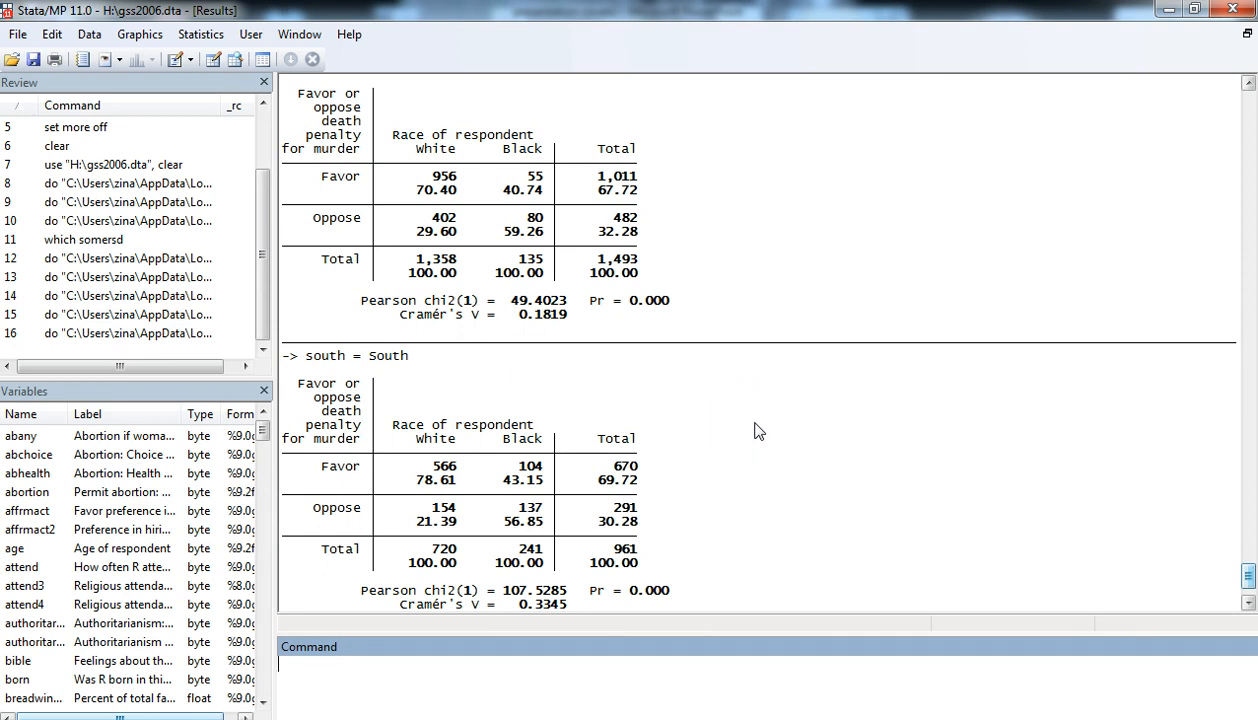
mouse_move(448, 380)
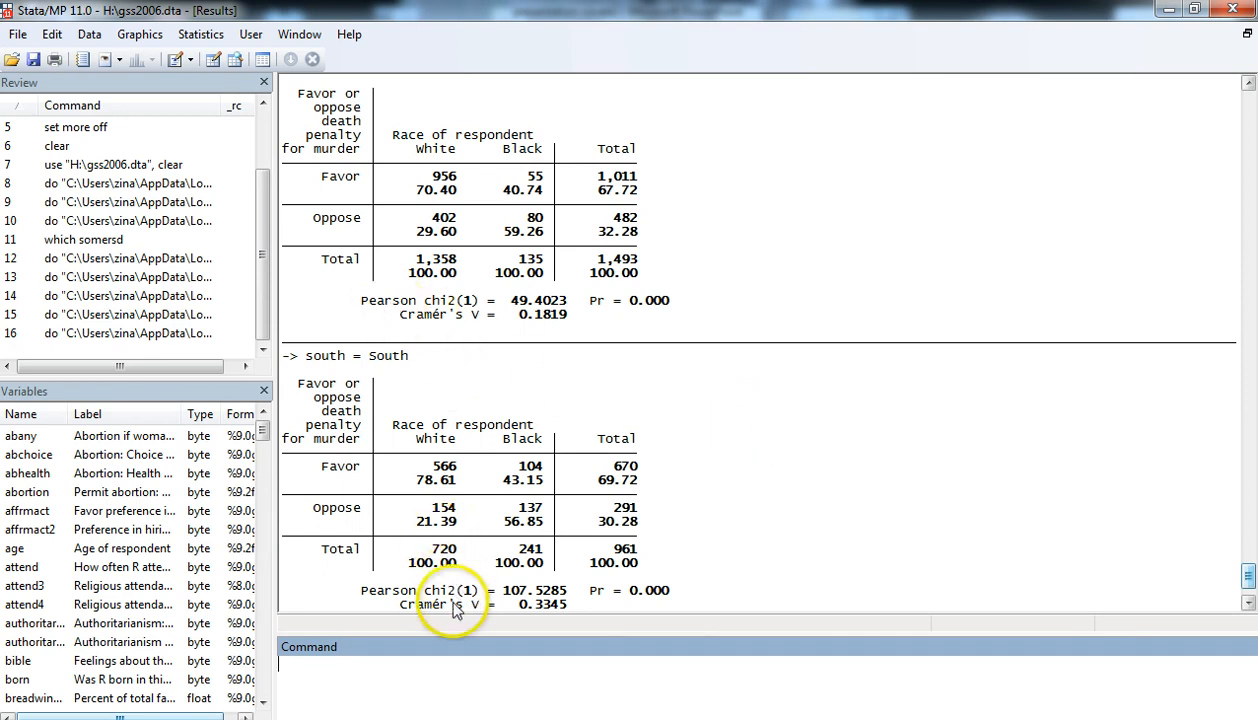
mouse_move(938, 392)
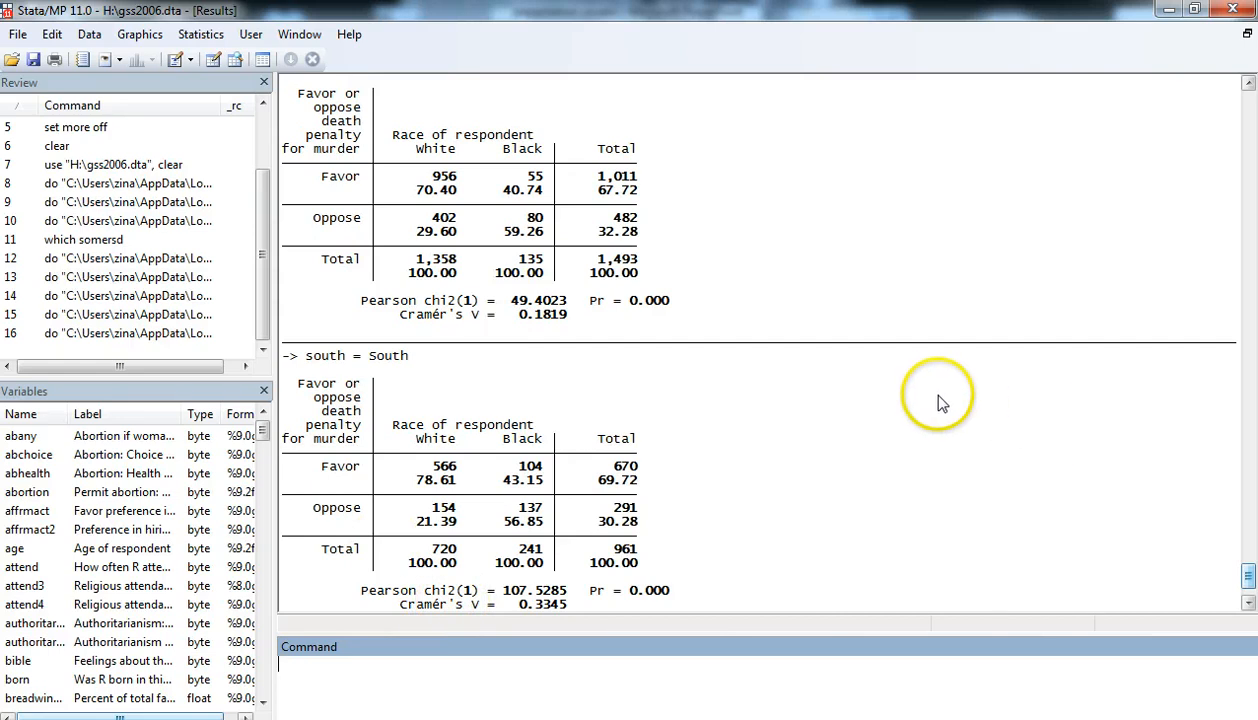
mouse_move(940, 402)
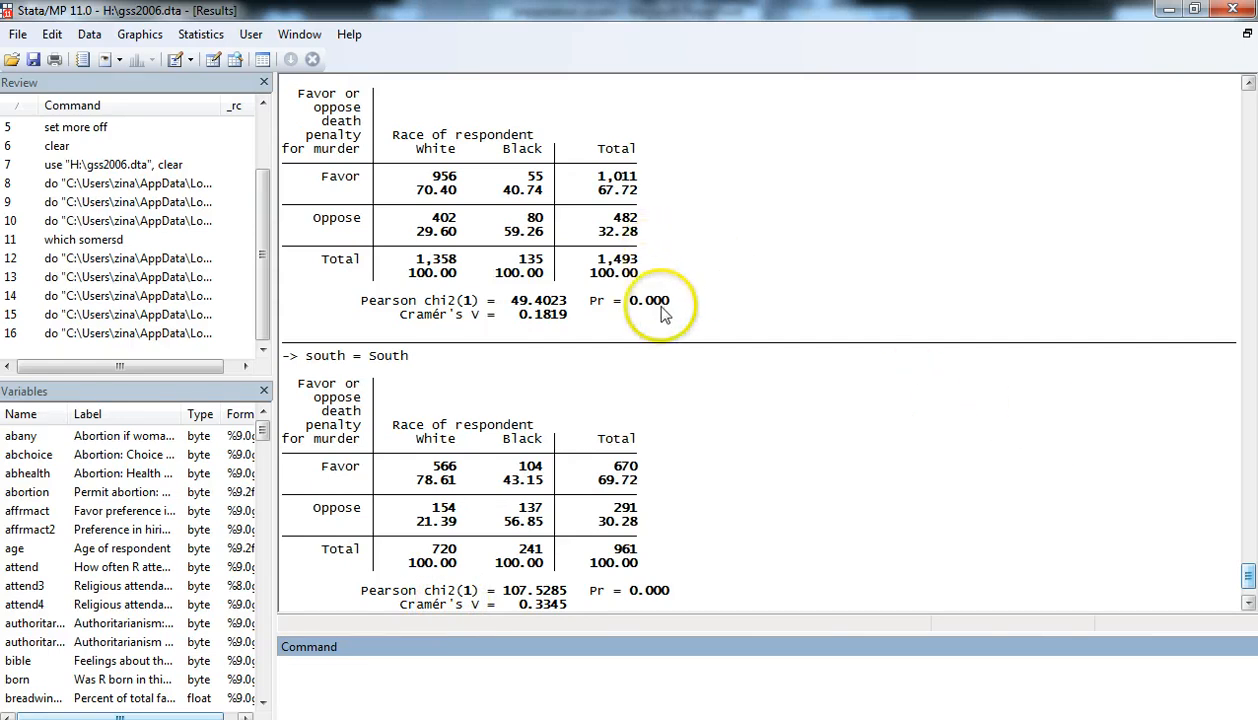
mouse_move(658, 604)
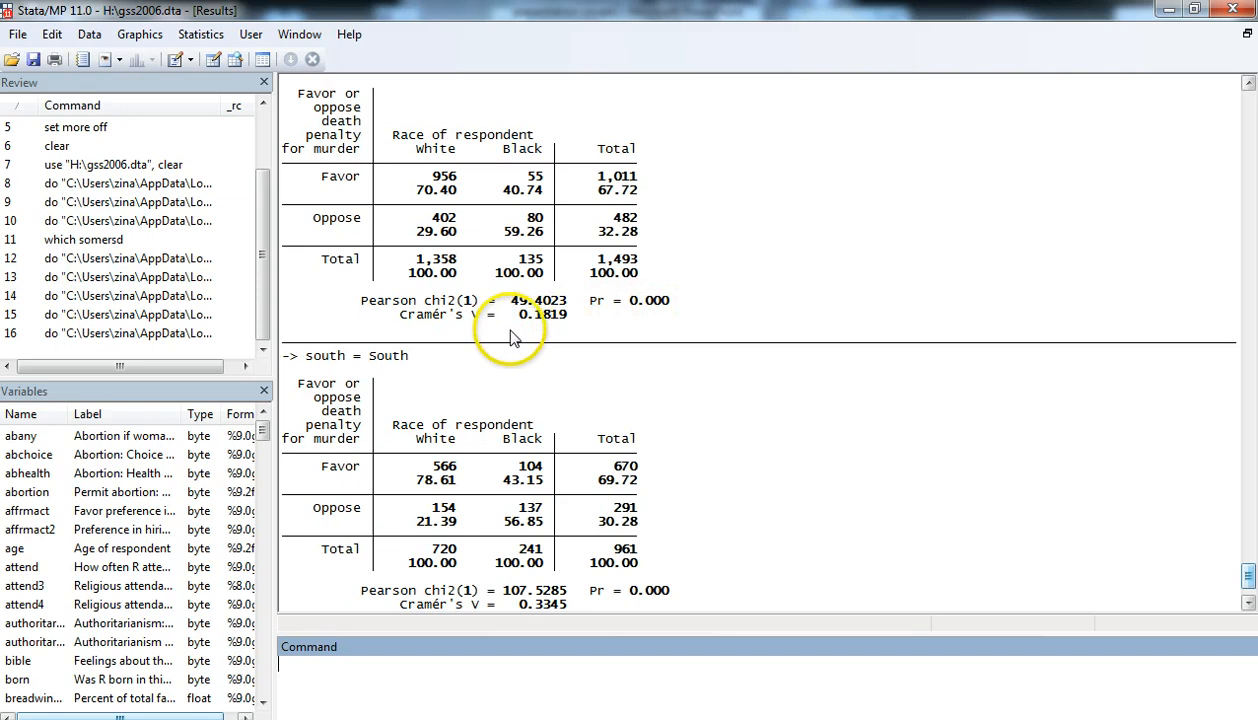
mouse_move(544, 620)
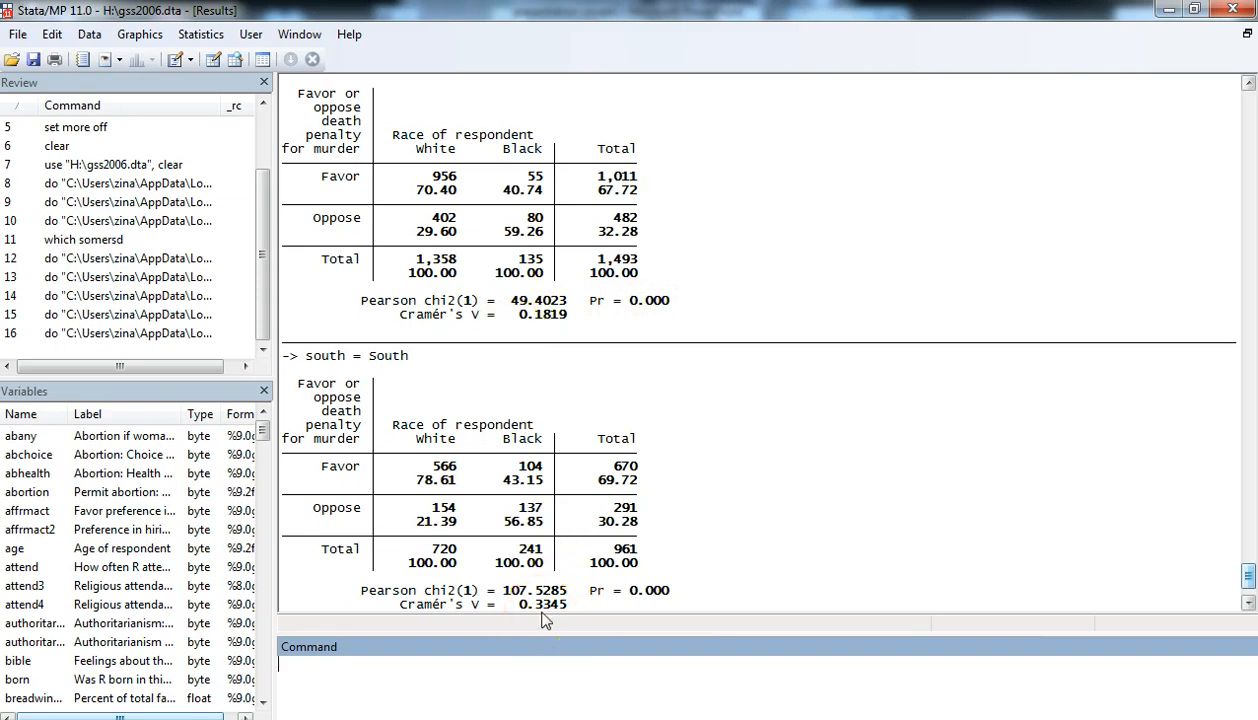
mouse_move(296, 528)
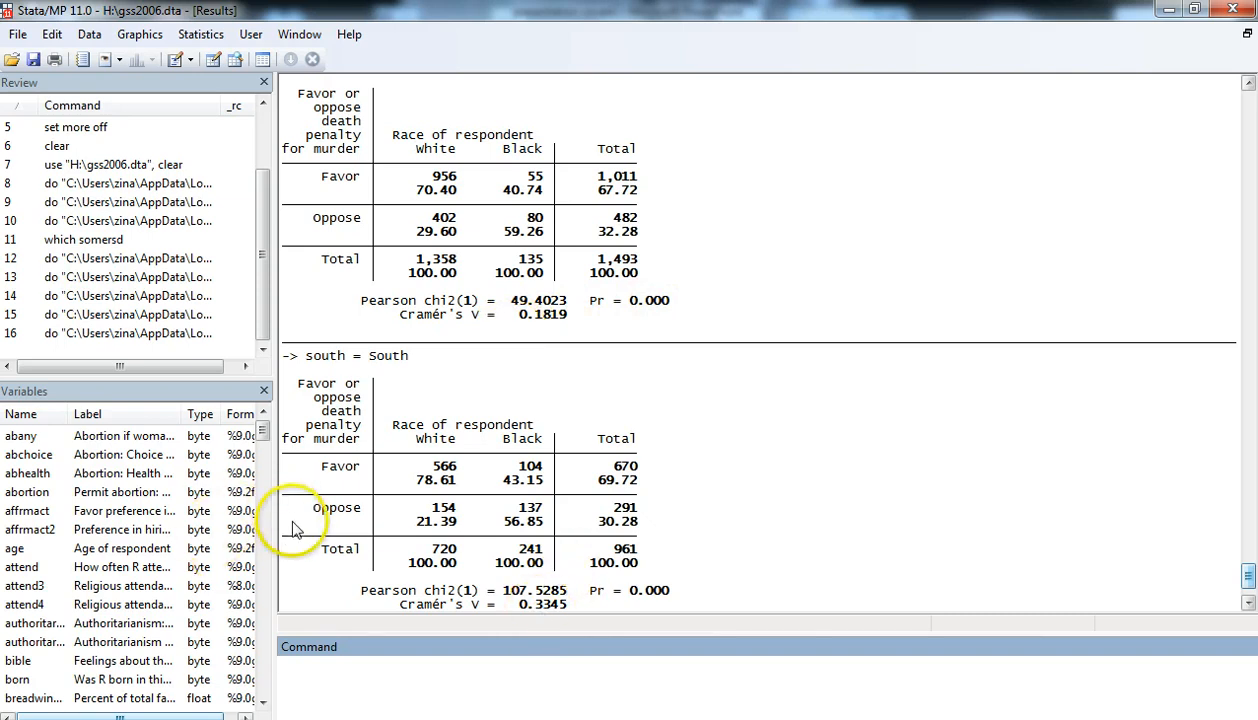
mouse_move(904, 482)
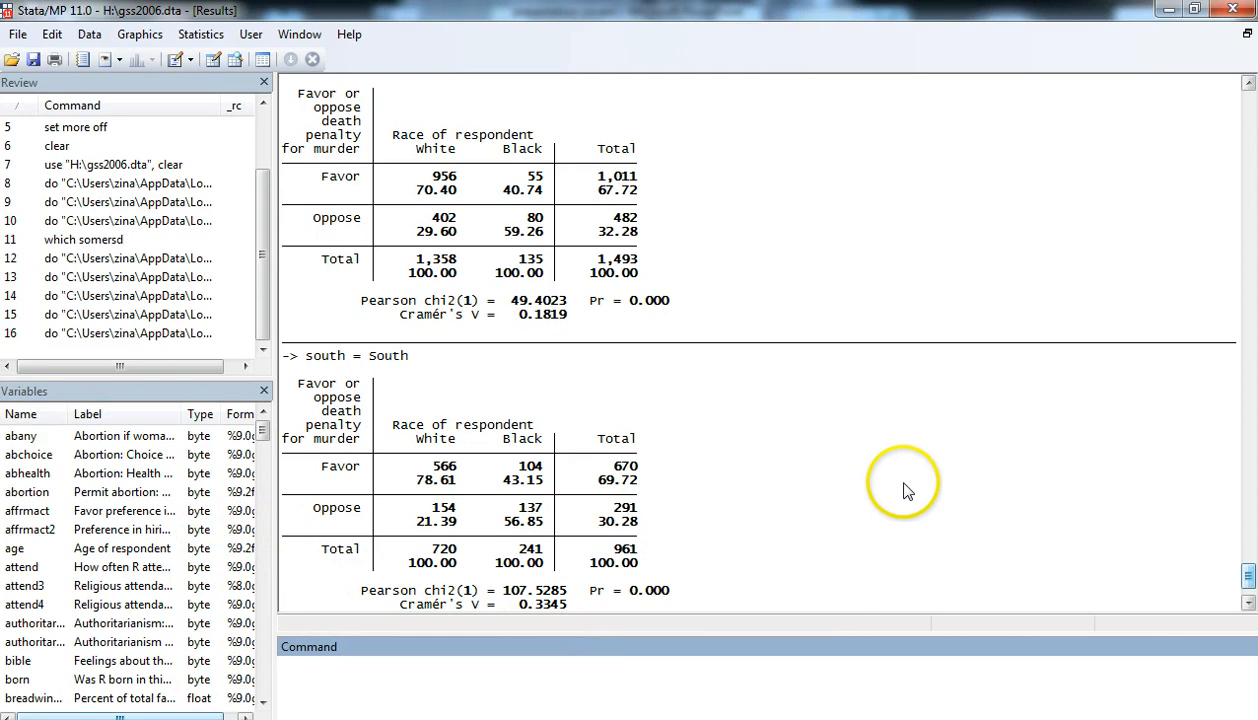
mouse_move(1250, 610)
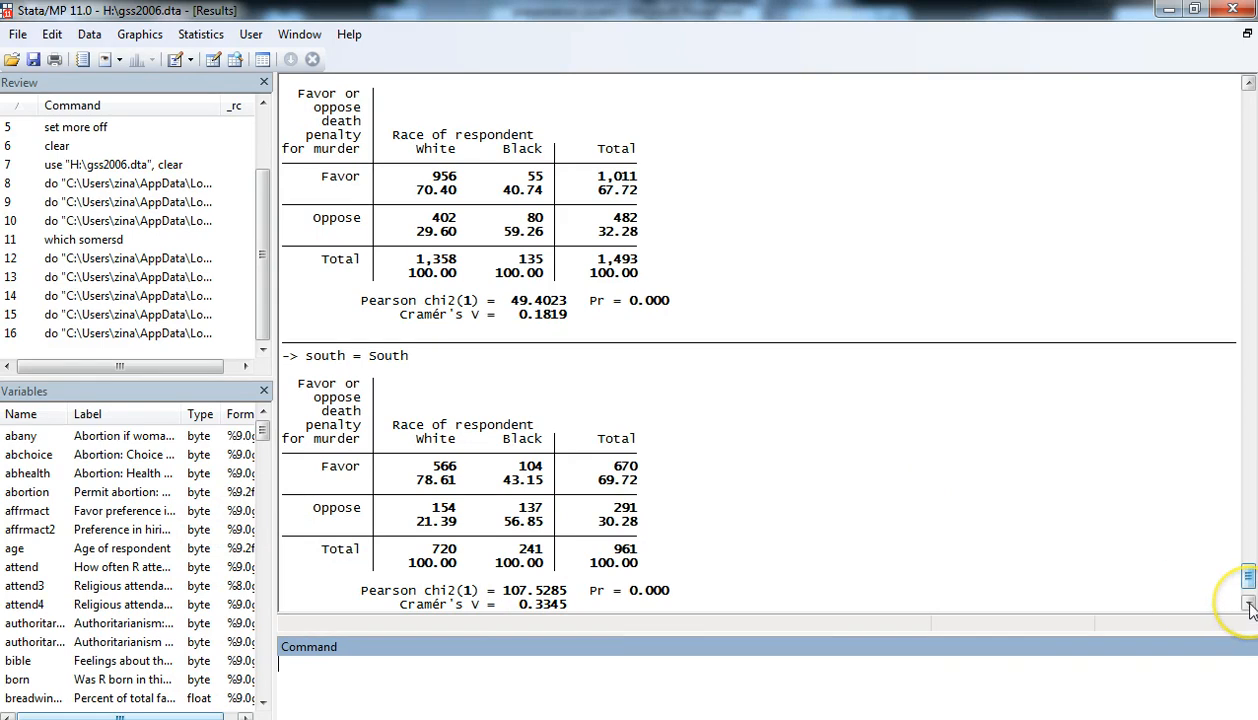
mouse_move(858, 576)
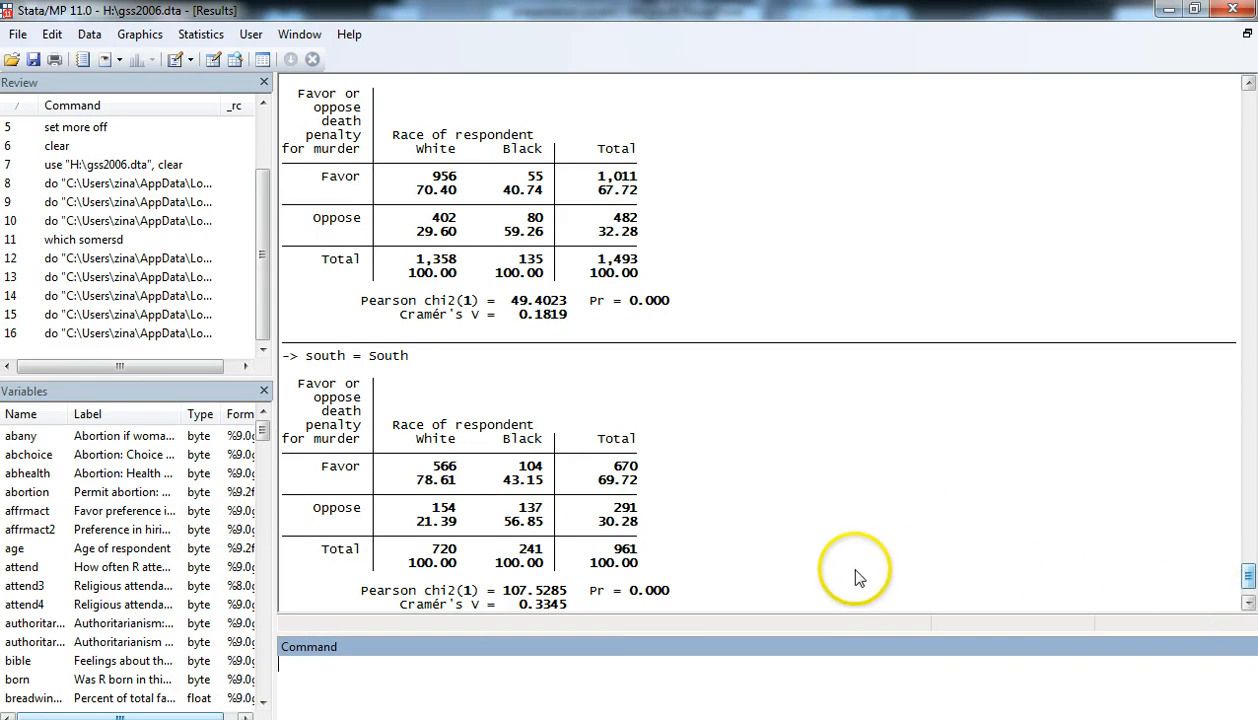
mouse_move(858, 578)
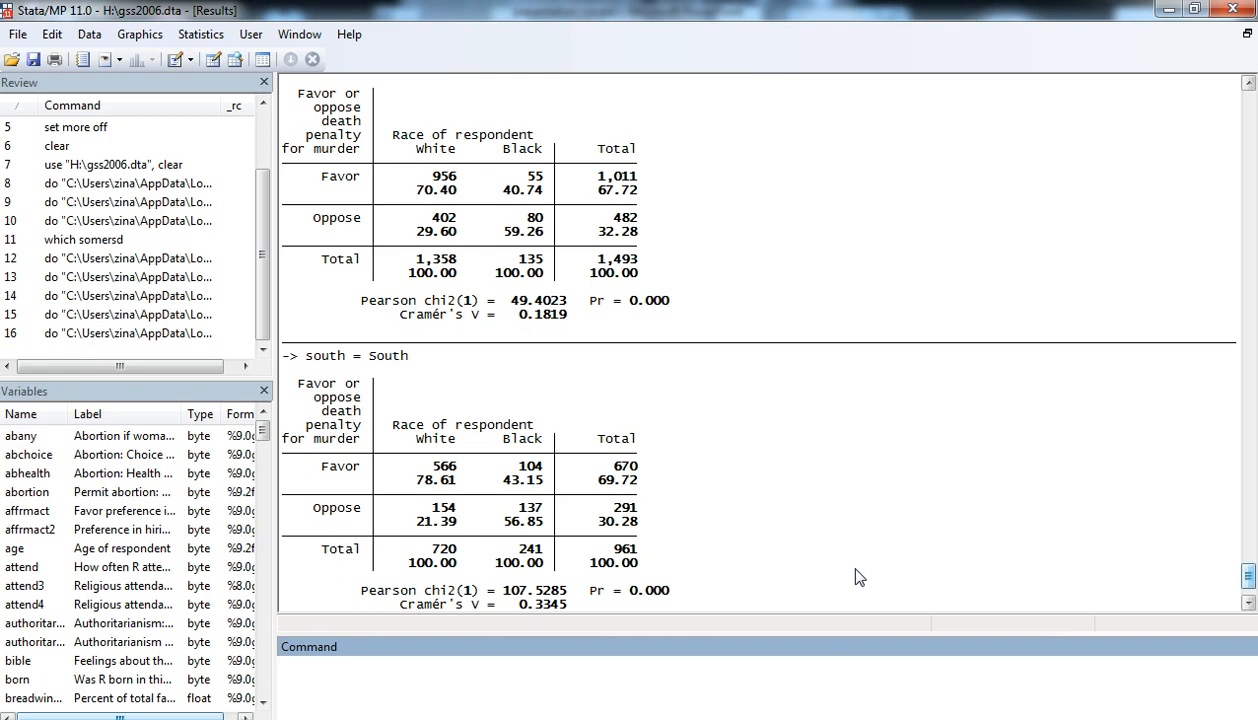
- Run 'lambda cappun race_2 if south==0' from Tutorial 7.do, giving lambda 0.0405
scroll("down", 3)
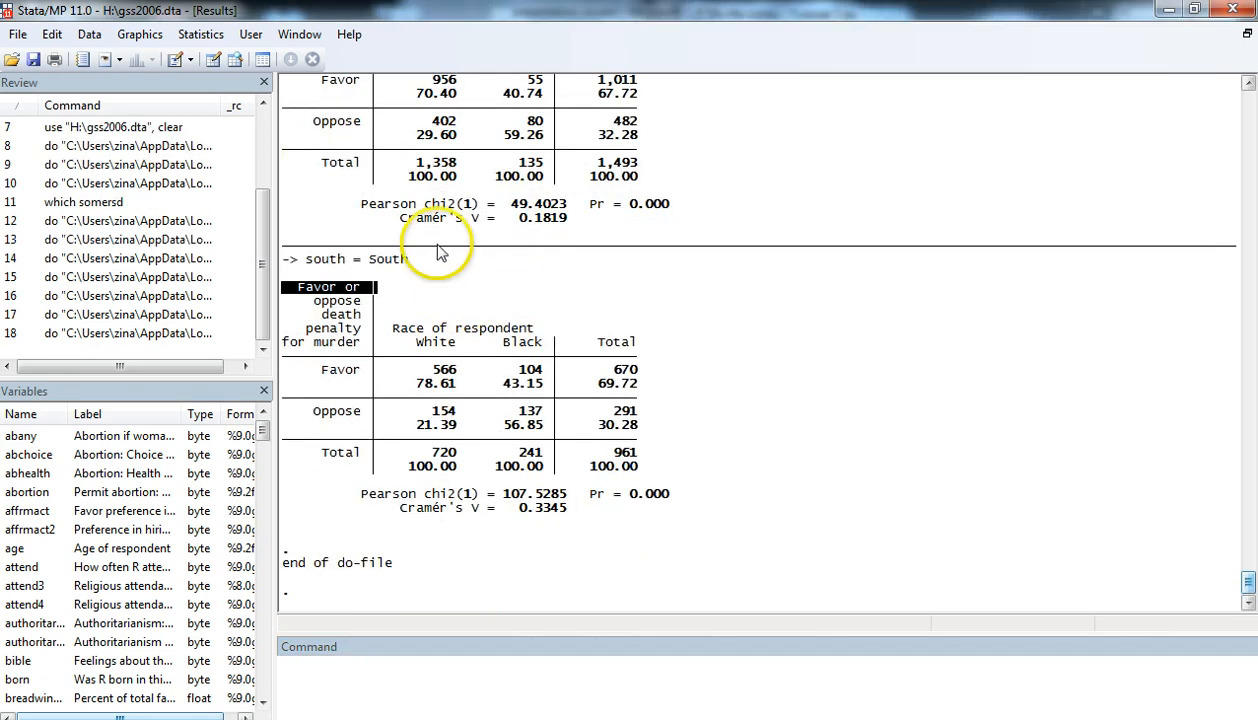
left_click(184, 60)
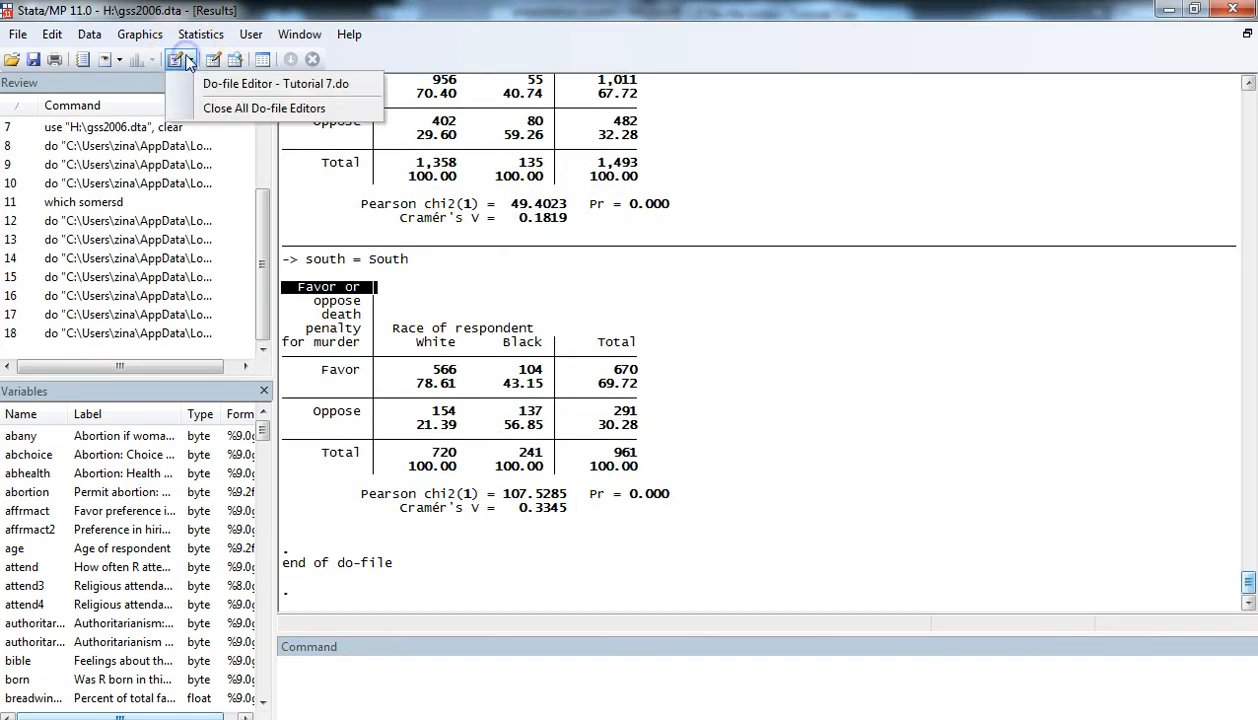
left_click(288, 84)
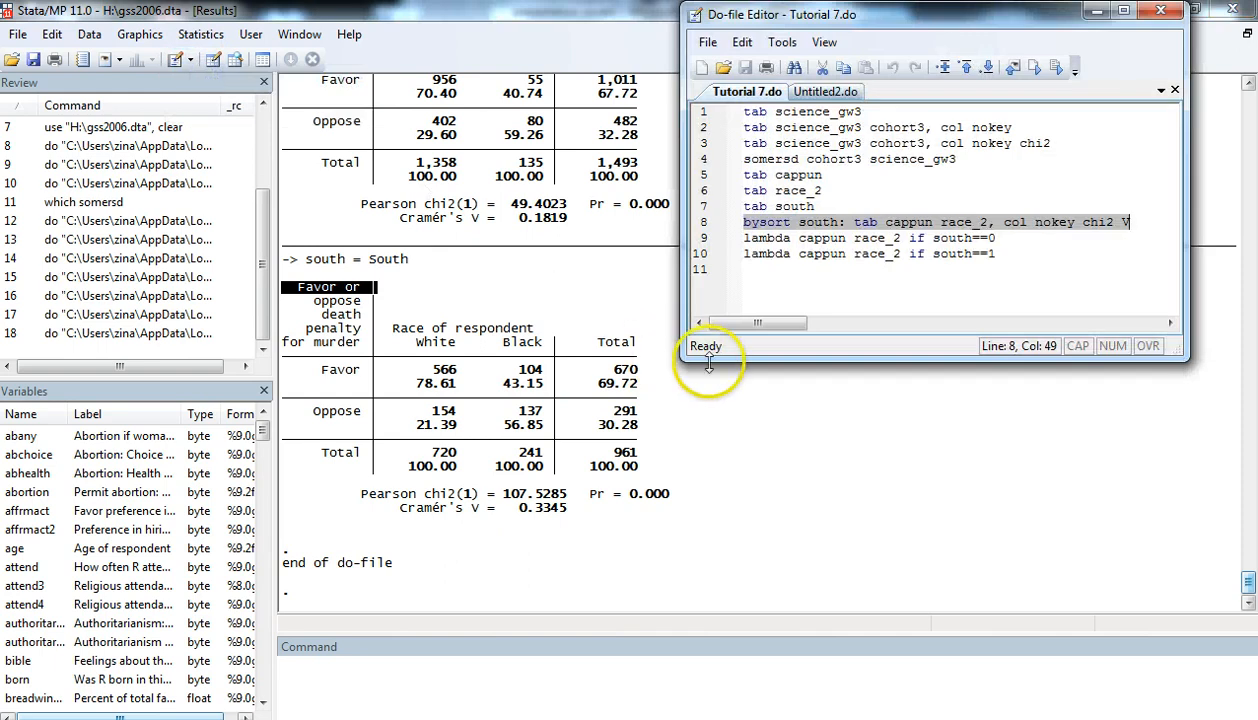
mouse_move(984, 598)
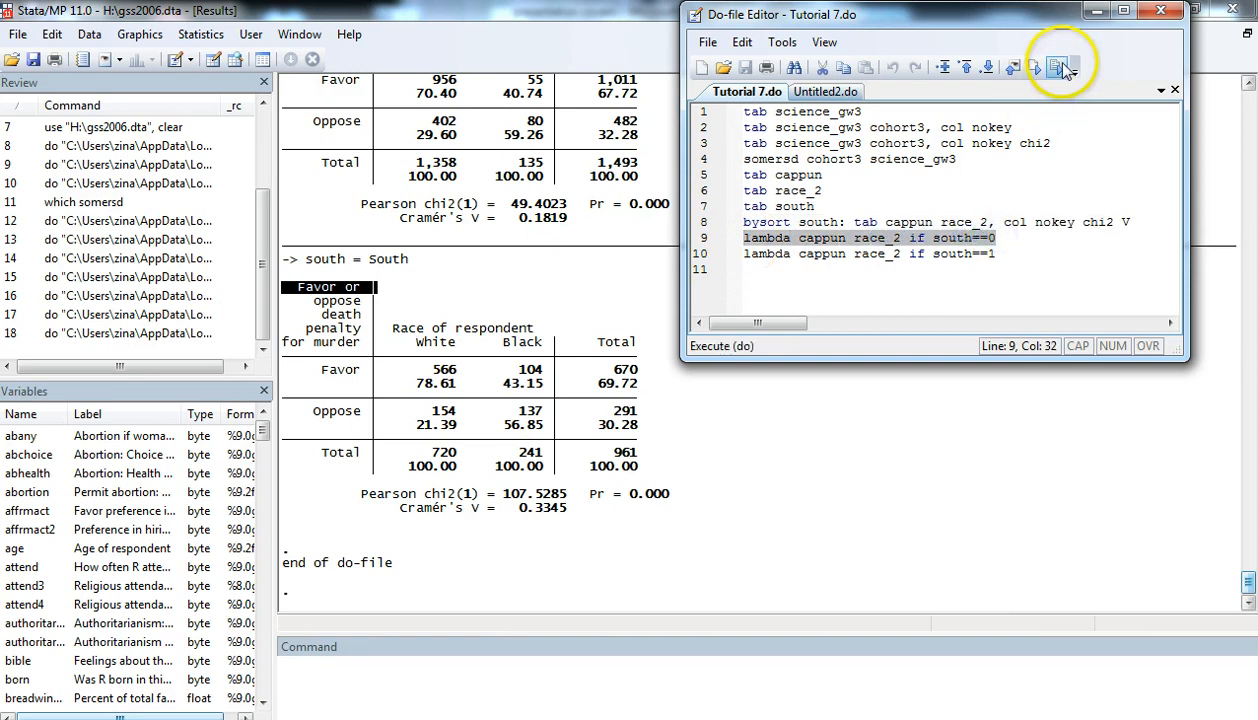
left_click(1060, 68)
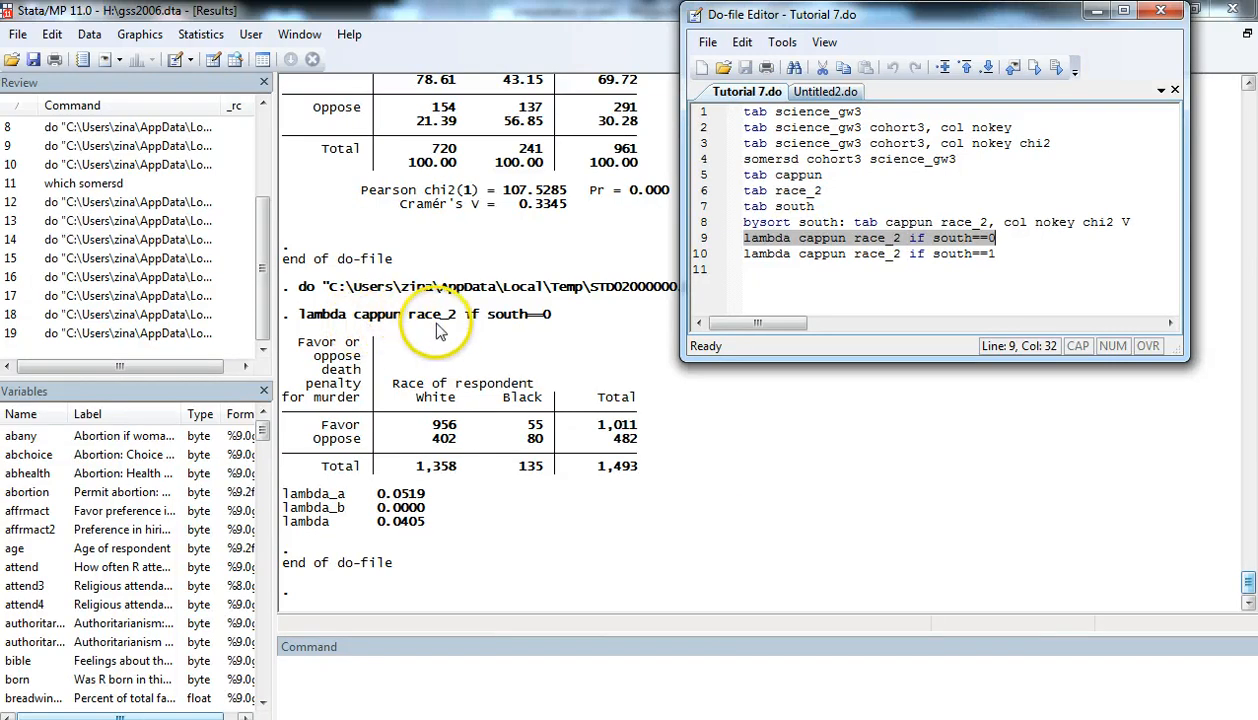
mouse_move(480, 330)
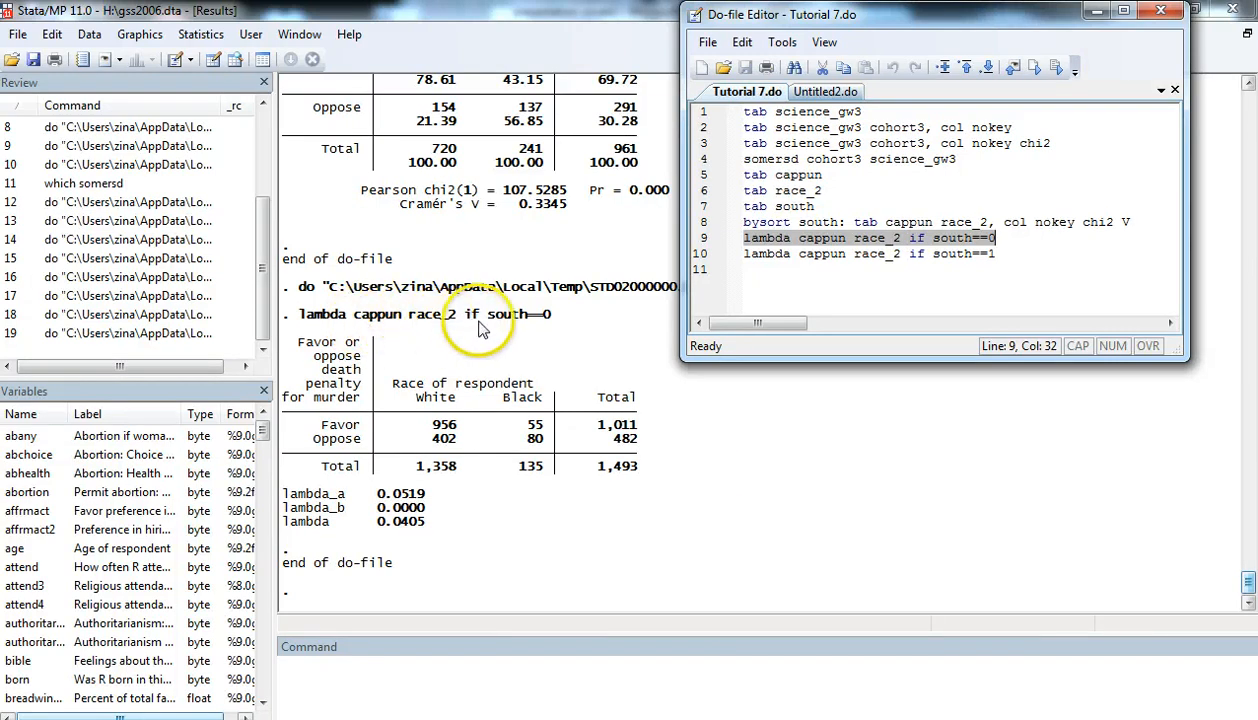
mouse_move(544, 324)
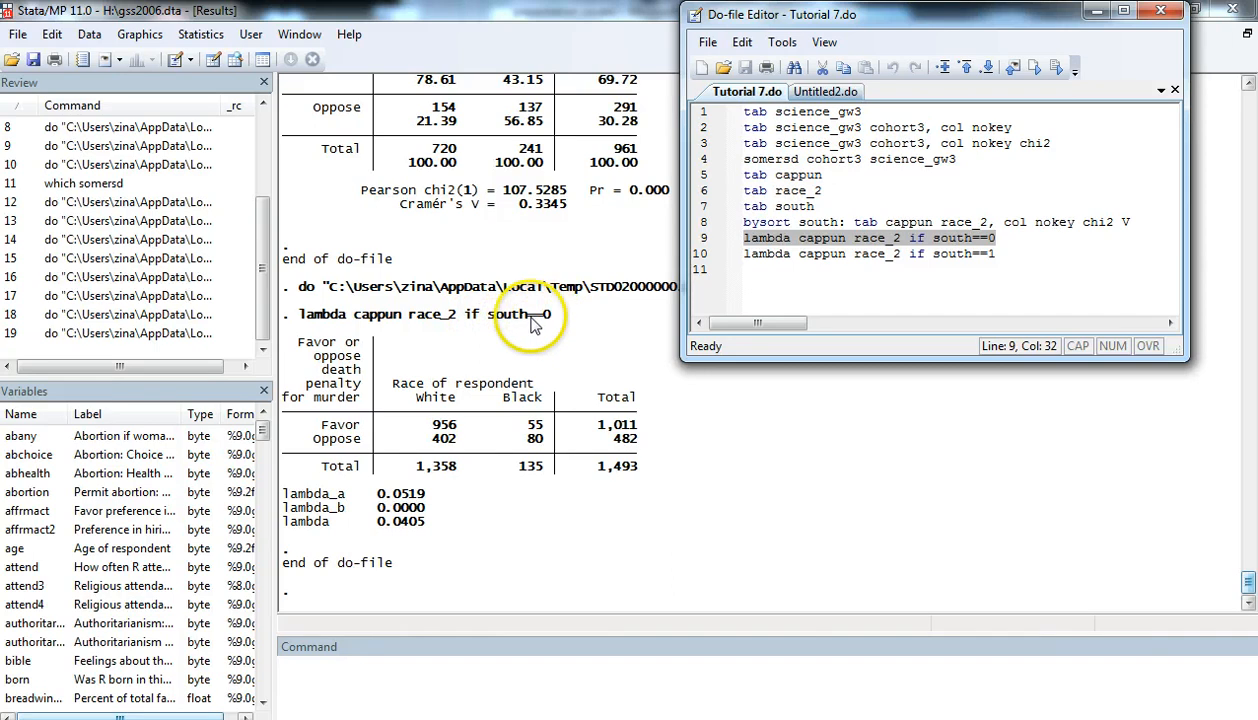
mouse_move(540, 324)
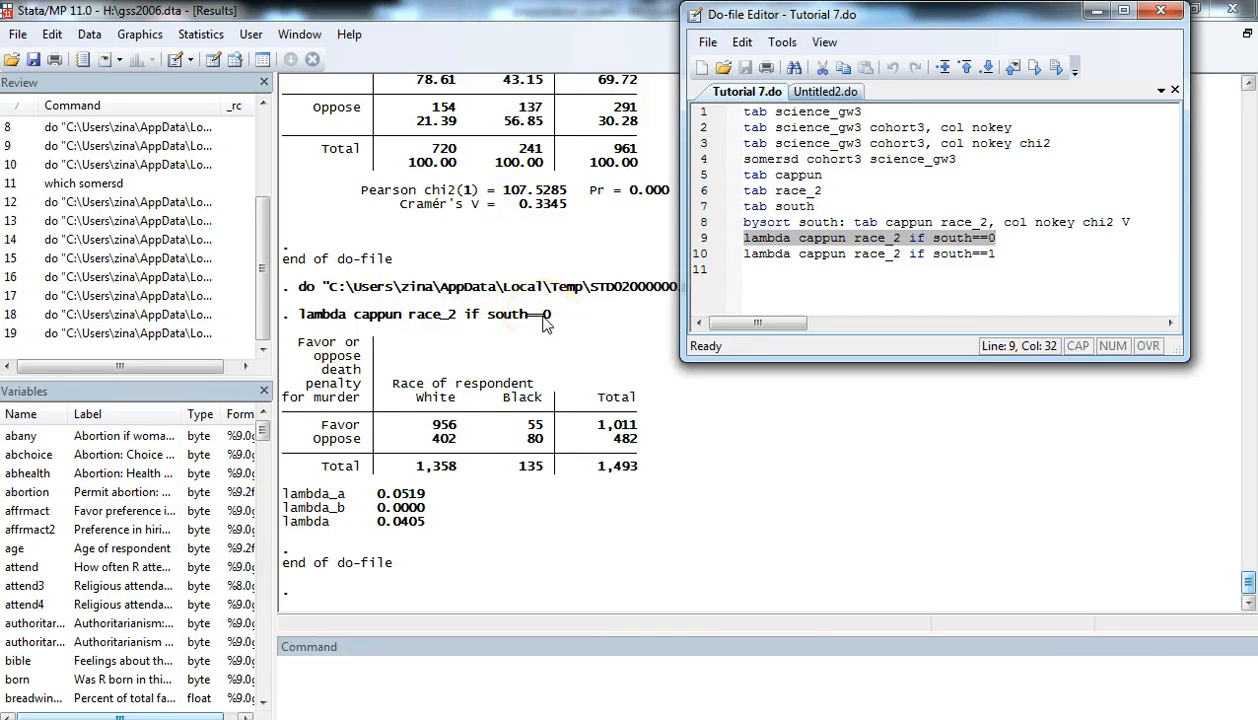
mouse_move(544, 328)
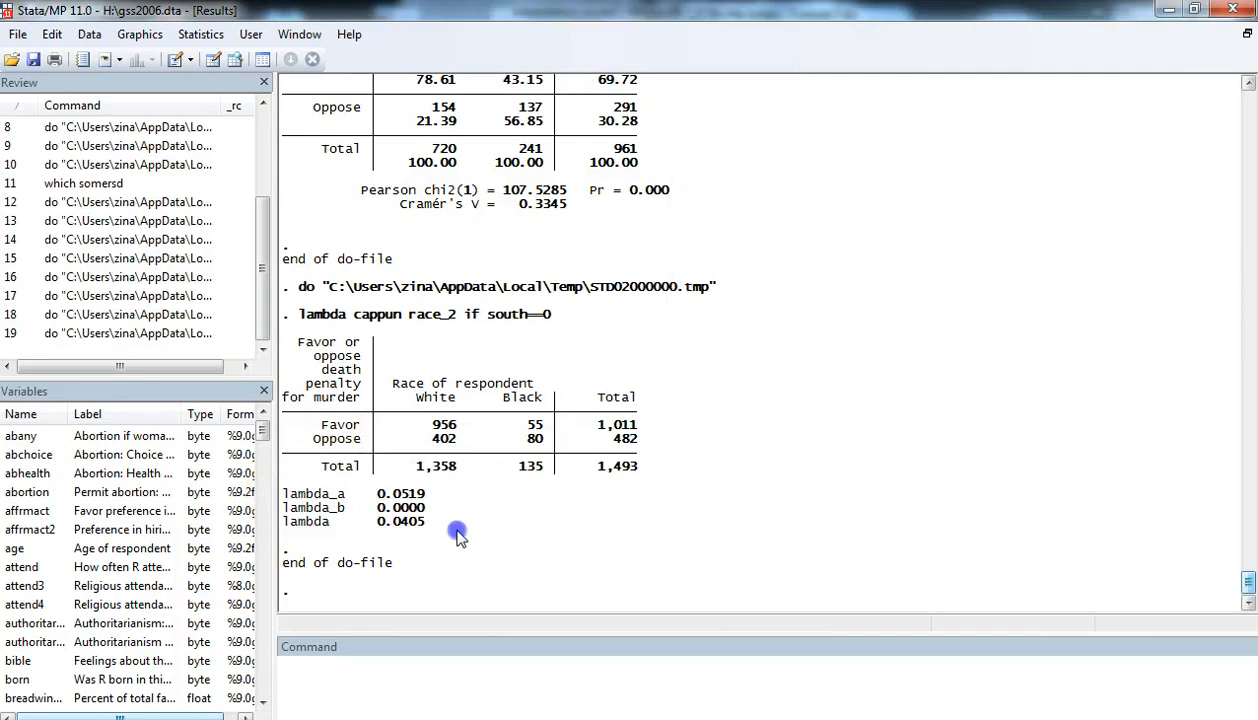
mouse_move(284, 490)
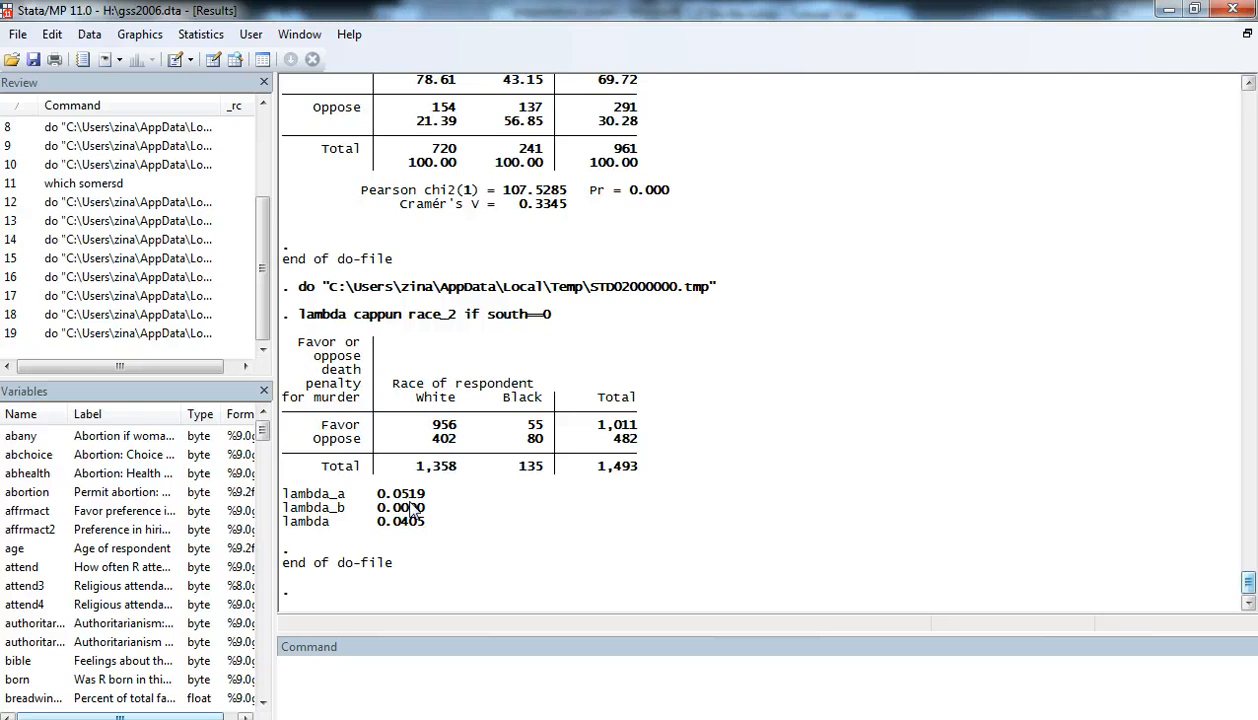
mouse_move(512, 524)
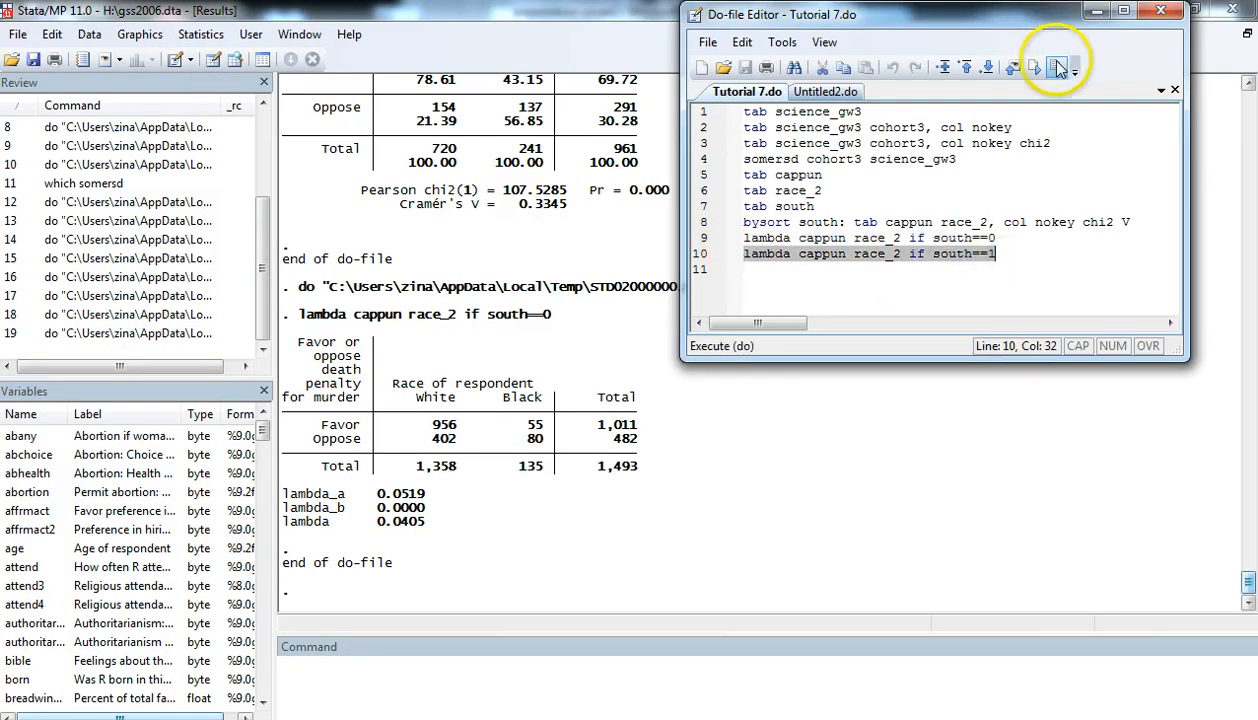
- Run 'lambda cappun race_2 if south==1', giving lambda 0.0620
left_click(1056, 64)
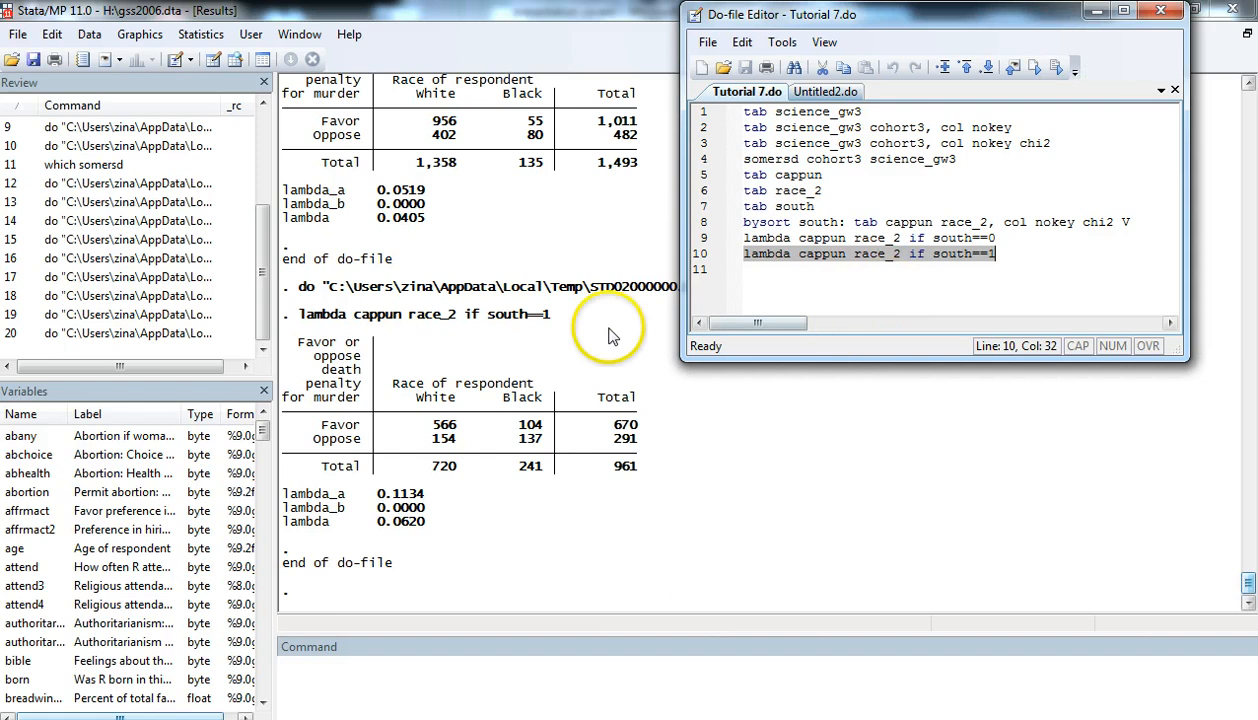
mouse_move(562, 540)
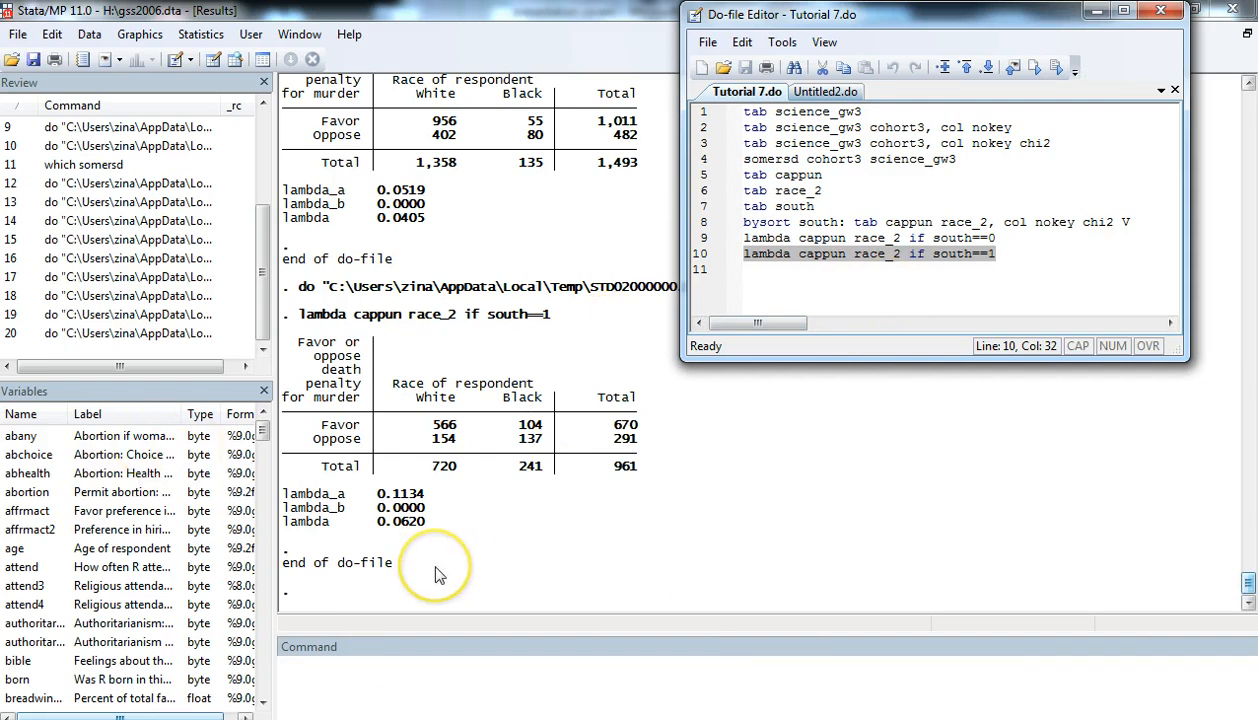
mouse_move(438, 572)
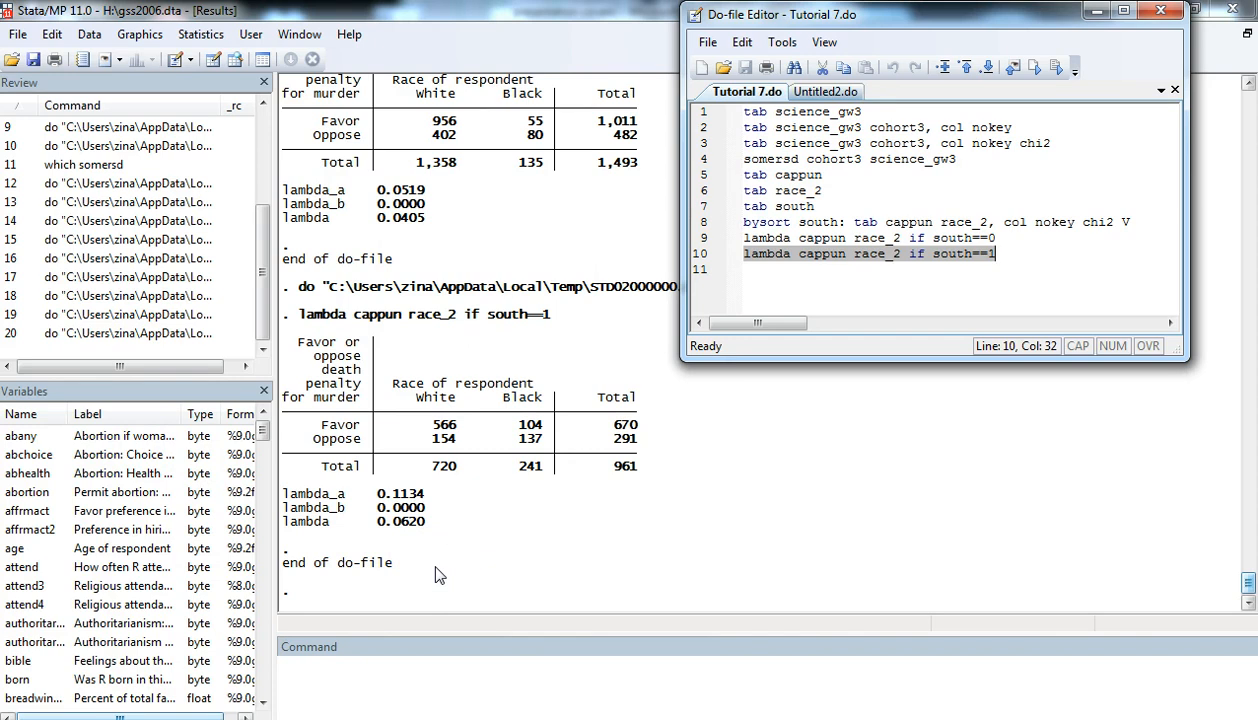